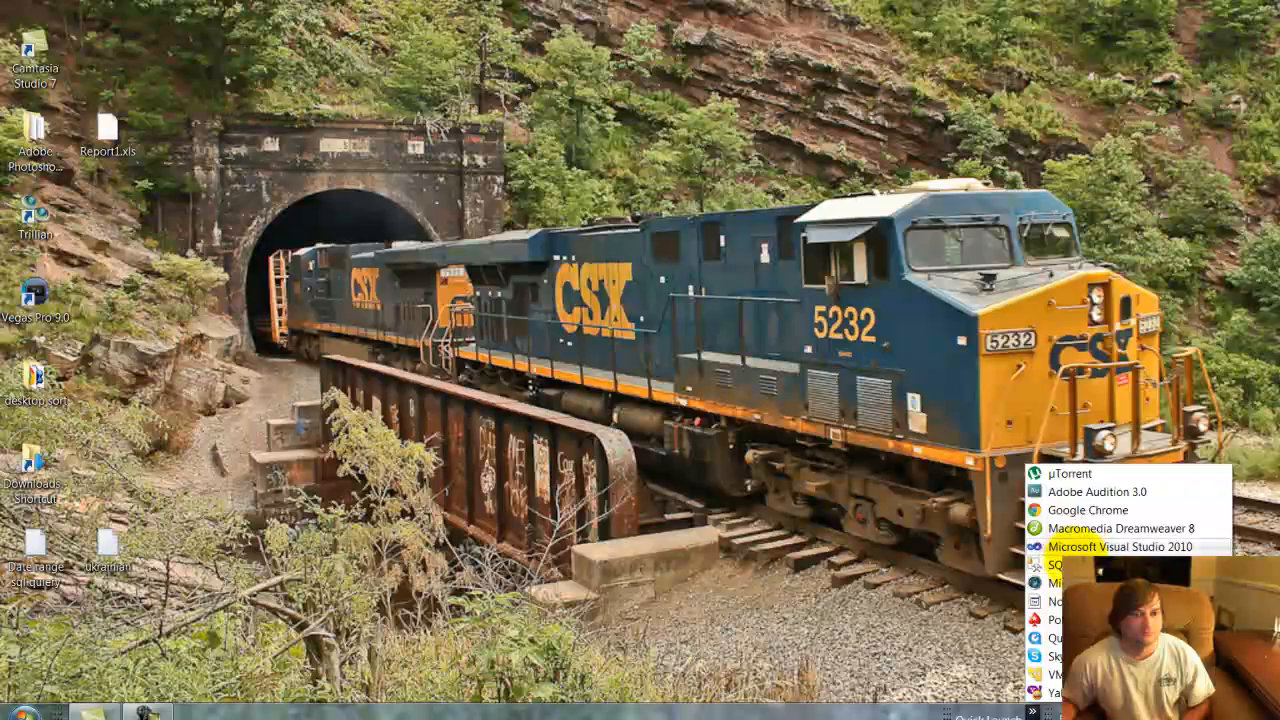
Step: Connect SSMS to the local SQL Express server and expand Patients to its dbo.patient table
click(1104, 564)
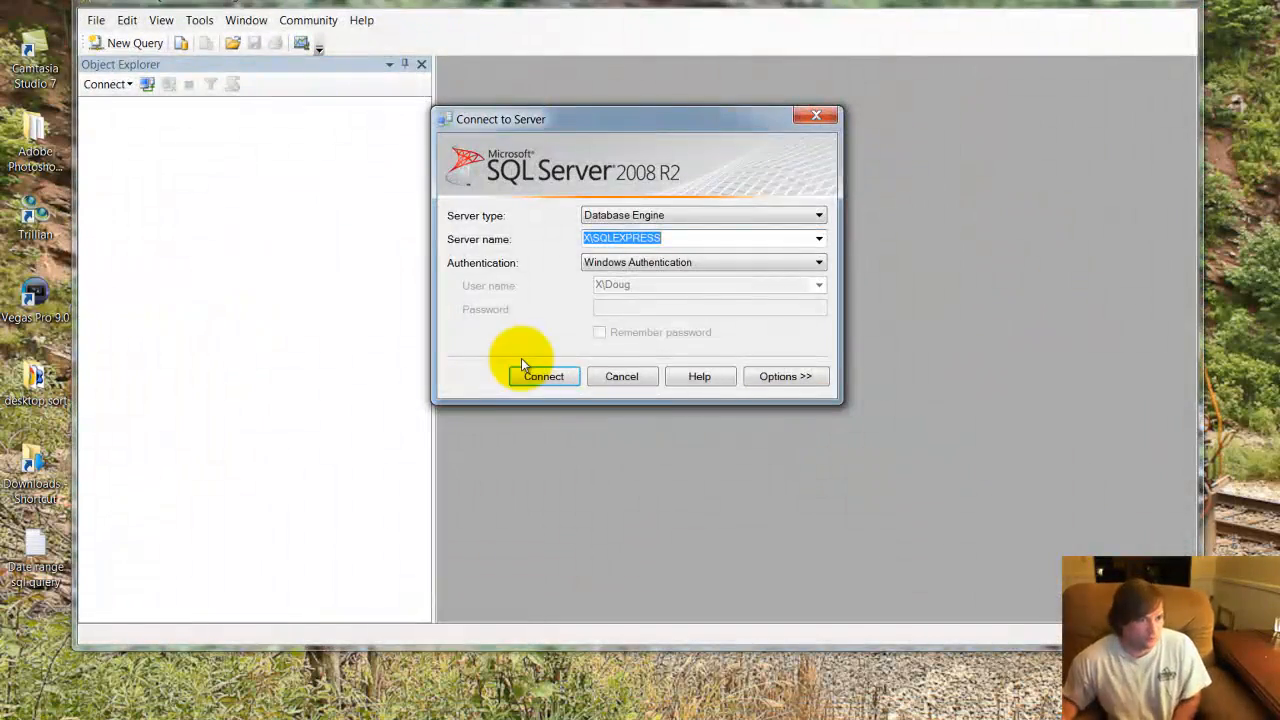
click(544, 376)
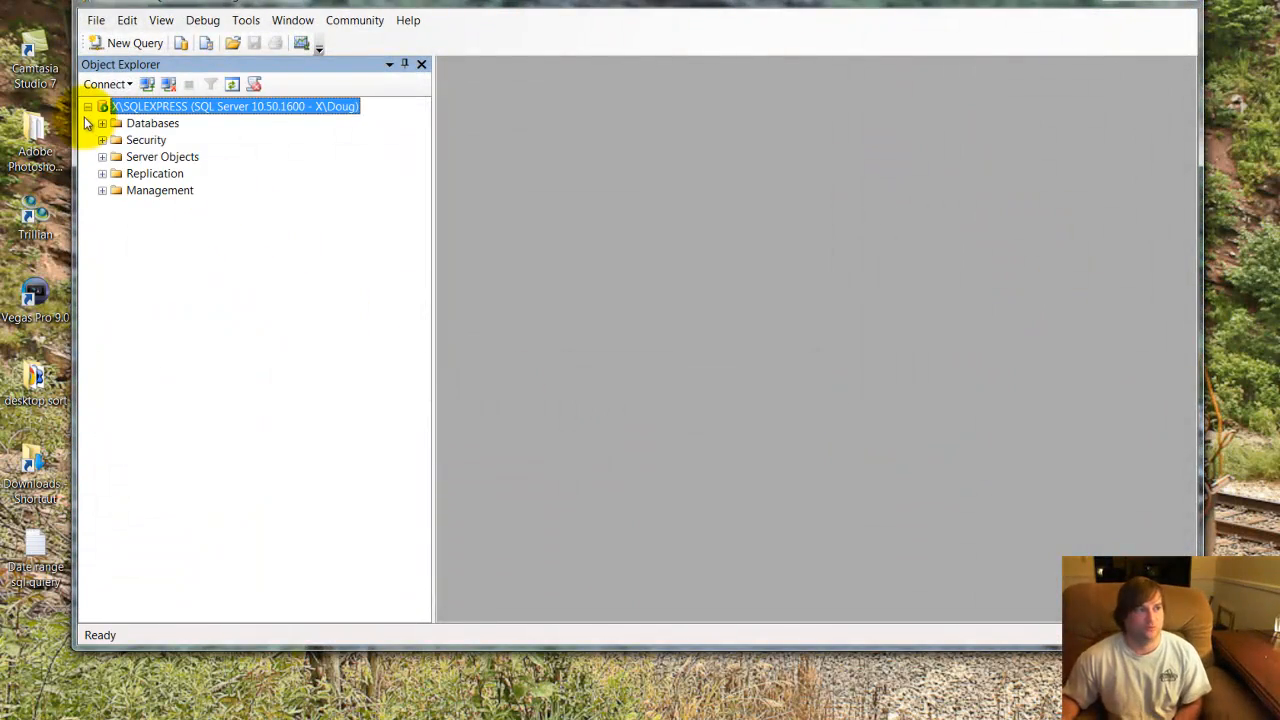
click(102, 124)
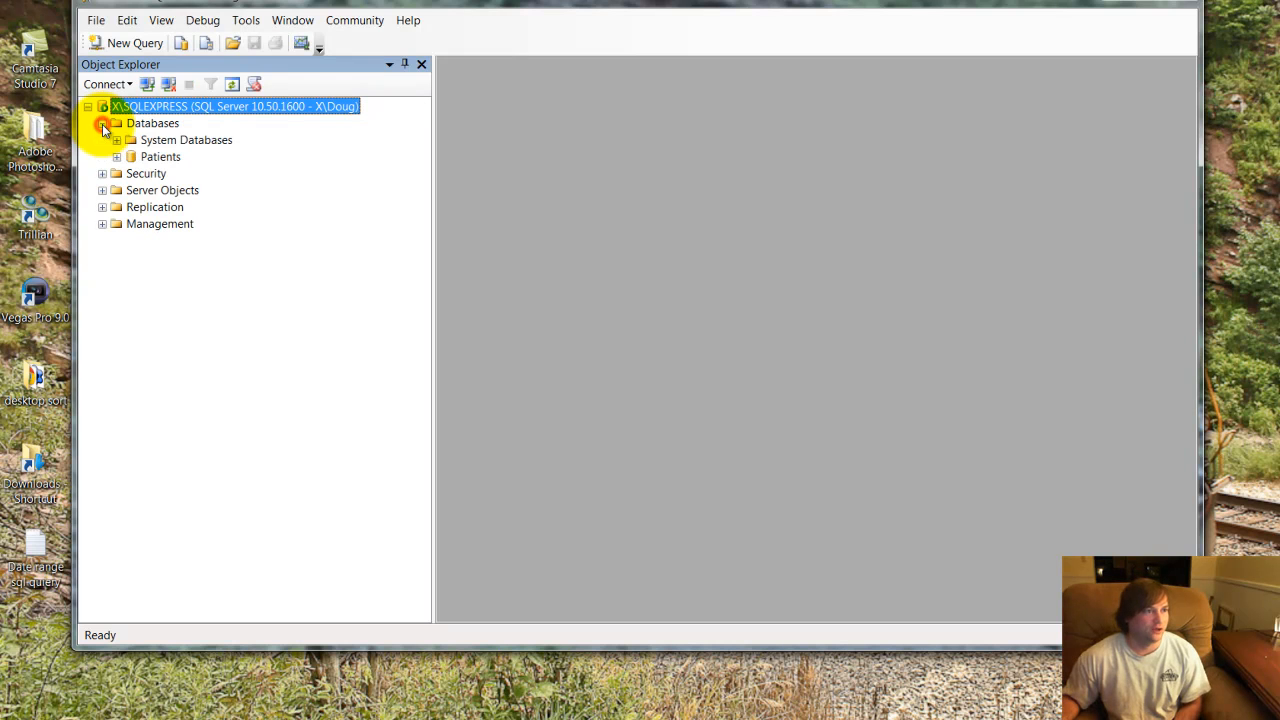
click(132, 156)
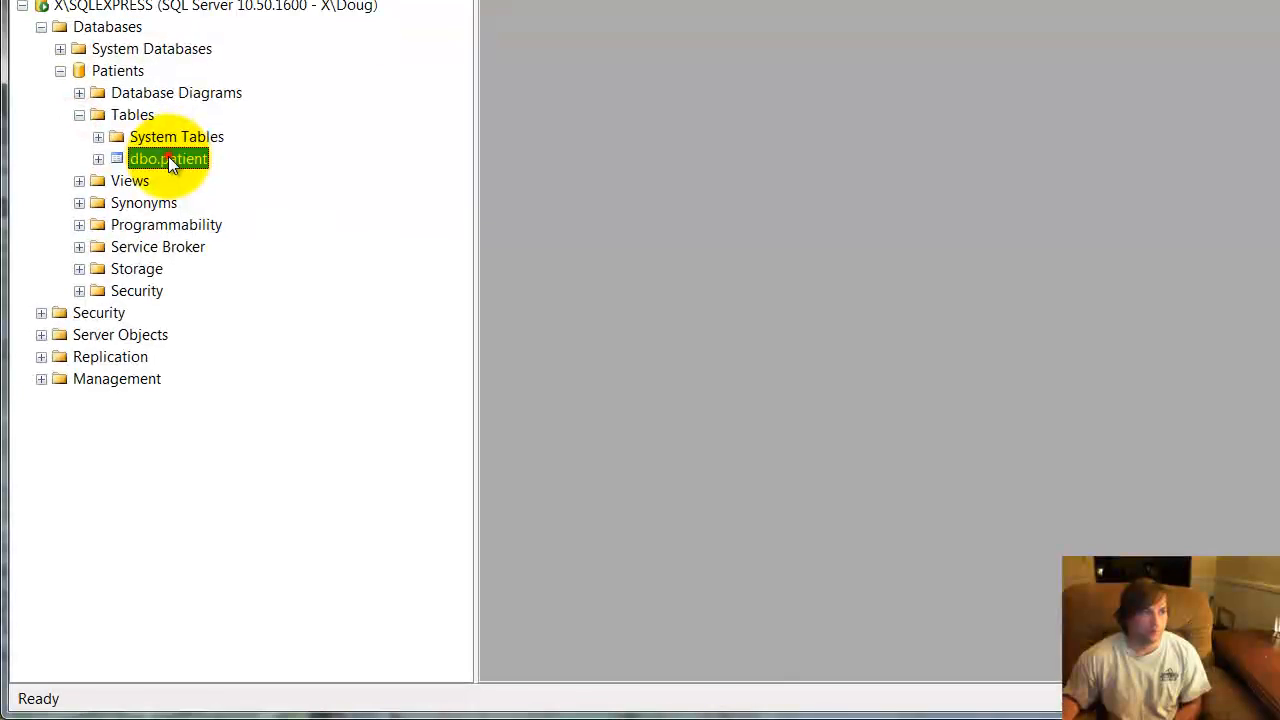
click(98, 158)
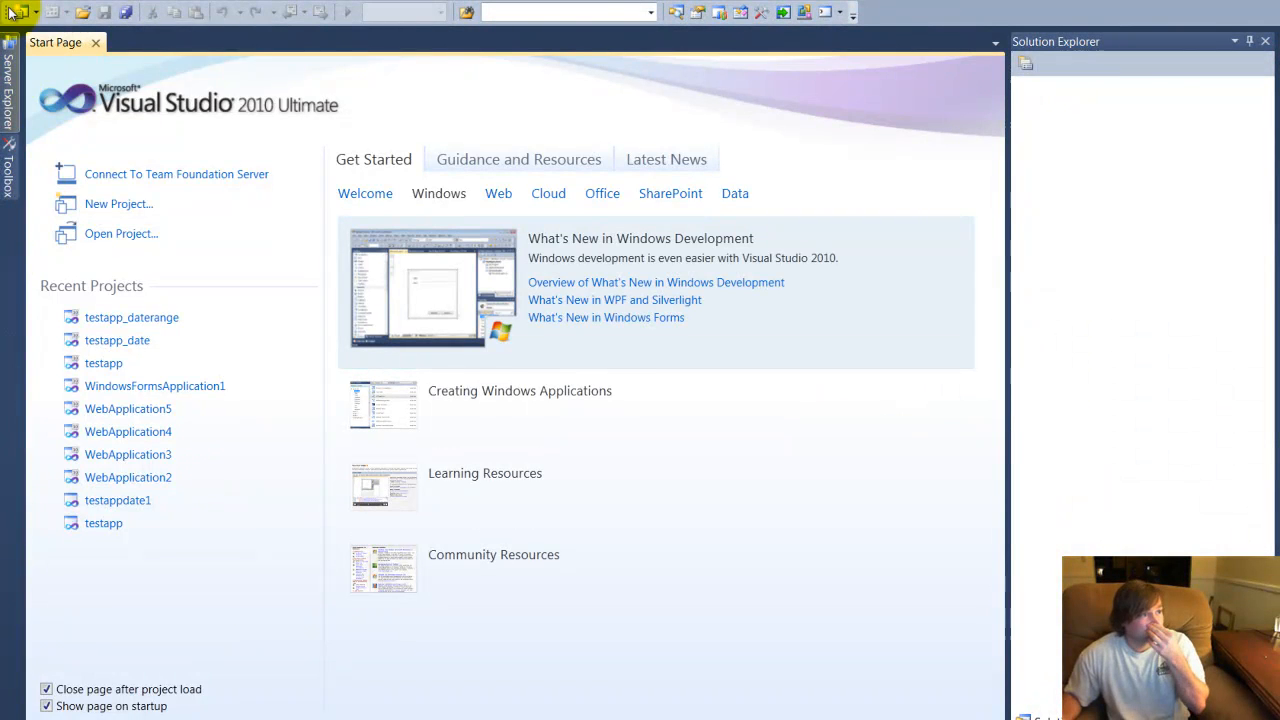
Step: Create a new Windows Forms Application project named daterange
click(56, 6)
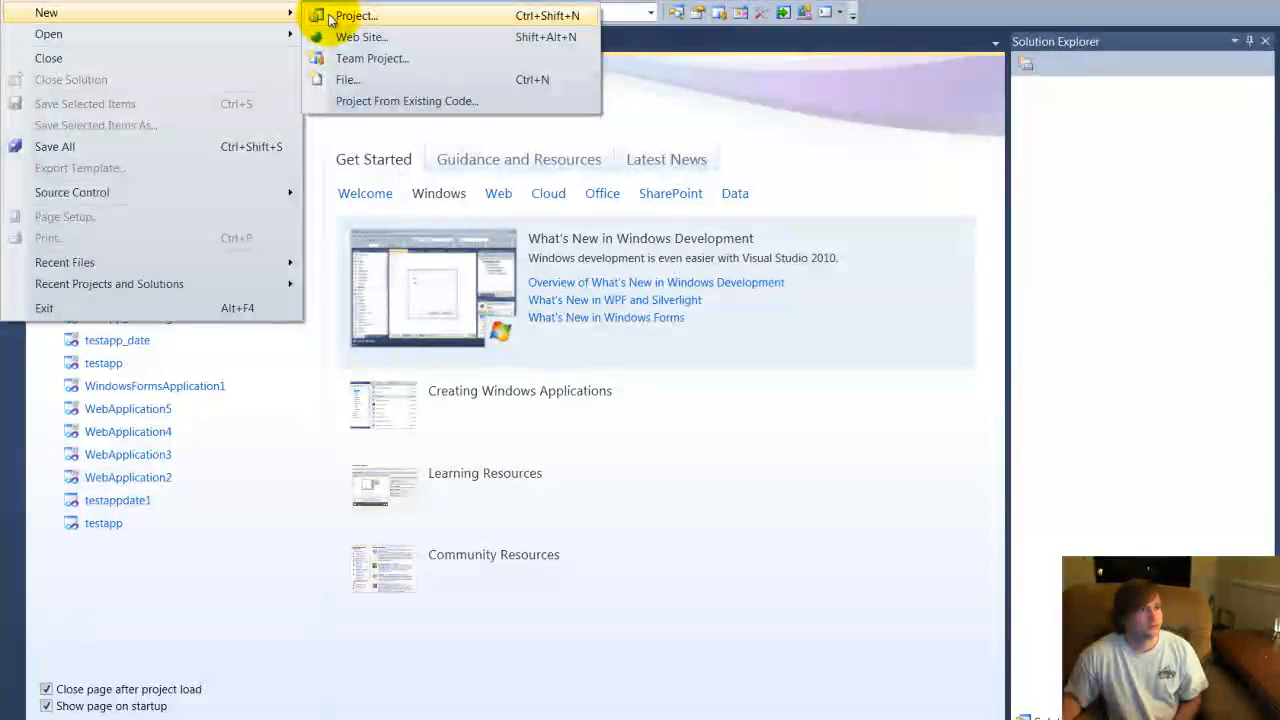
click(356, 16)
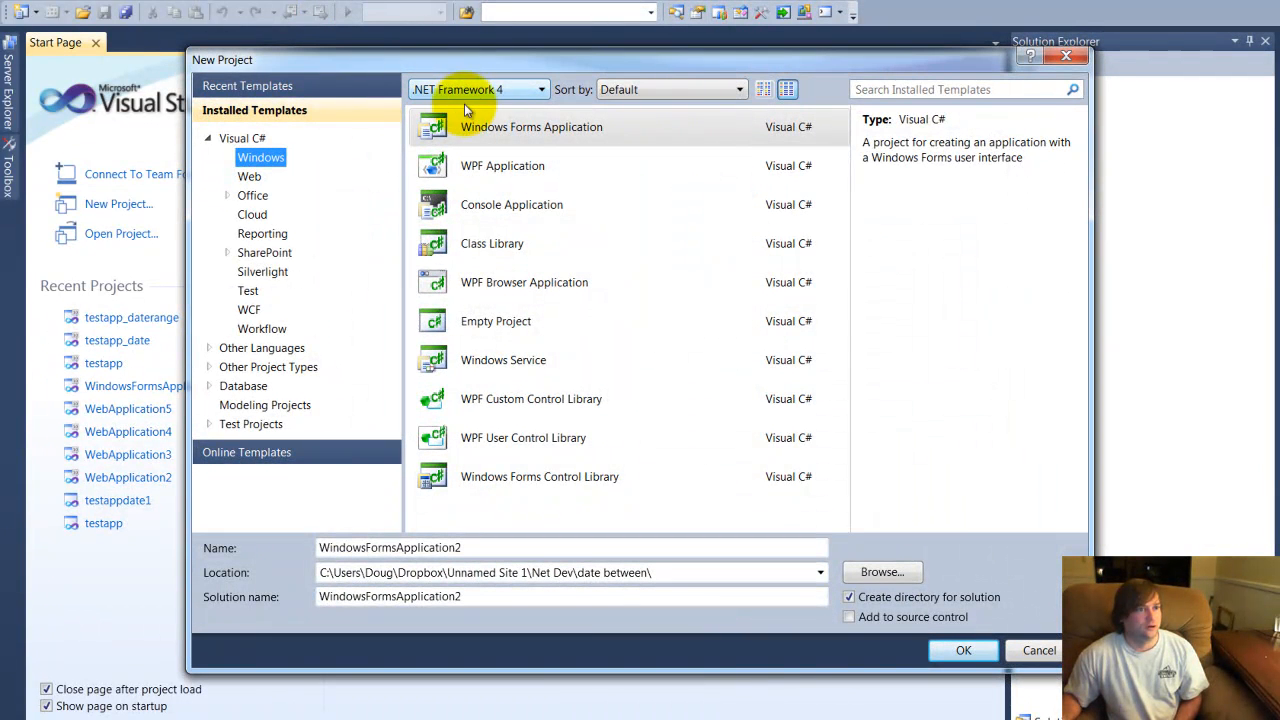
mouse_move(498, 104)
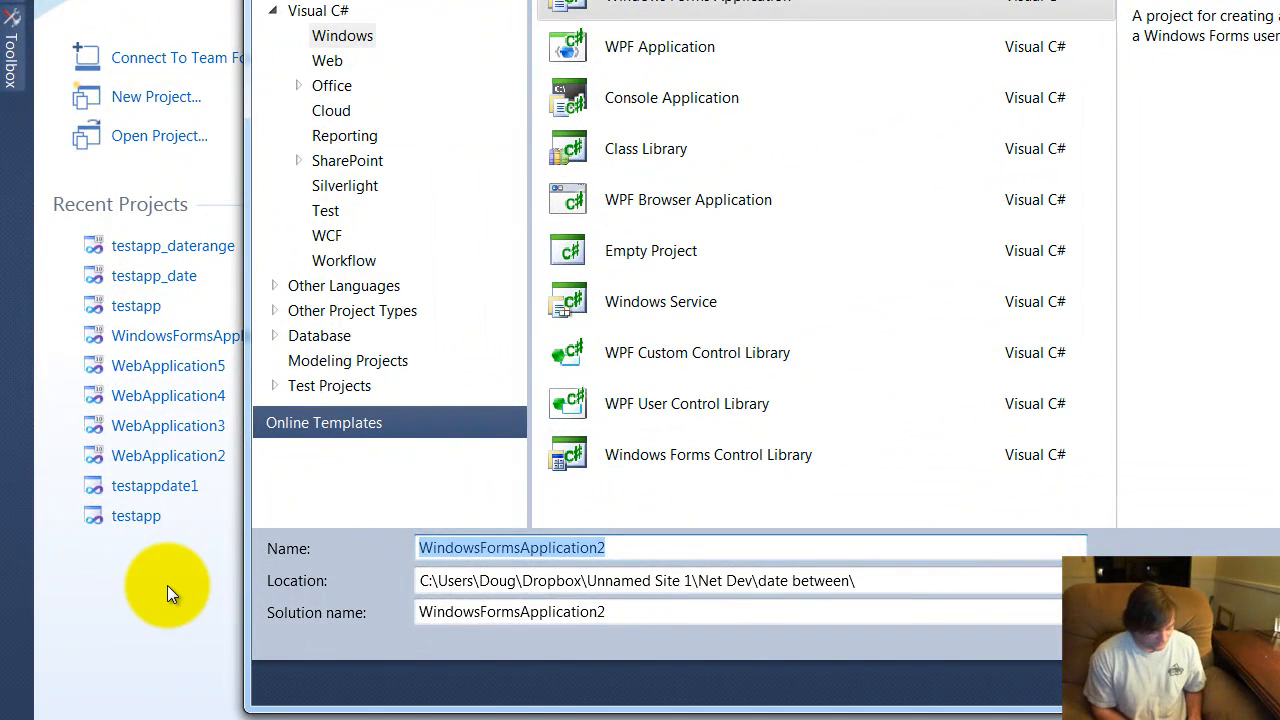
text(dateran)
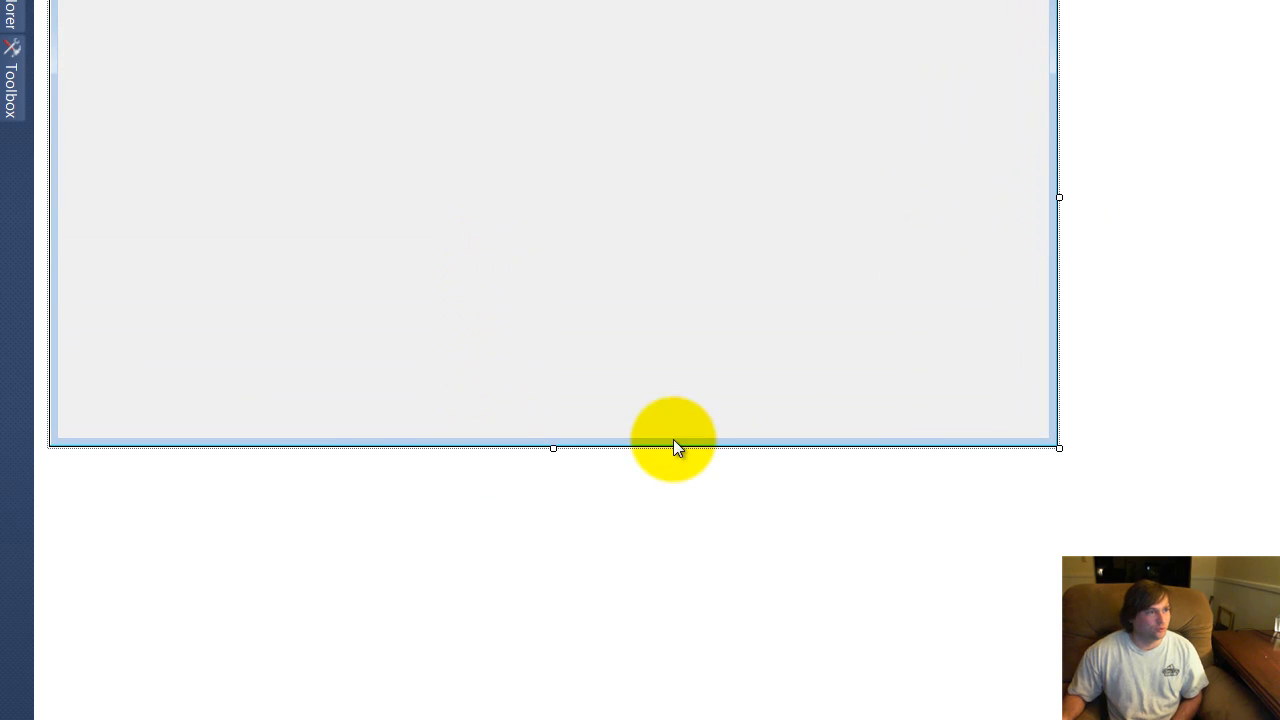
Step: Make Form1 taller and place the first text box near its bottom
drag(672, 448, 552, 492)
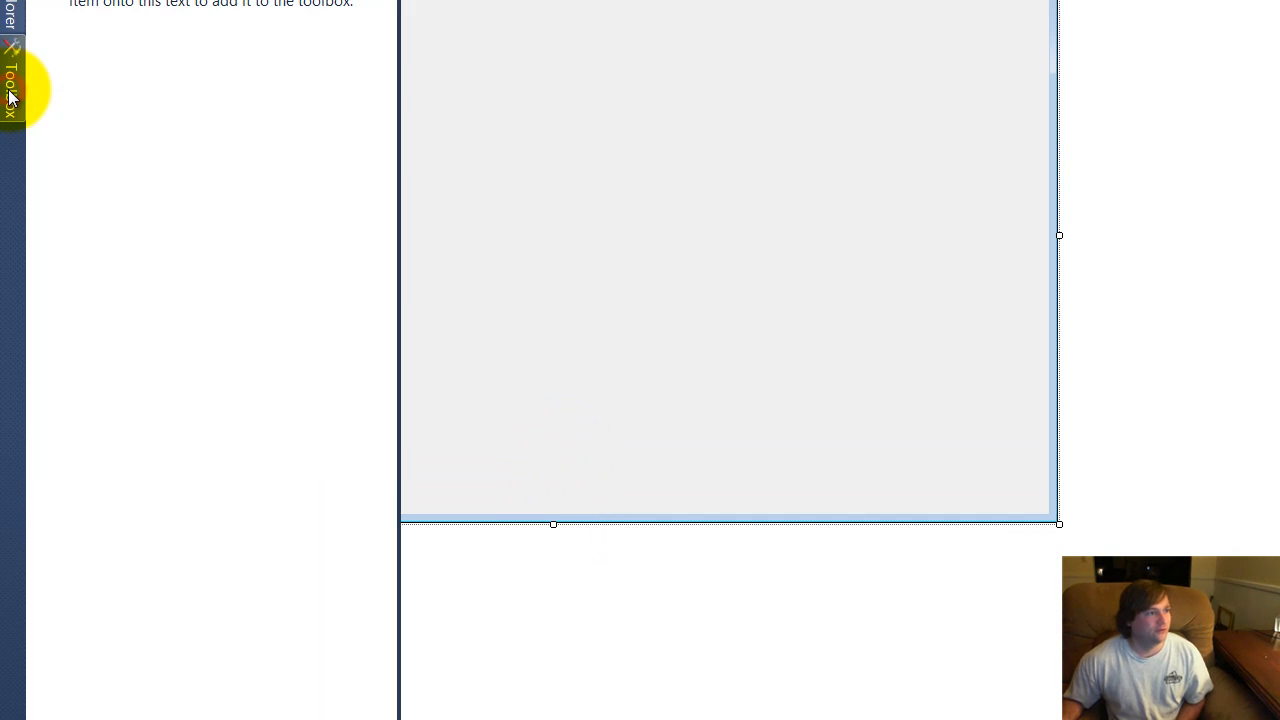
click(12, 90)
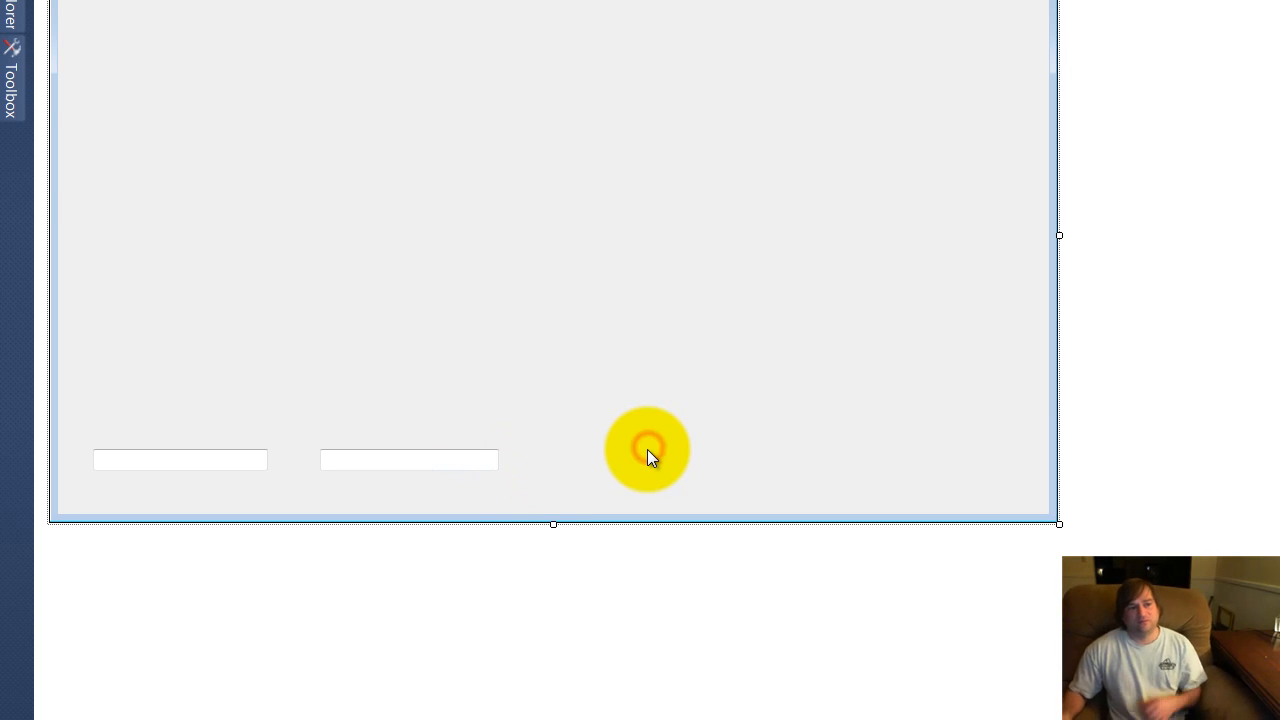
click(648, 452)
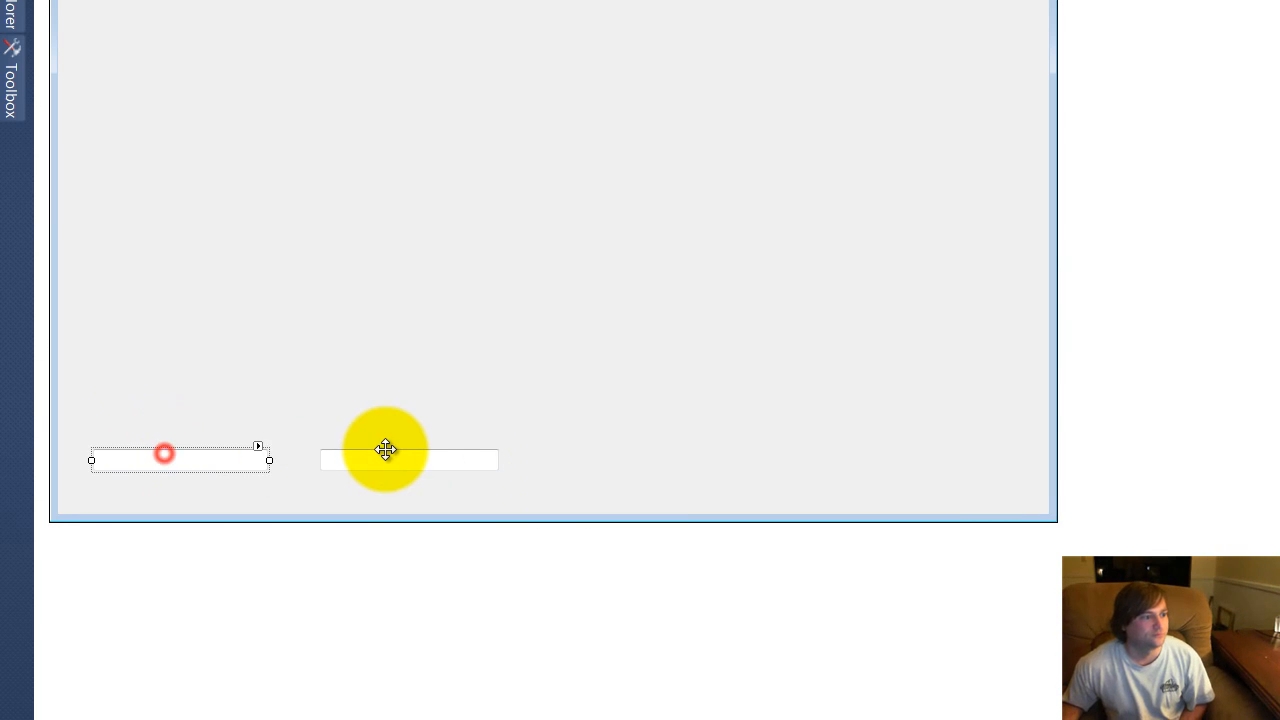
Step: Add the second text box and a label above the first text box
click(12, 76)
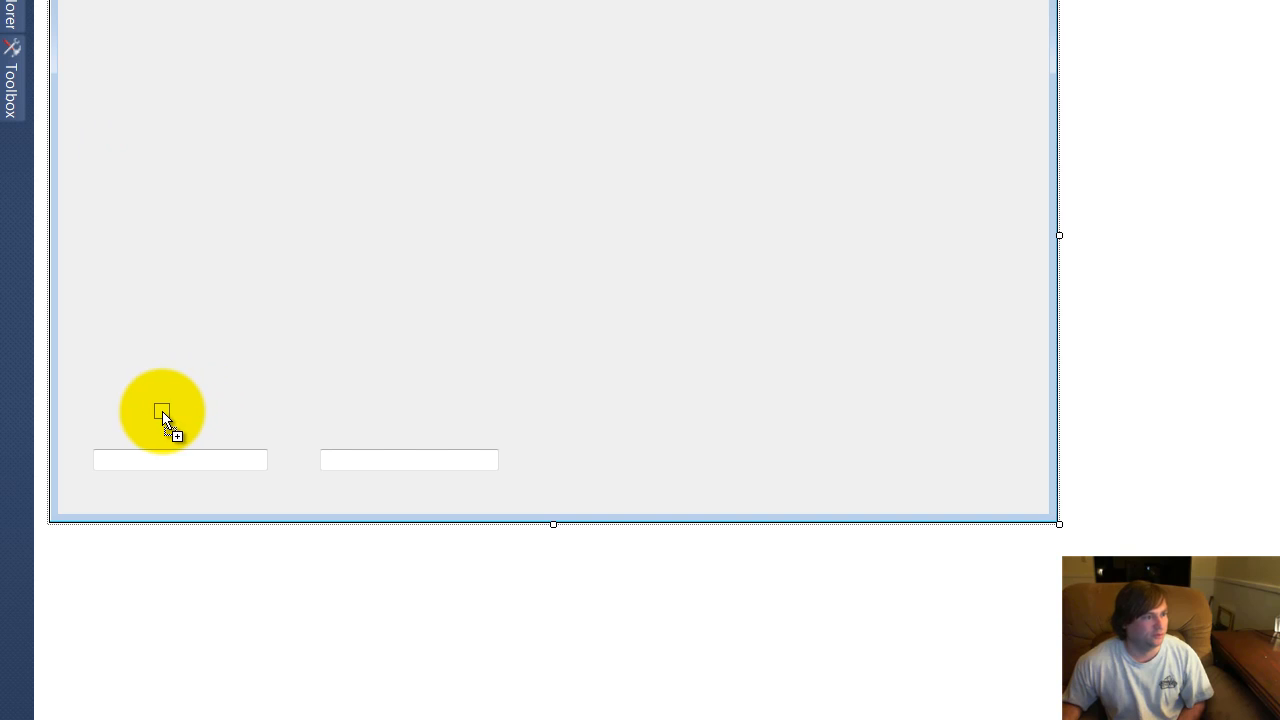
click(12, 72)
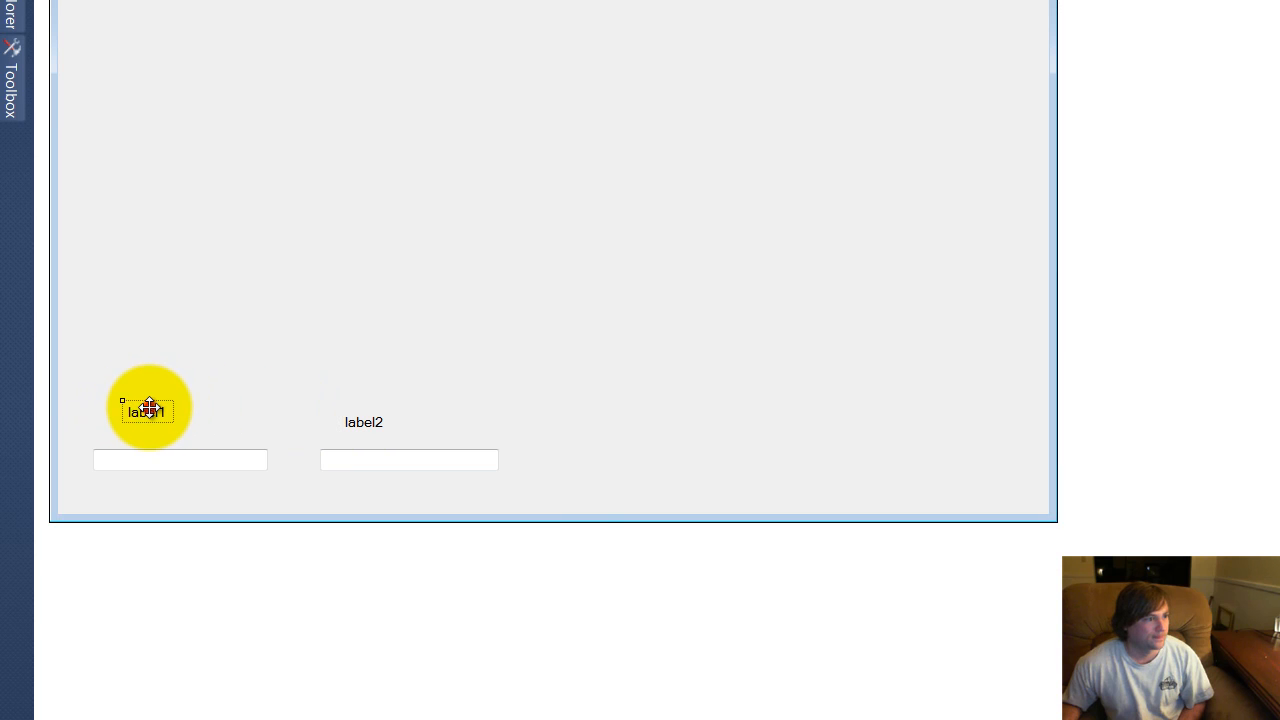
right_click(148, 410)
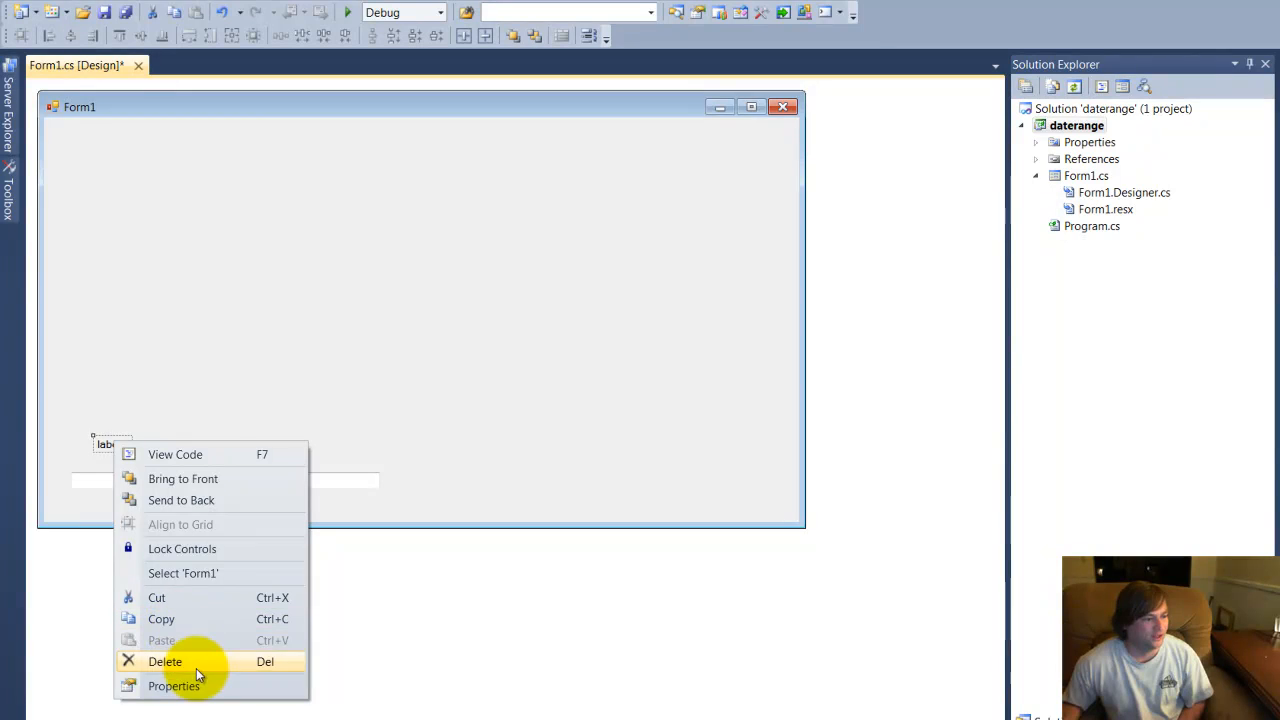
Step: Label the text boxes Start date and End date and add a Search button beside them
click(174, 686)
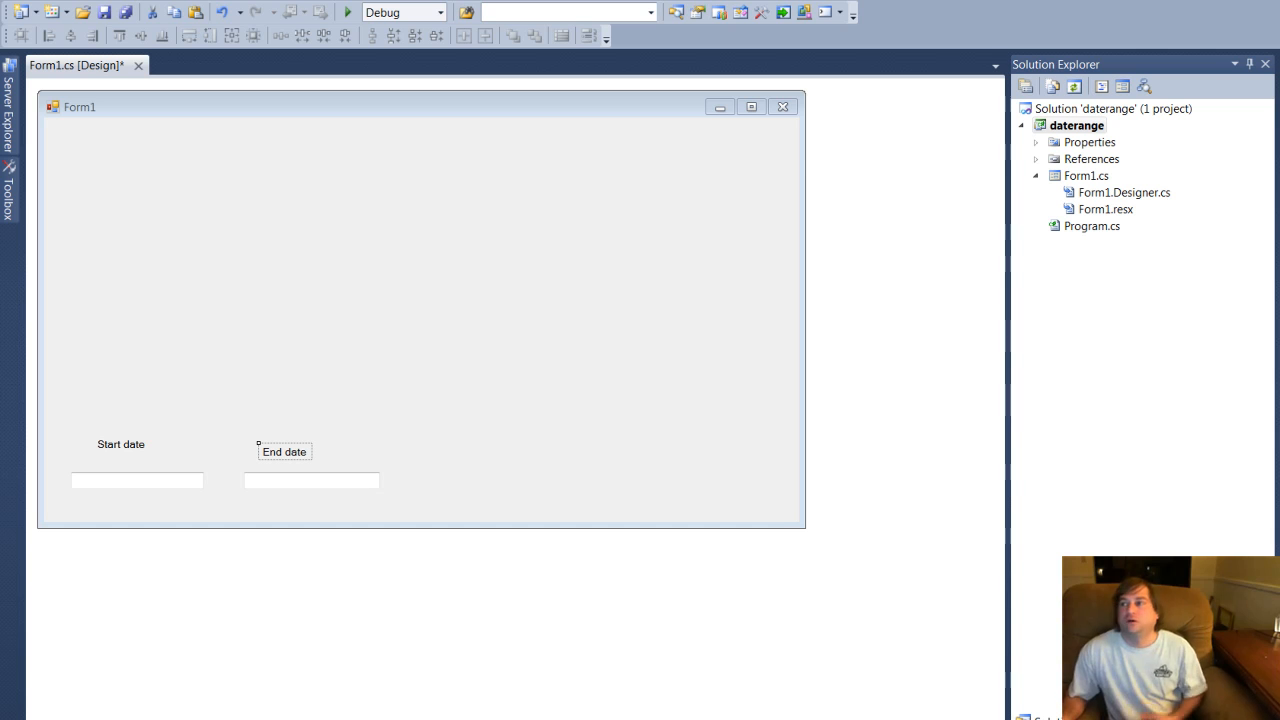
click(120, 444)
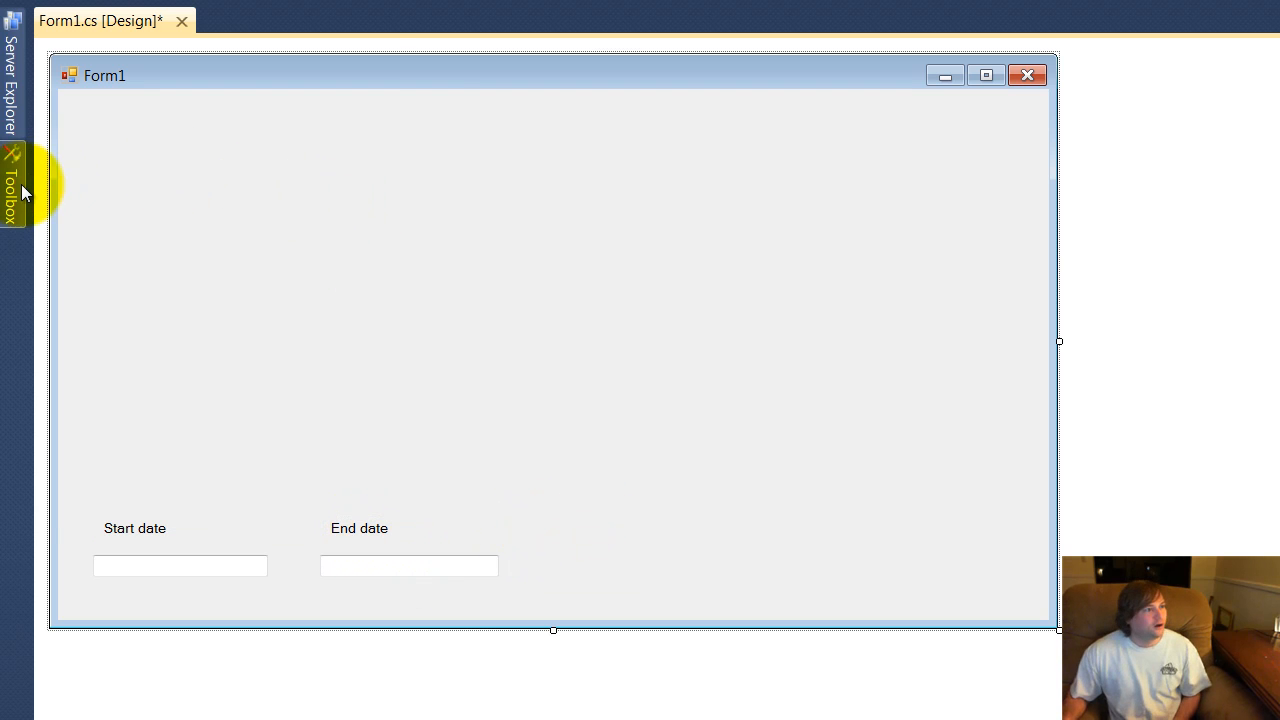
click(12, 190)
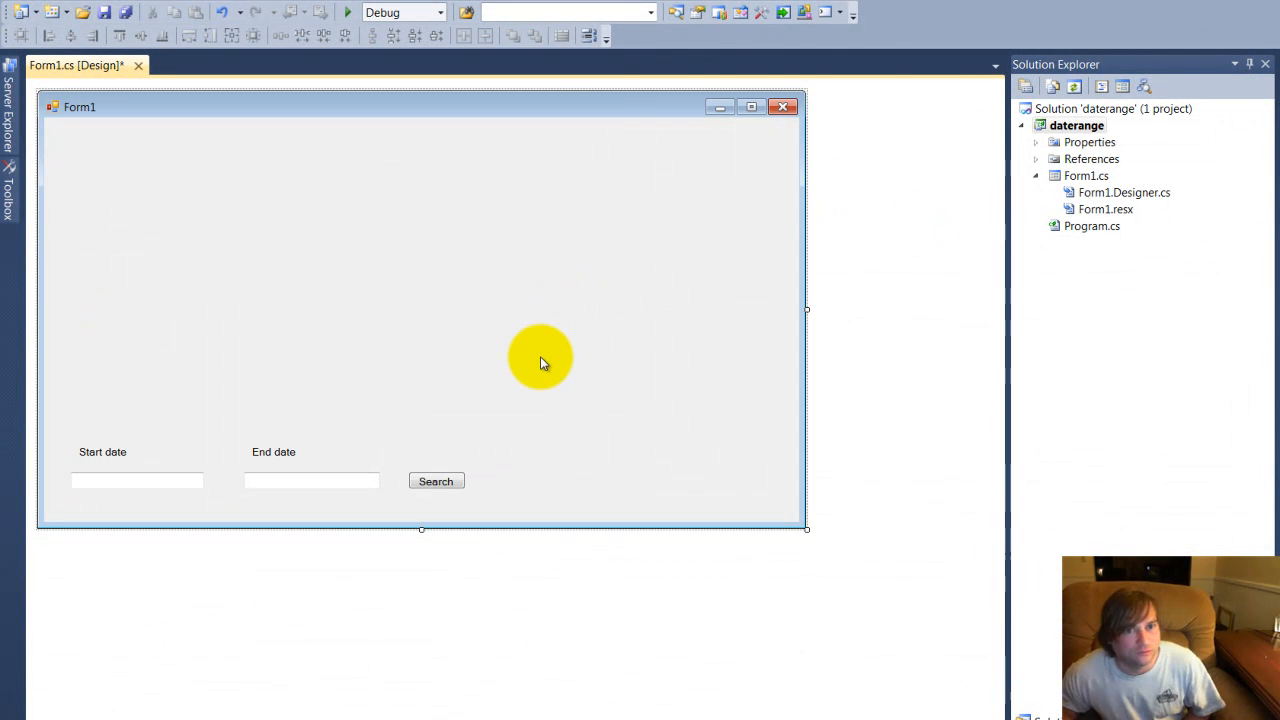
Step: Add a new DataSet item (DataSet1.xsd) to the daterange project
click(1036, 176)
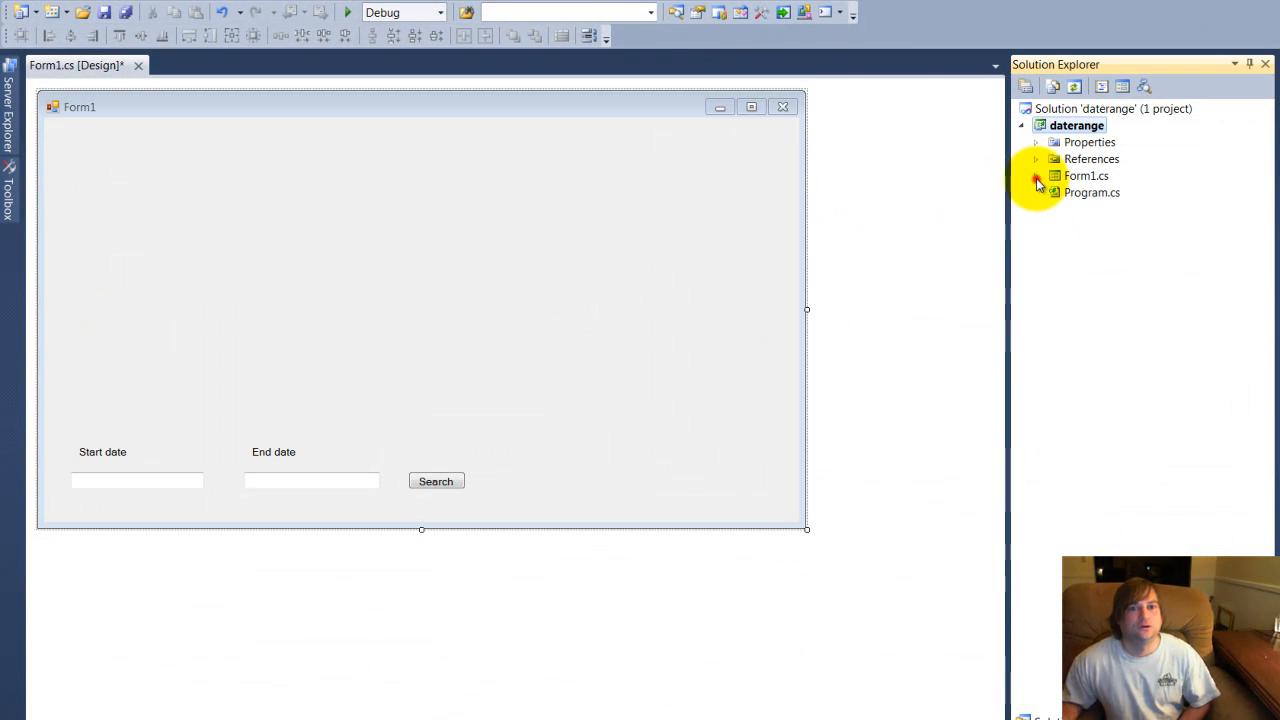
click(1076, 124)
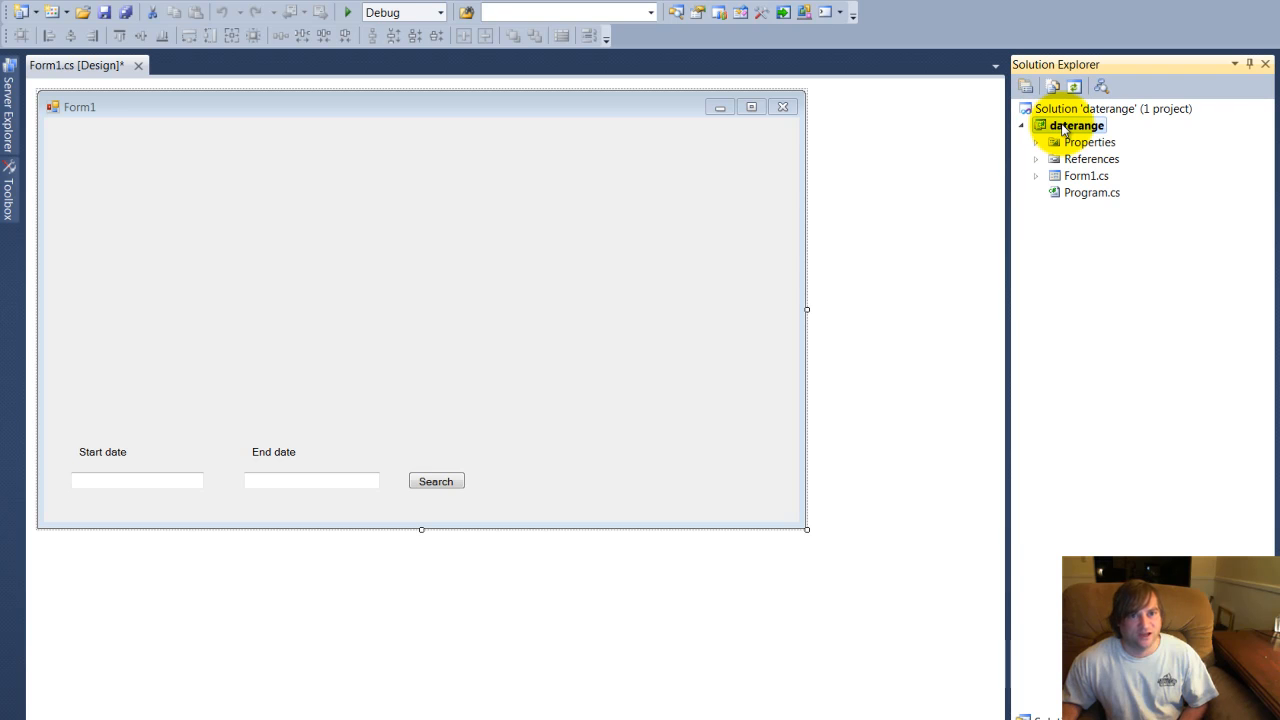
right_click(1076, 124)
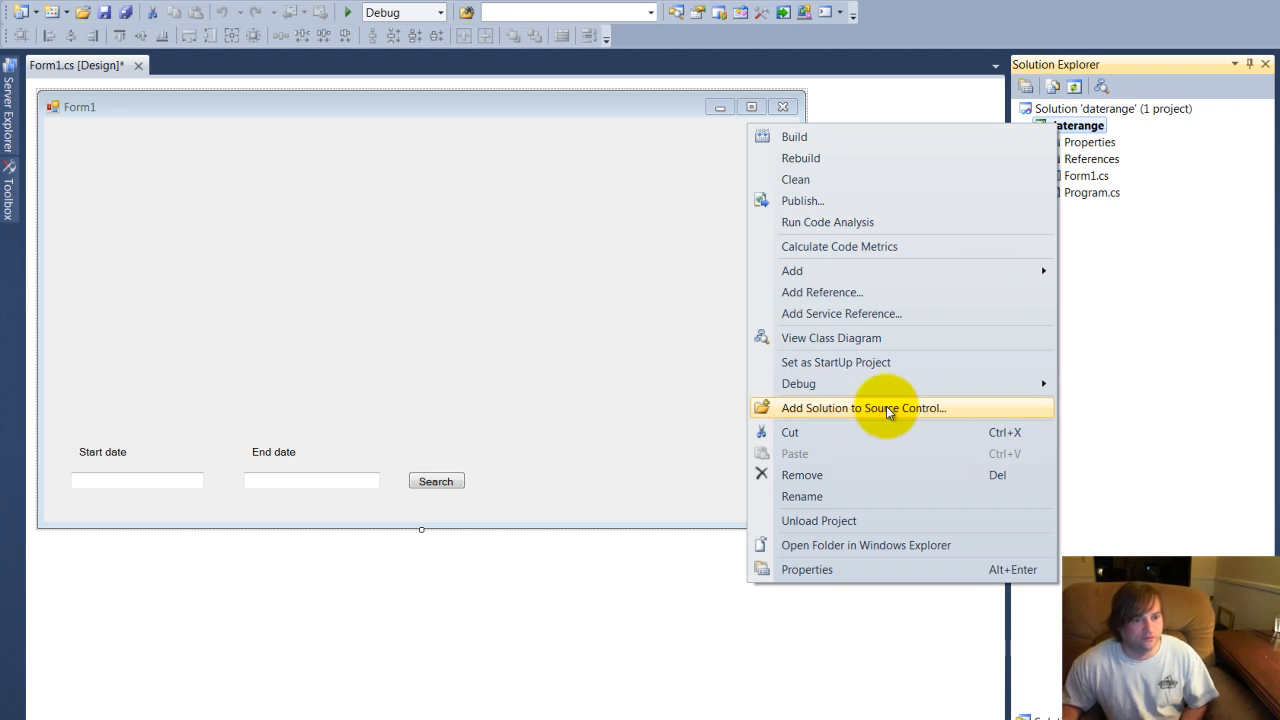
mouse_move(828, 220)
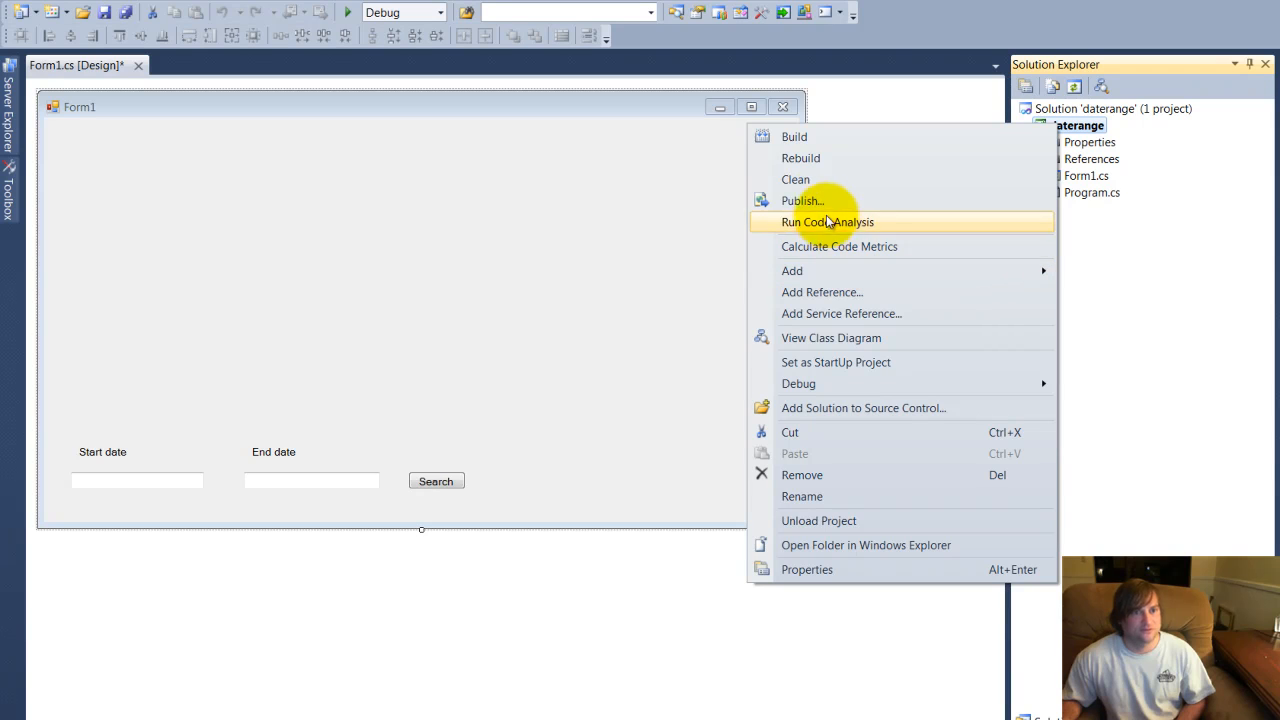
mouse_move(824, 322)
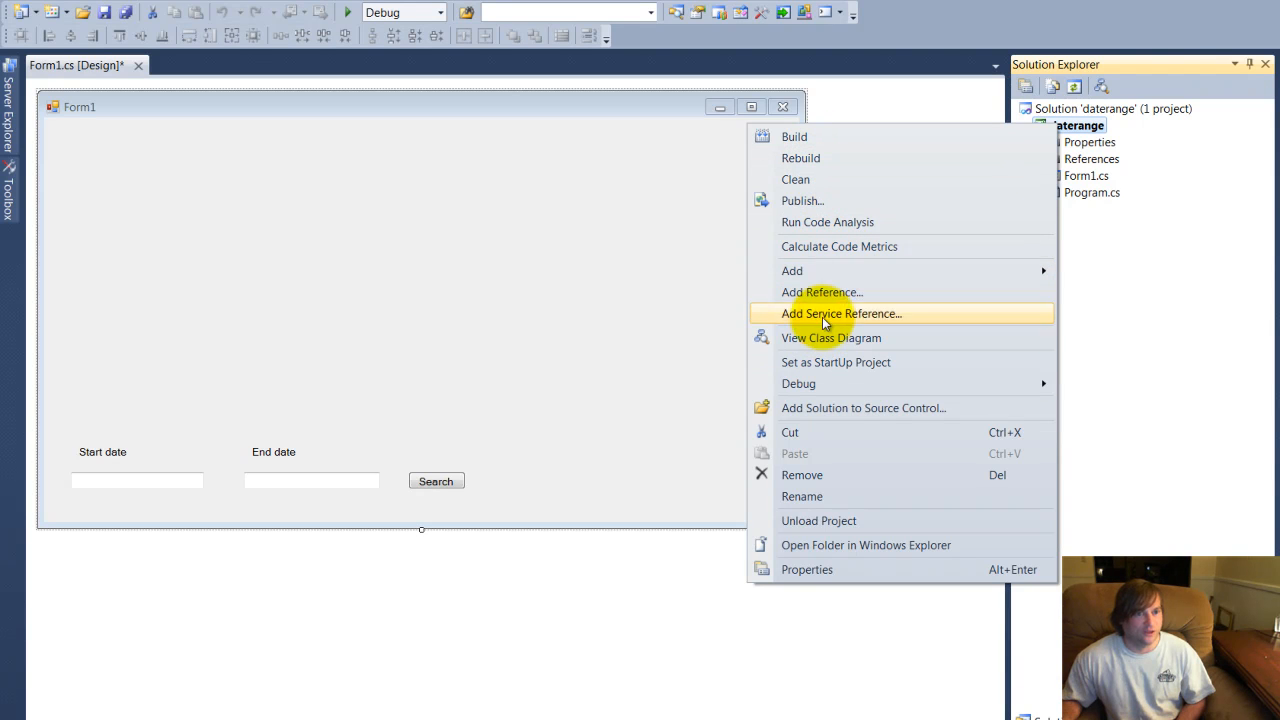
mouse_move(792, 270)
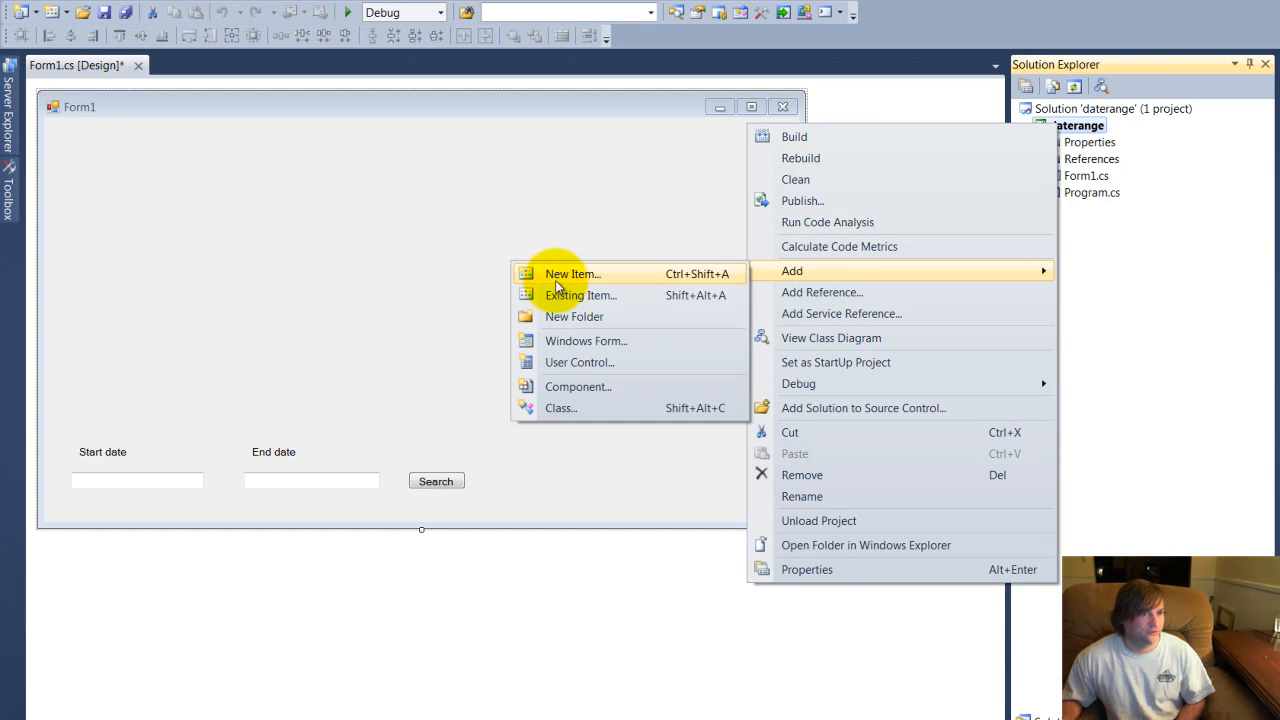
click(572, 274)
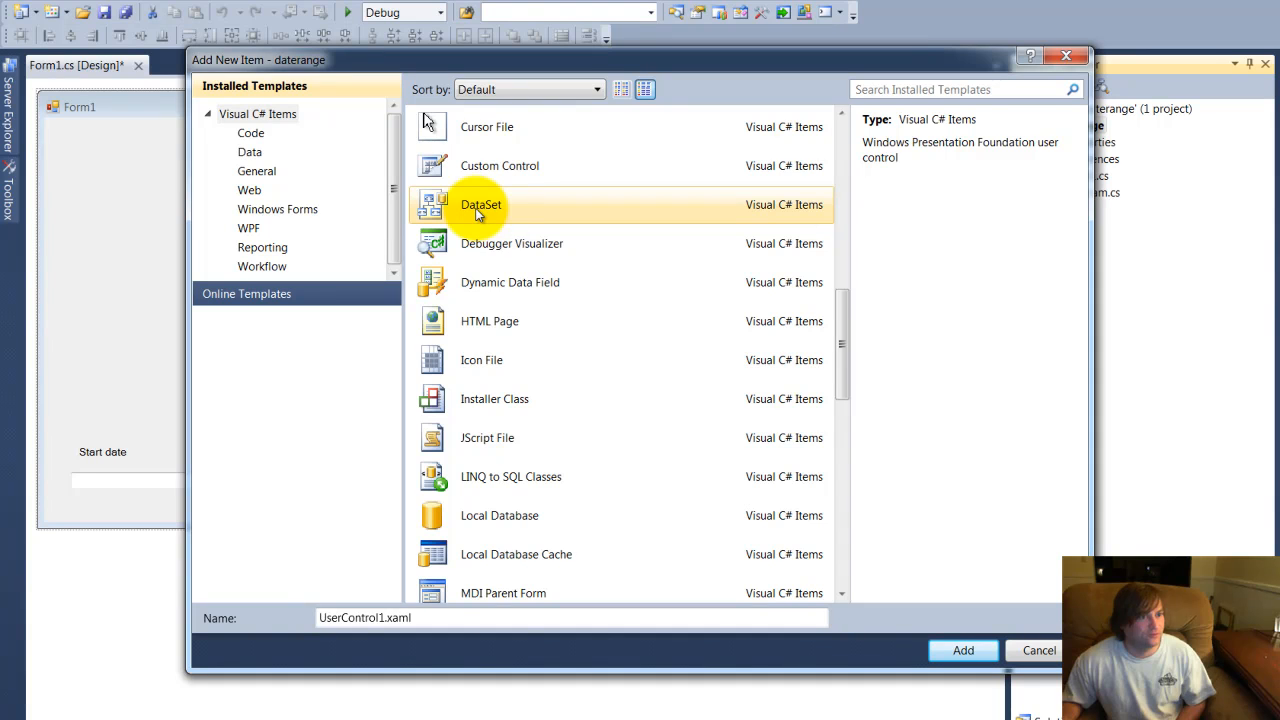
click(480, 204)
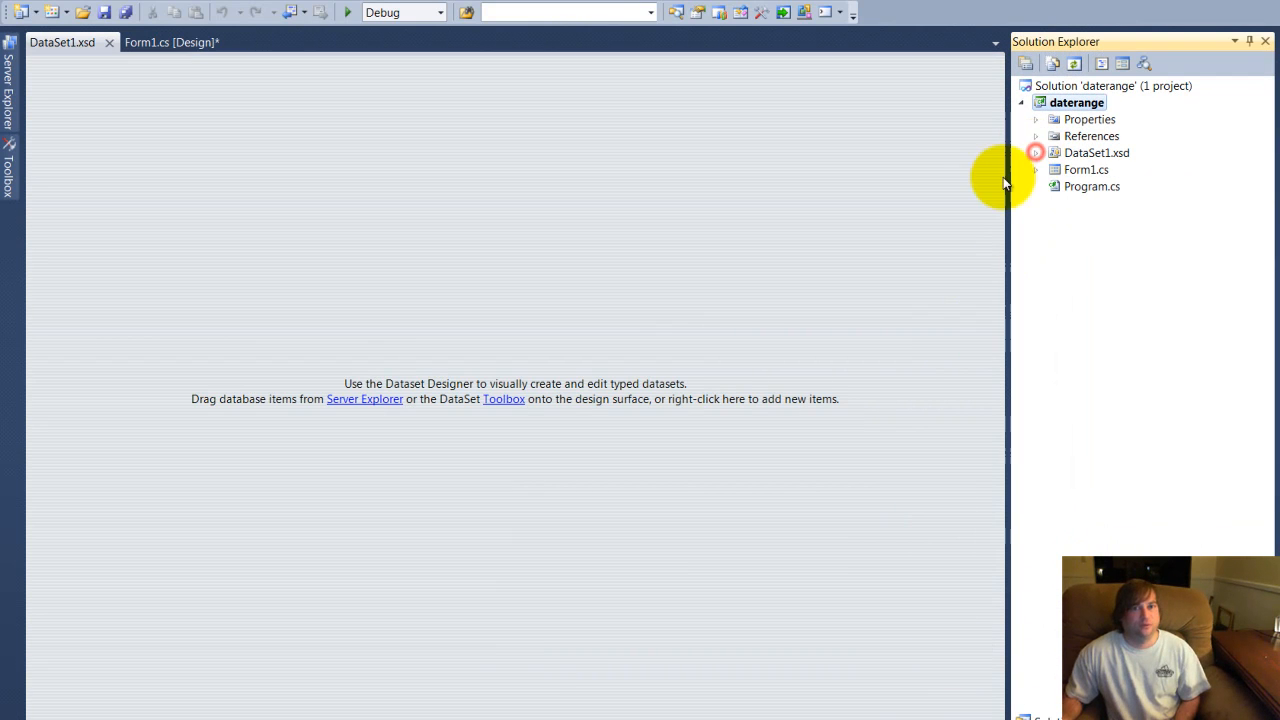
Step: Drag the patient table from the Patients connection onto DataSet1, save, and return to Form1
click(10, 90)
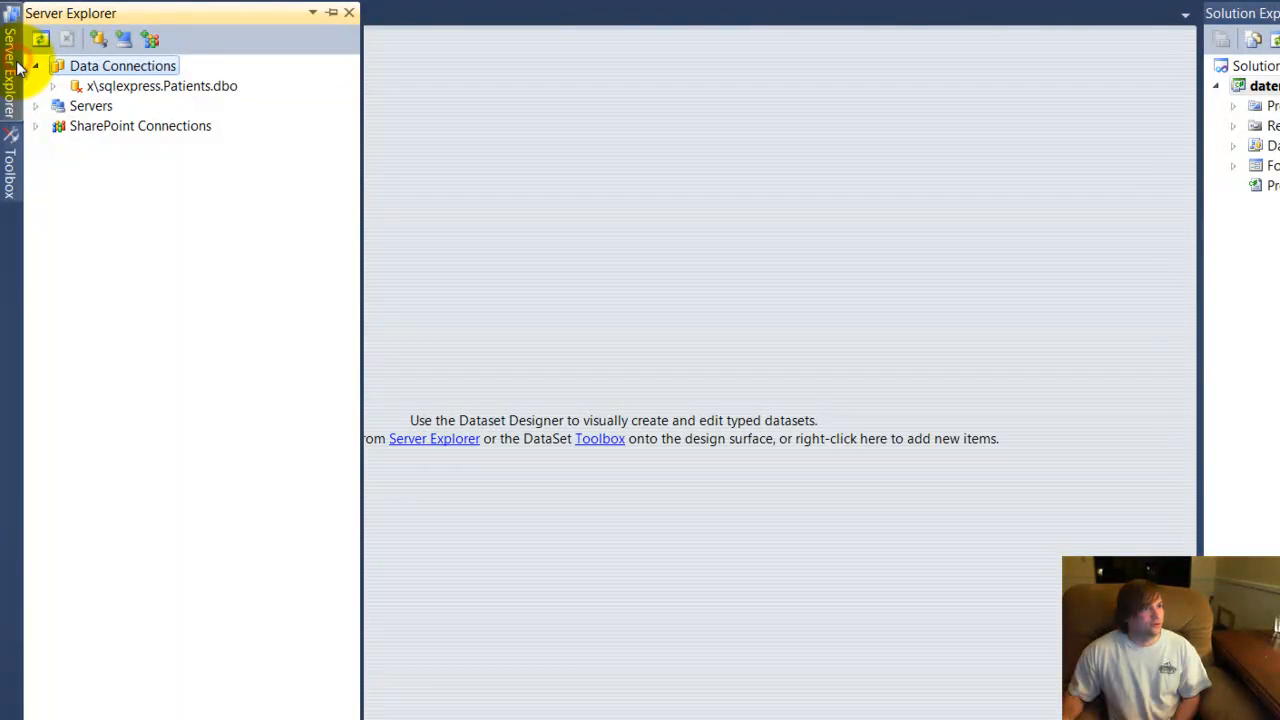
click(160, 86)
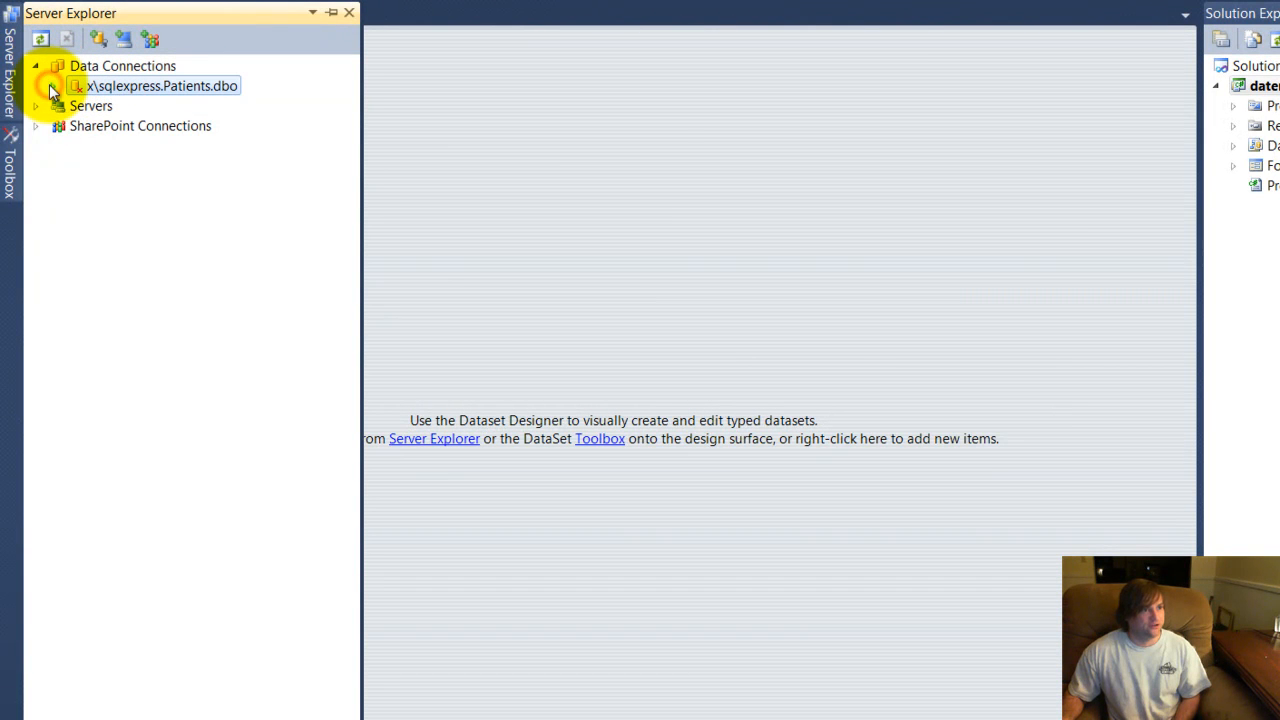
click(70, 84)
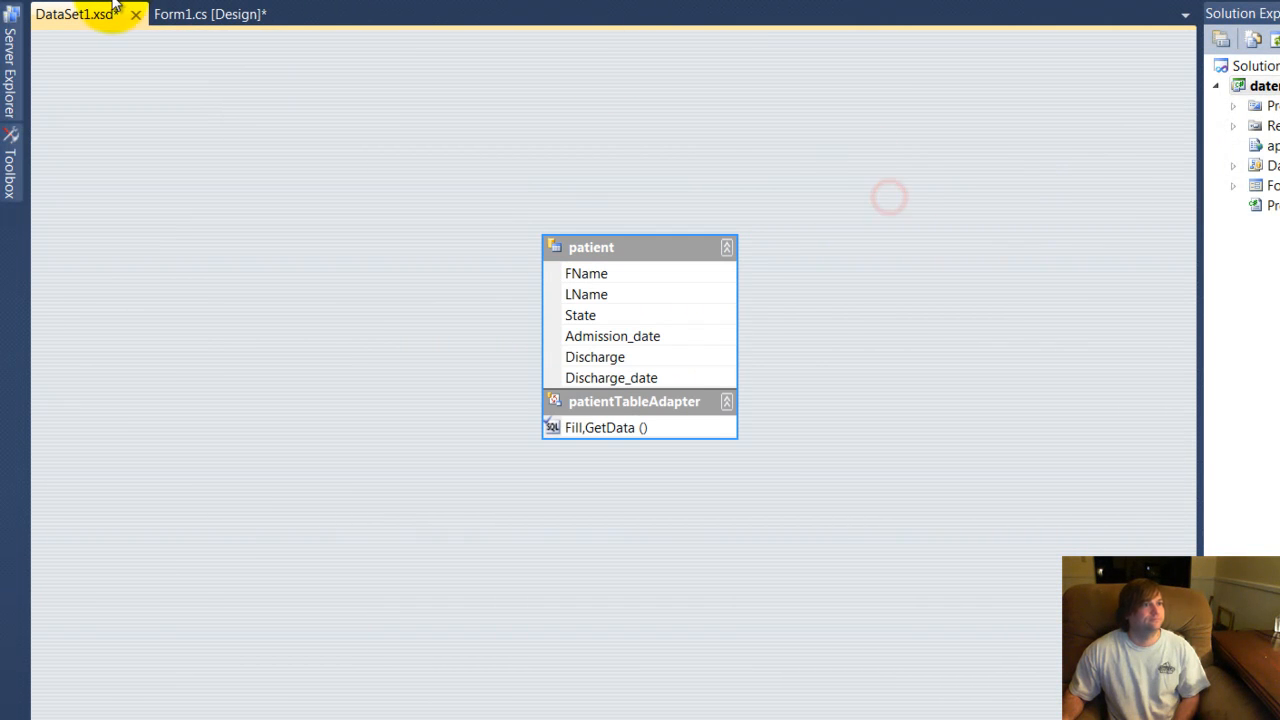
click(70, 14)
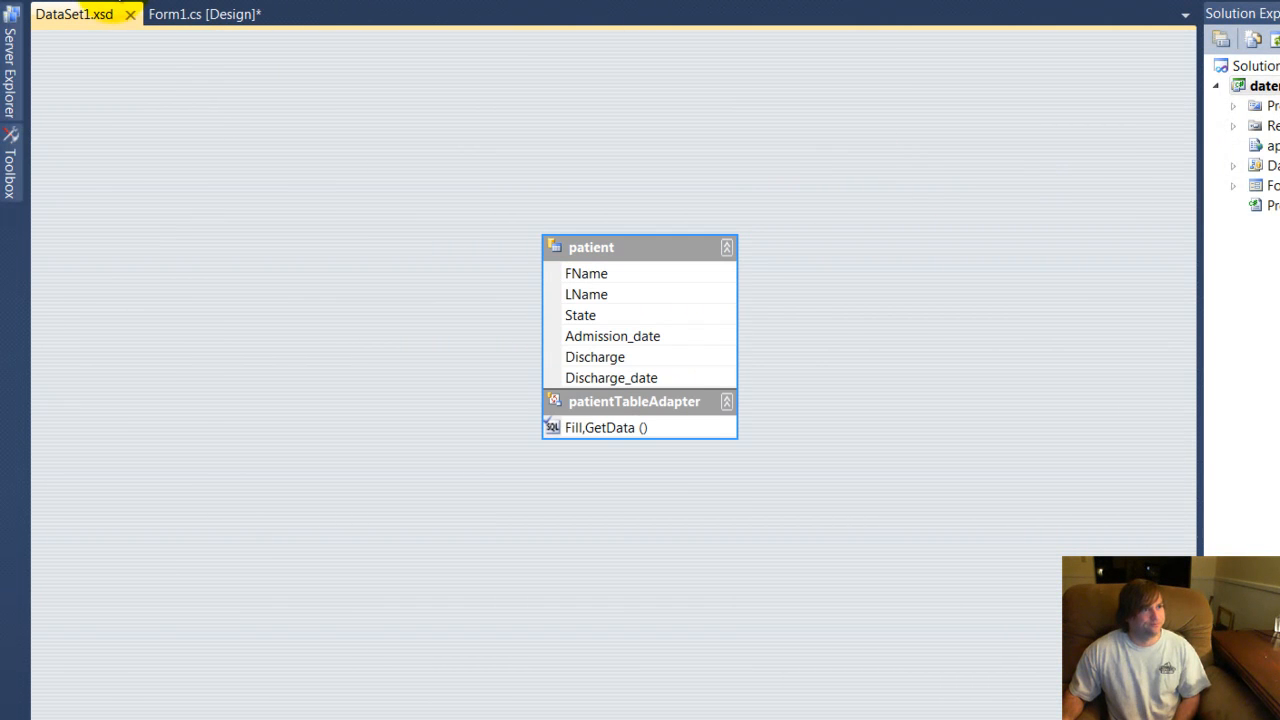
click(204, 14)
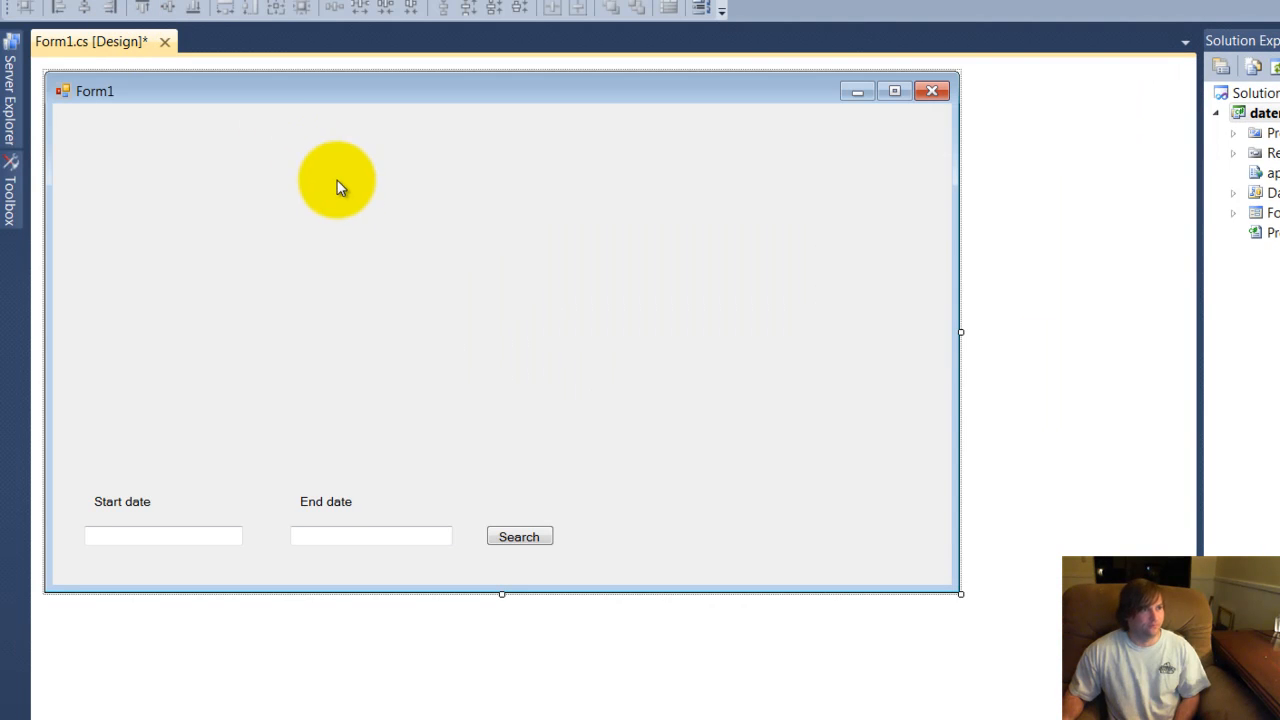
Step: Place a ReportViewer from the Reporting controls onto Form1 and widen it across the form
click(10, 190)
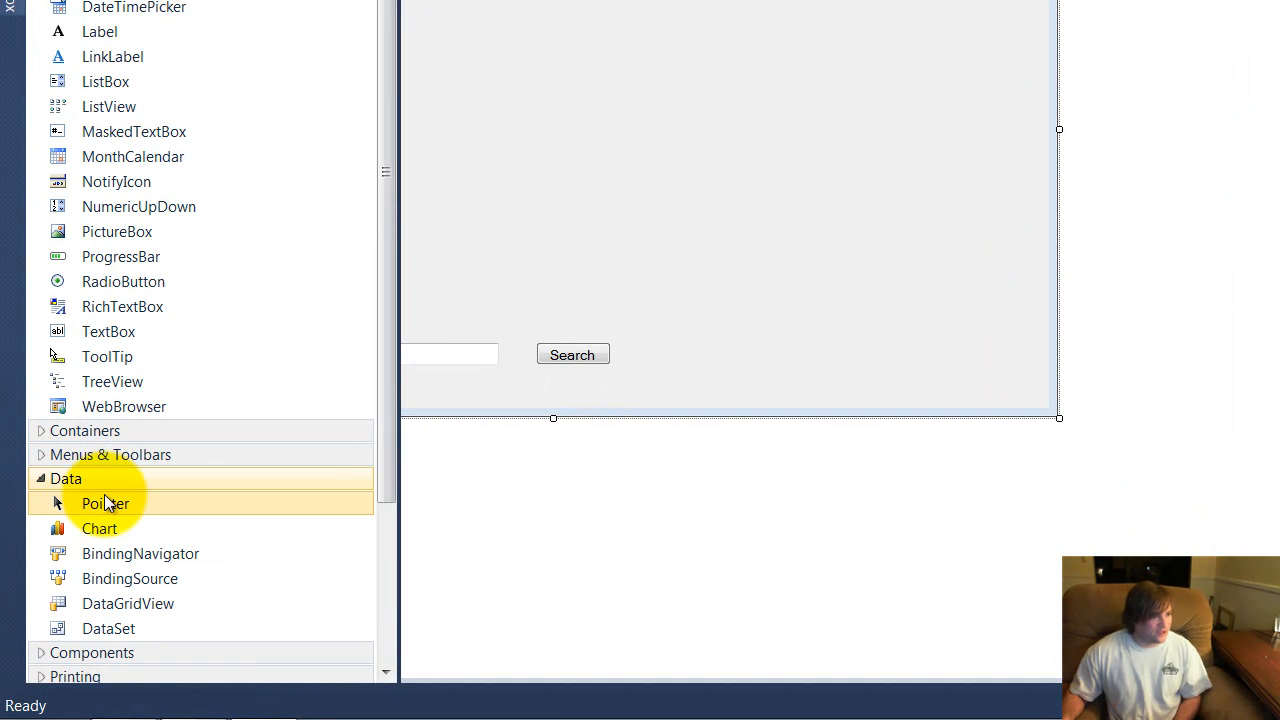
mouse_move(128, 604)
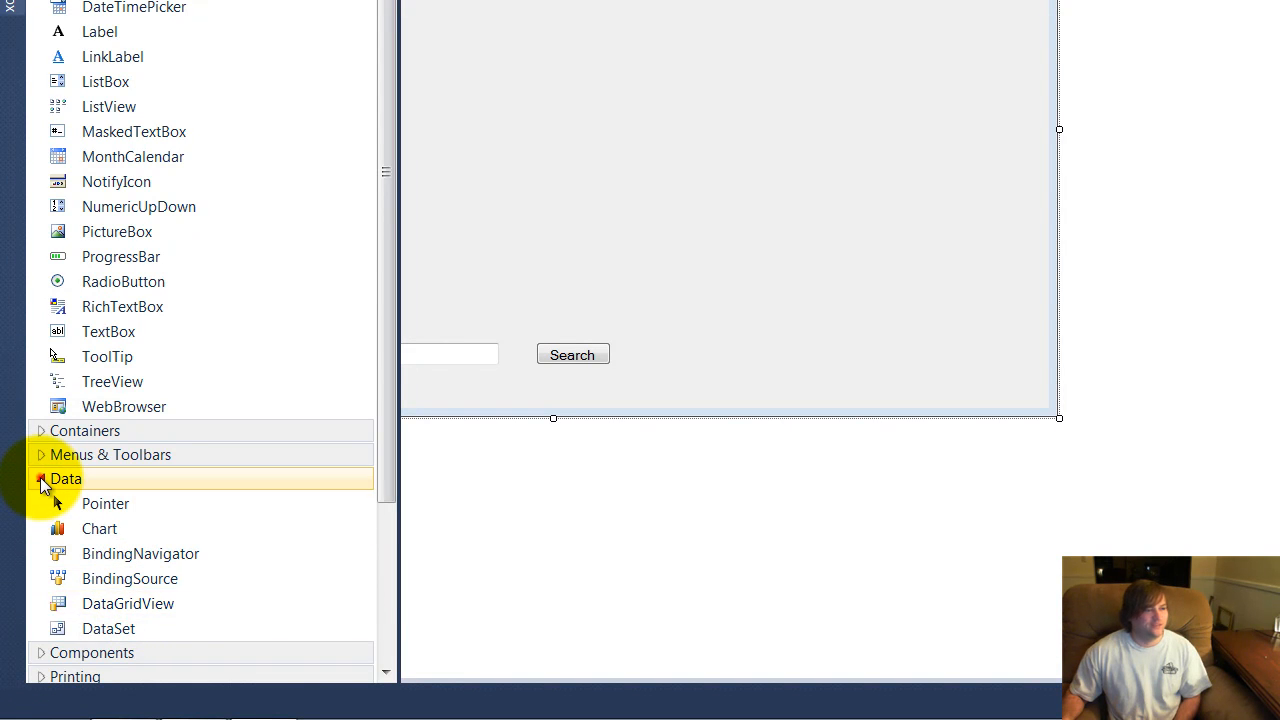
click(64, 478)
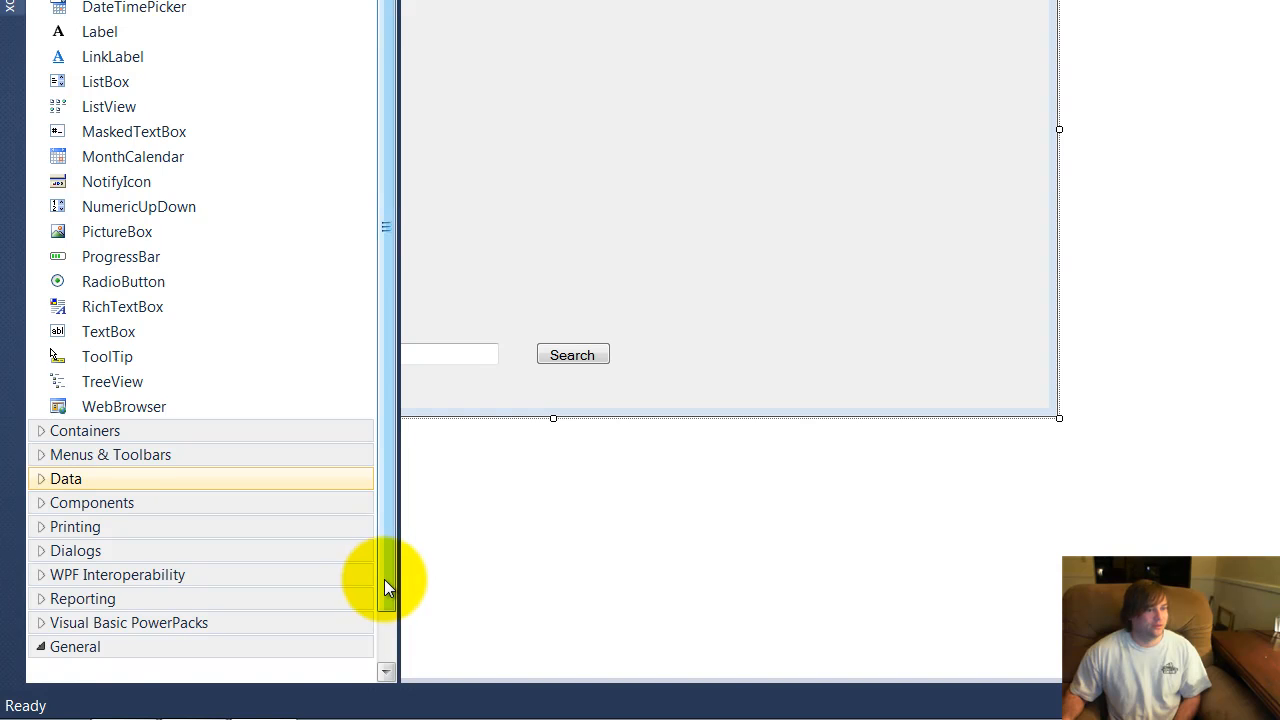
scroll(down, 3)
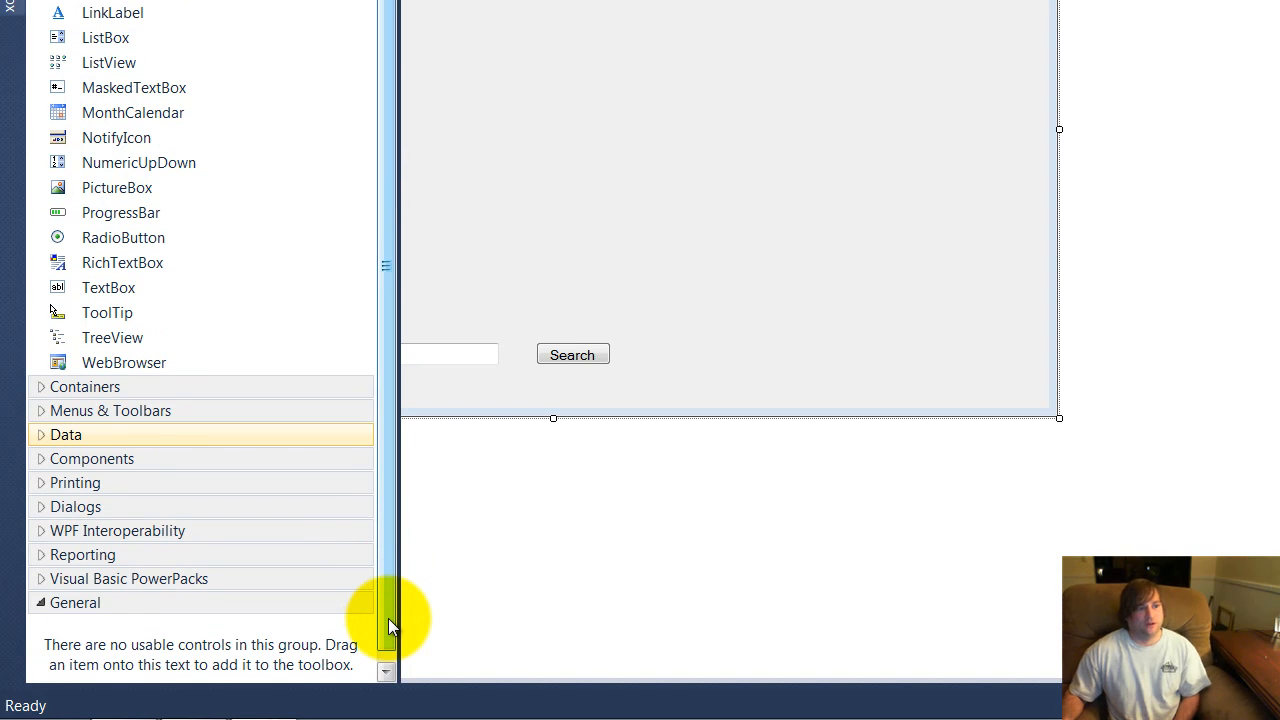
scroll(down, 3)
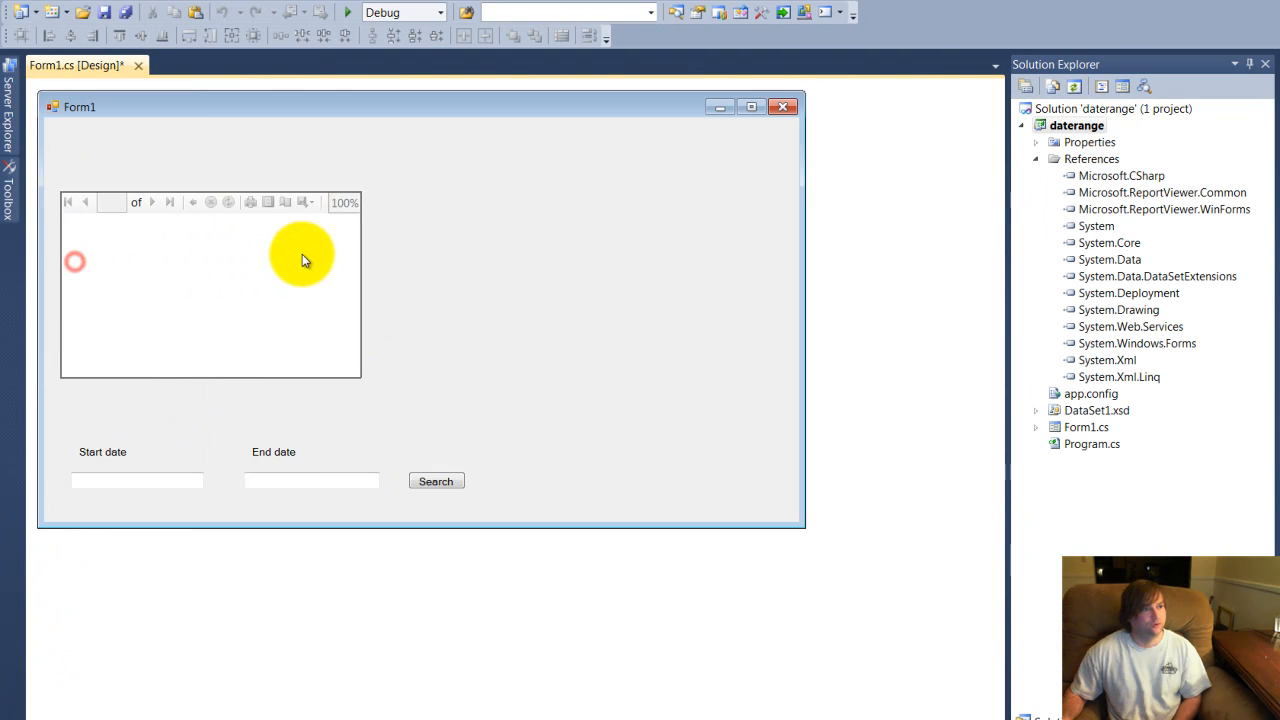
click(304, 260)
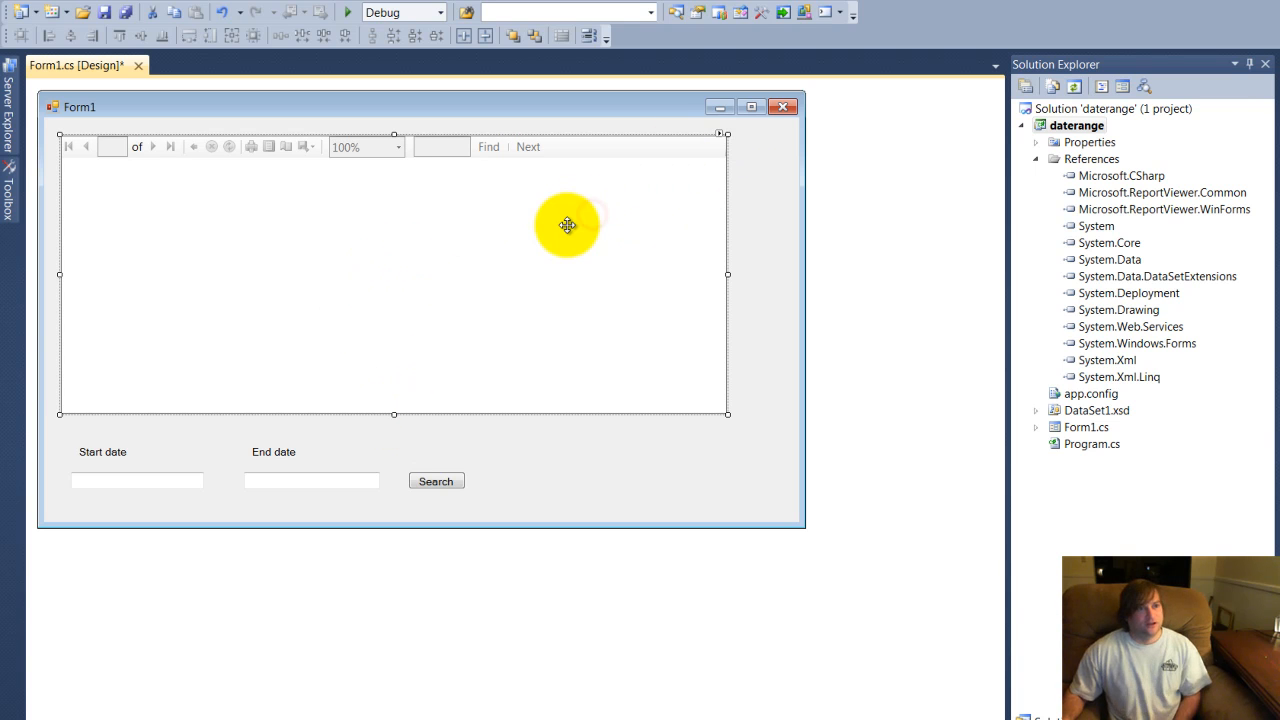
mouse_move(566, 228)
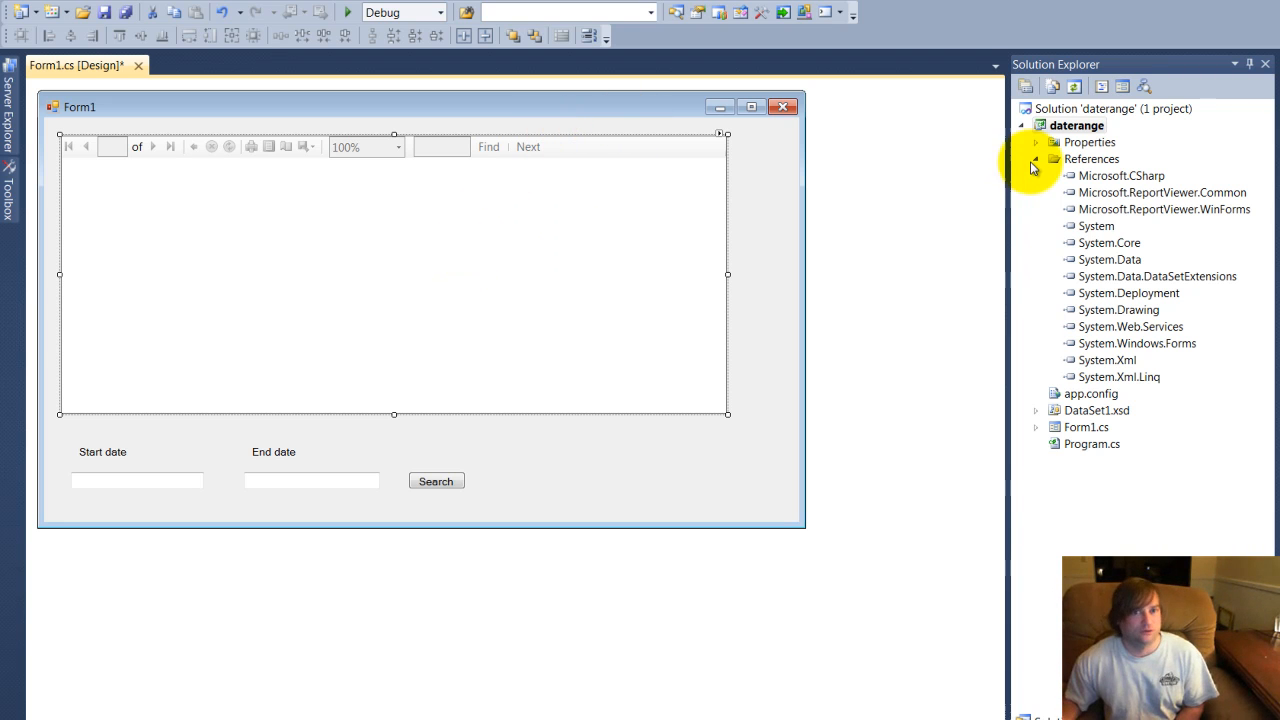
click(1036, 160)
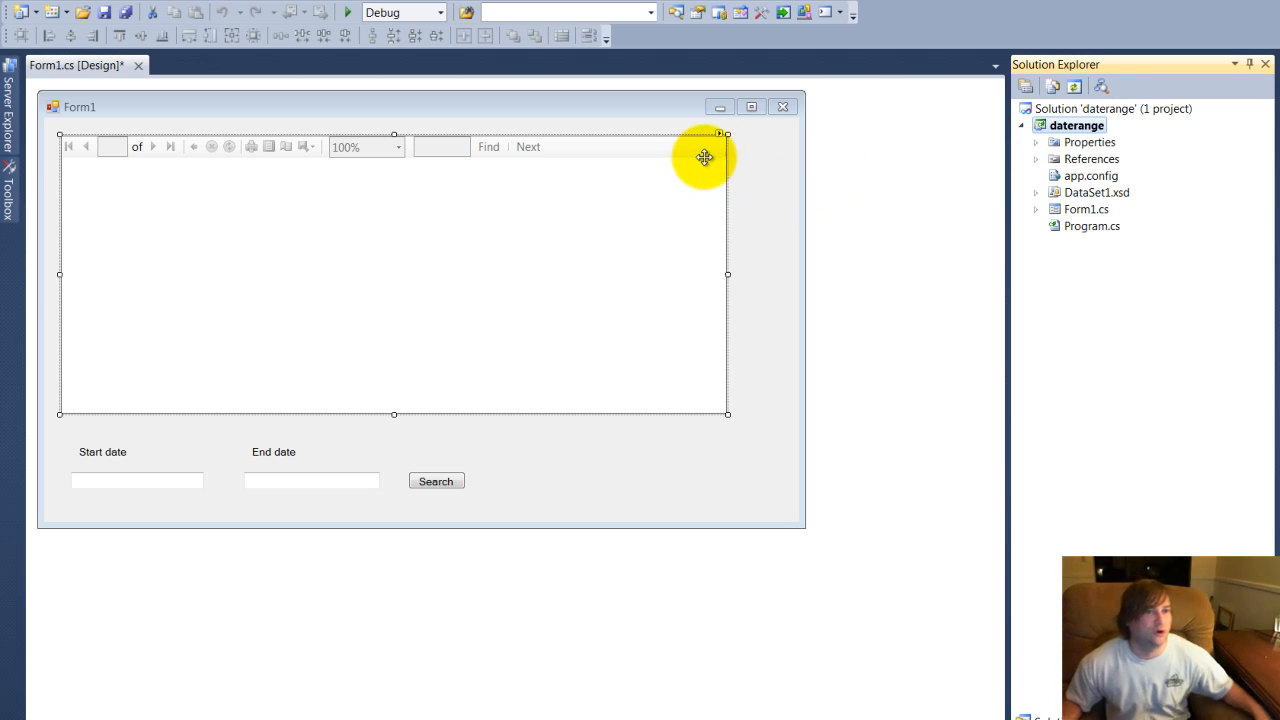
Step: Start a new report in the Report Wizard using DataSet1's patient table as its data source
click(720, 136)
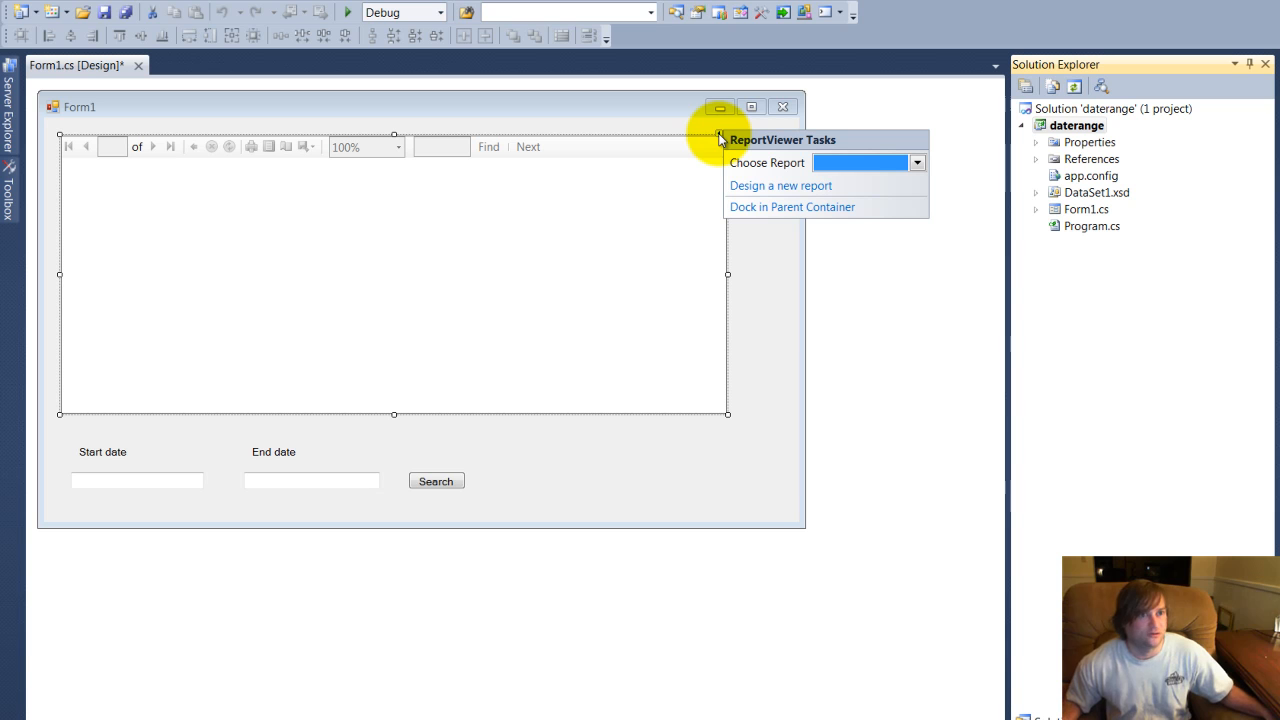
click(818, 188)
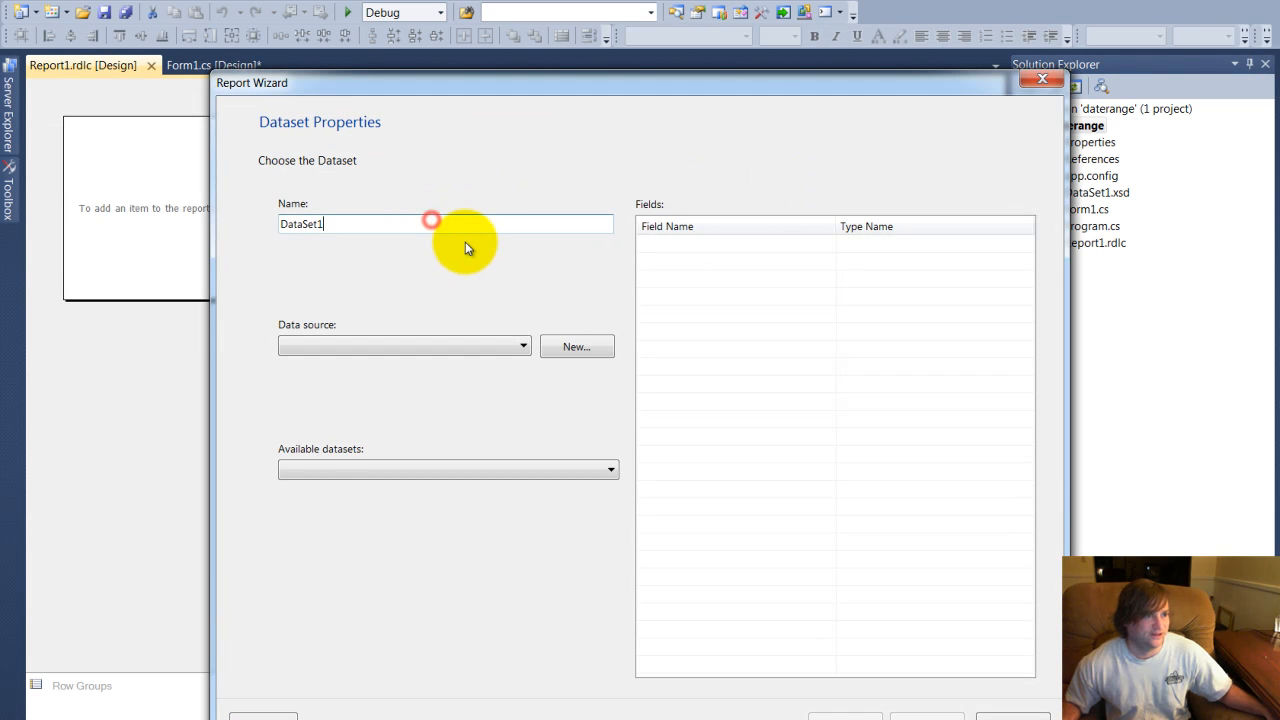
click(522, 346)
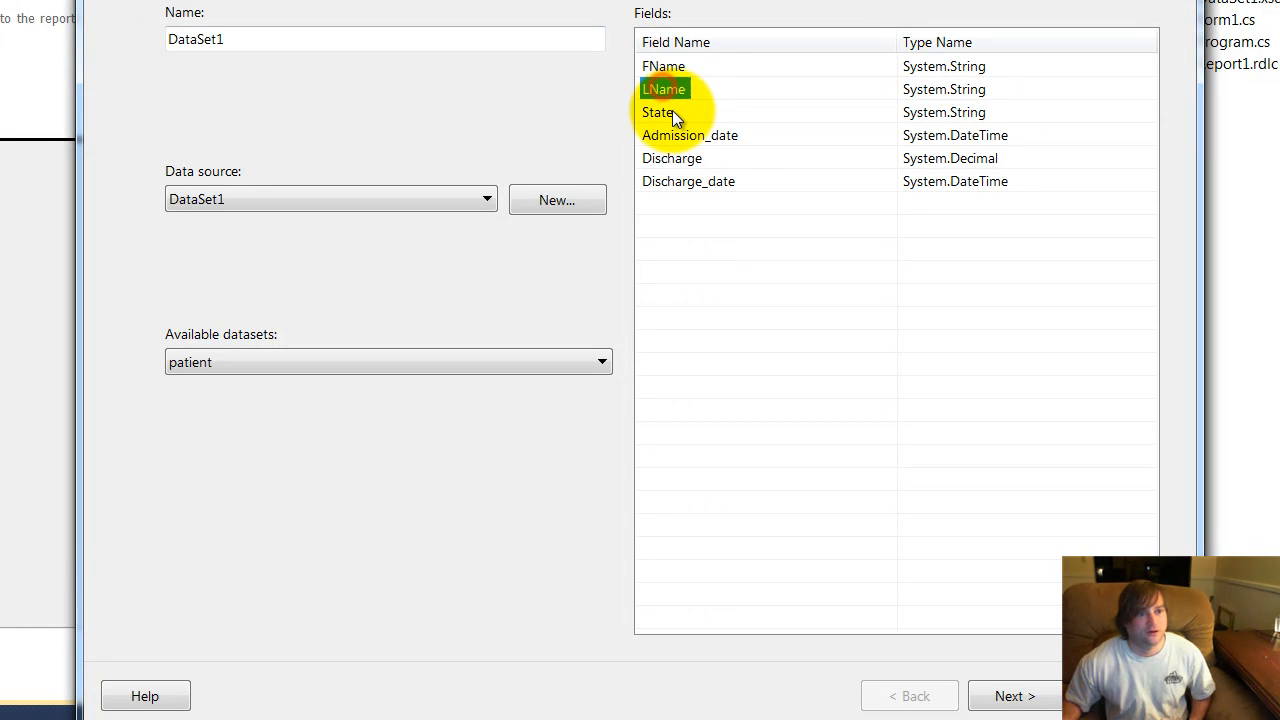
click(672, 158)
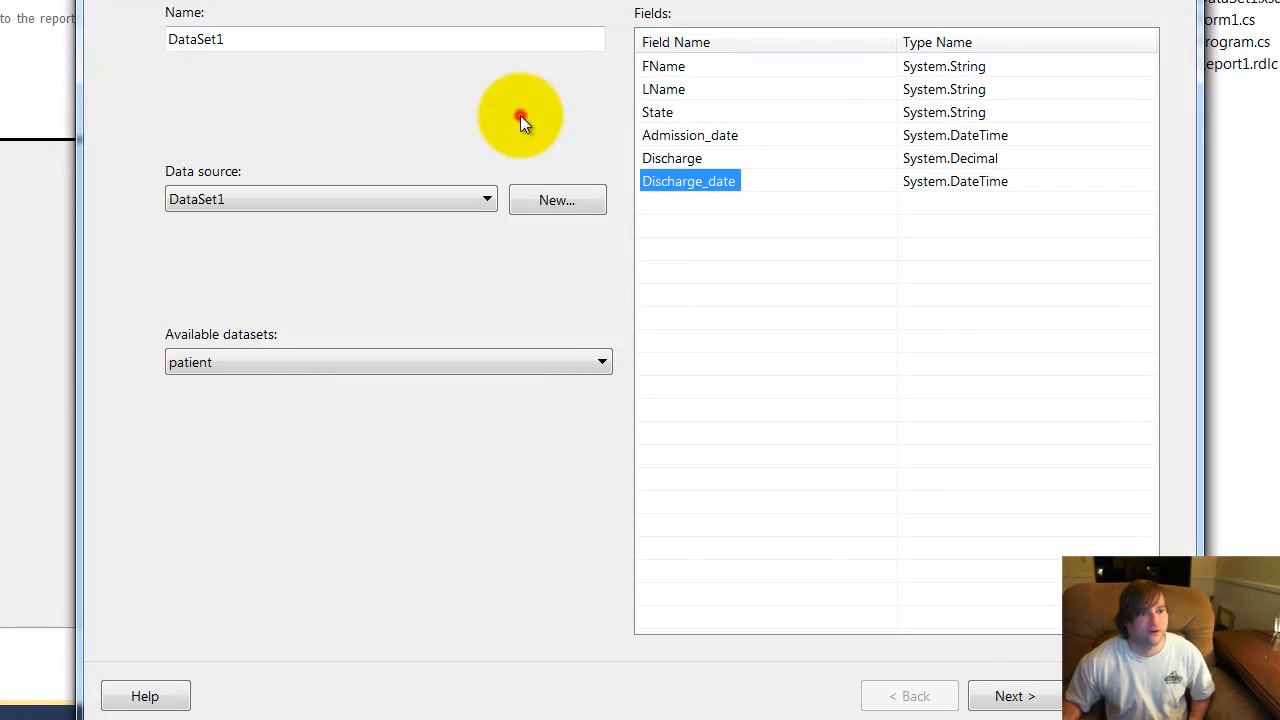
click(1014, 696)
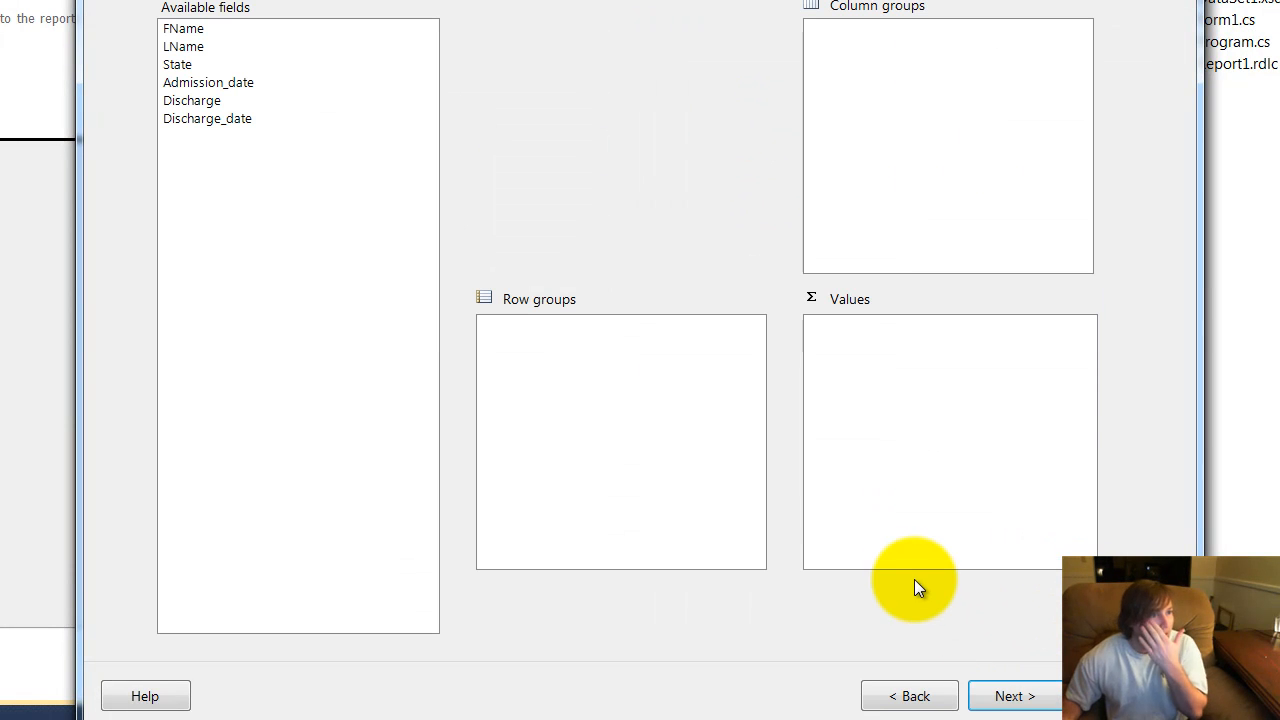
mouse_move(364, 220)
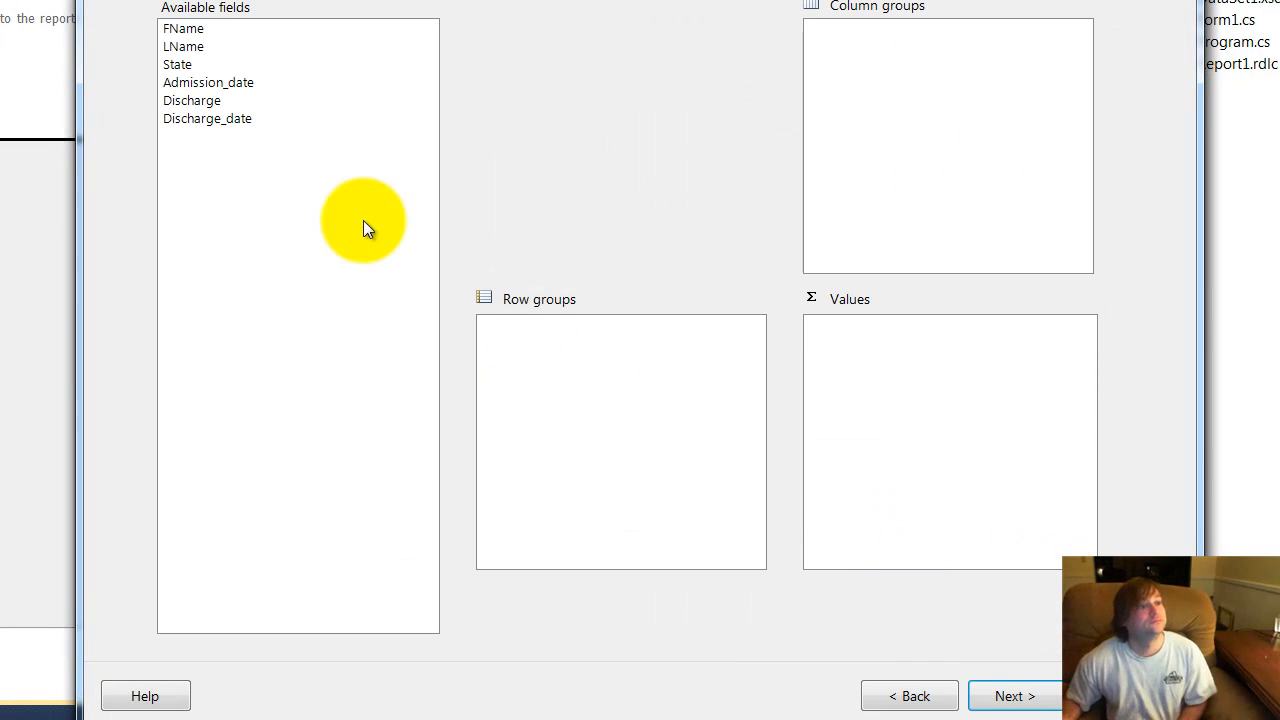
mouse_move(1010, 358)
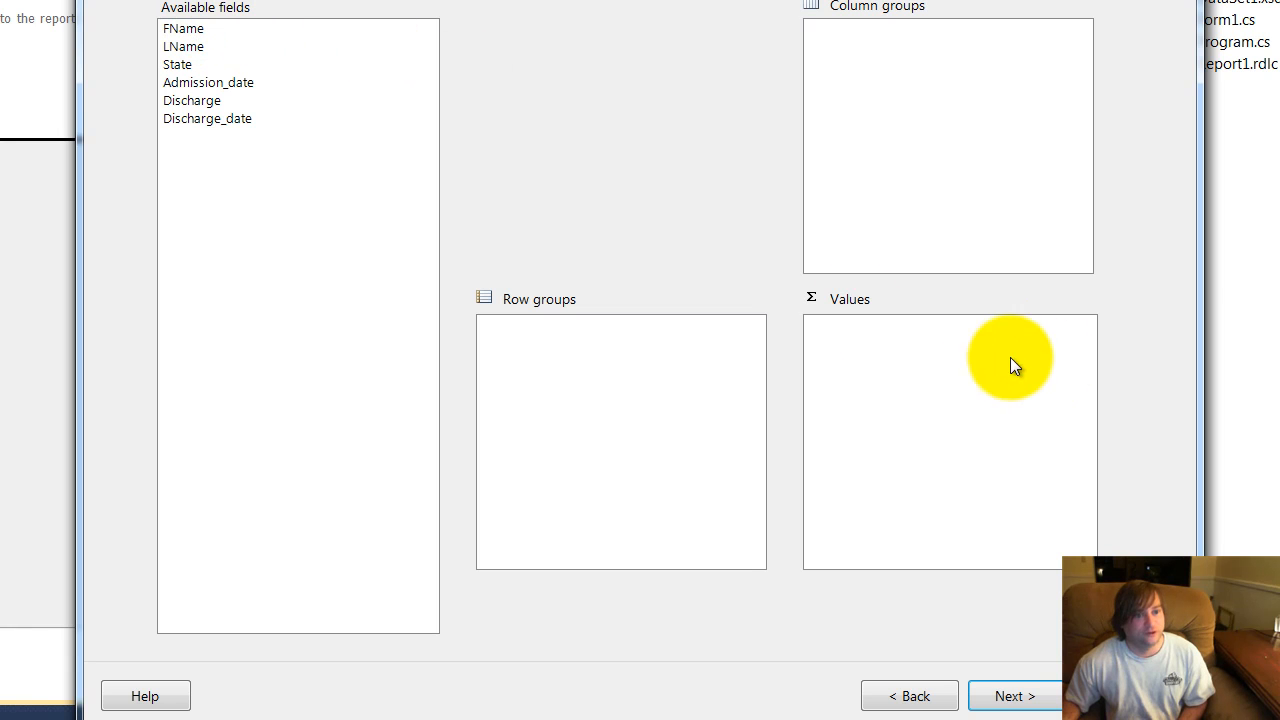
mouse_move(604, 304)
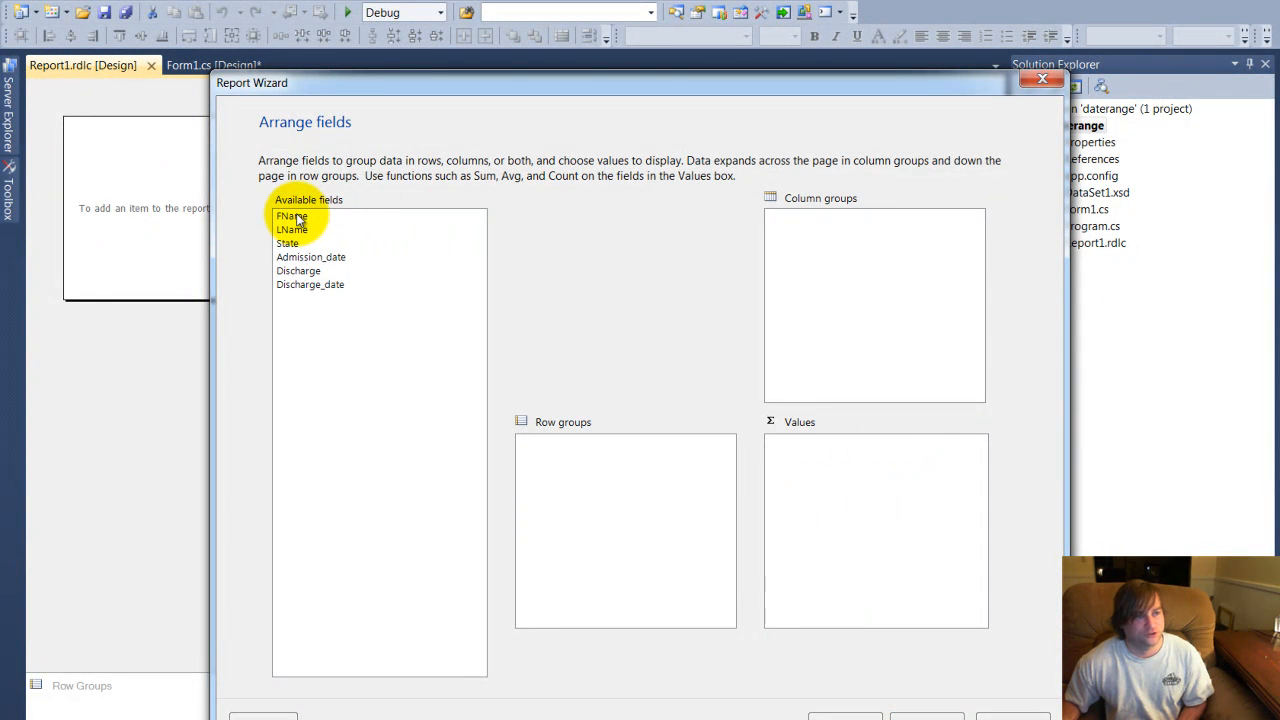
Step: Add FName, LName, State, Admission_date and Discharge_date to the report's Values and continue
drag(292, 216, 876, 442)
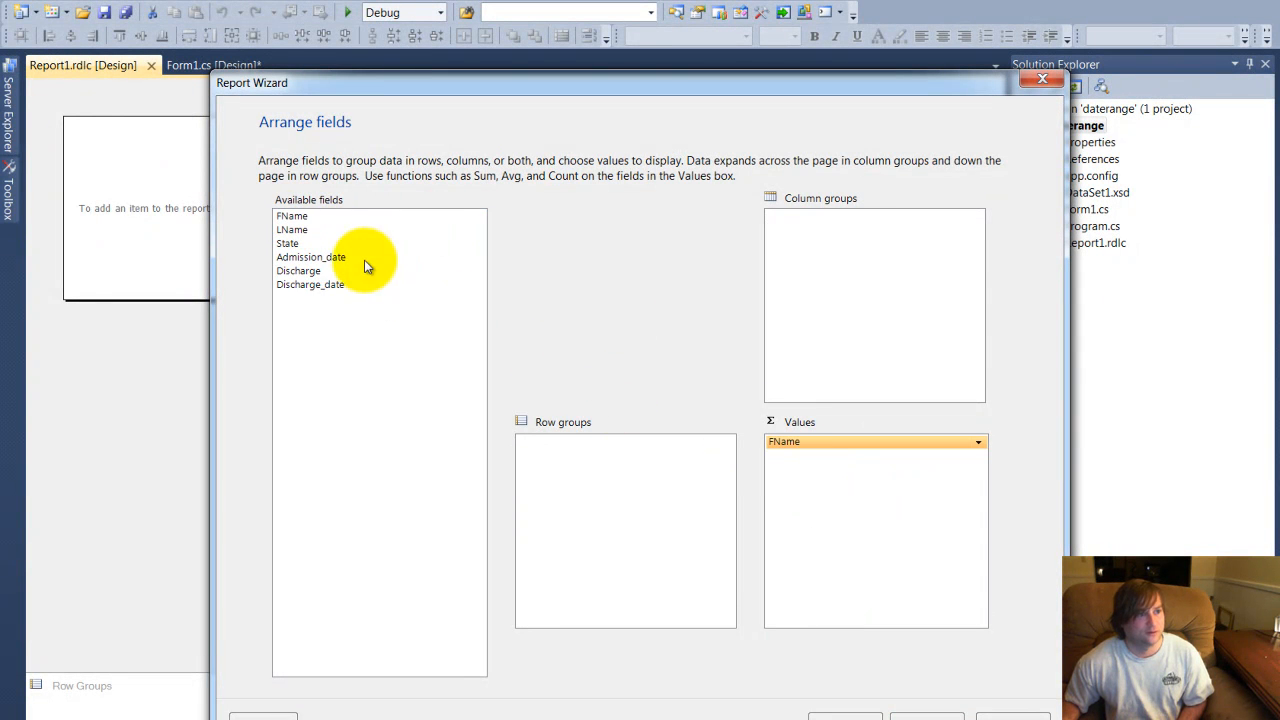
double_click(292, 228)
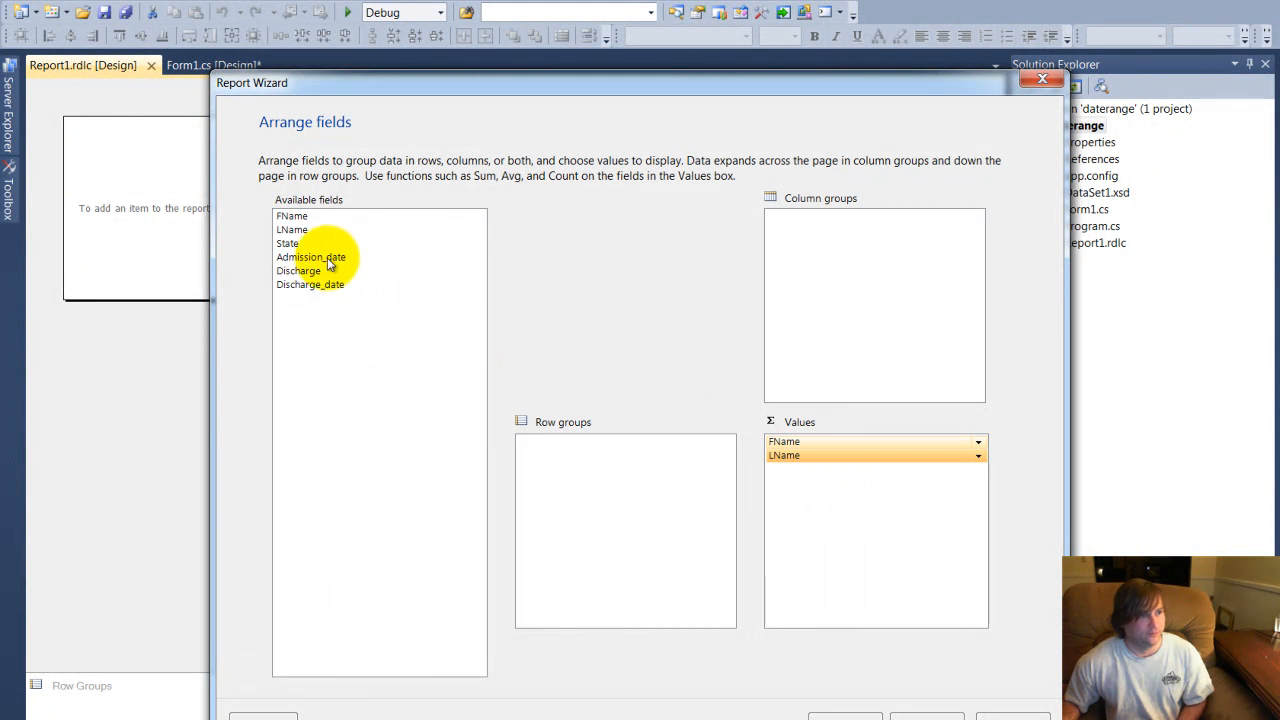
double_click(288, 244)
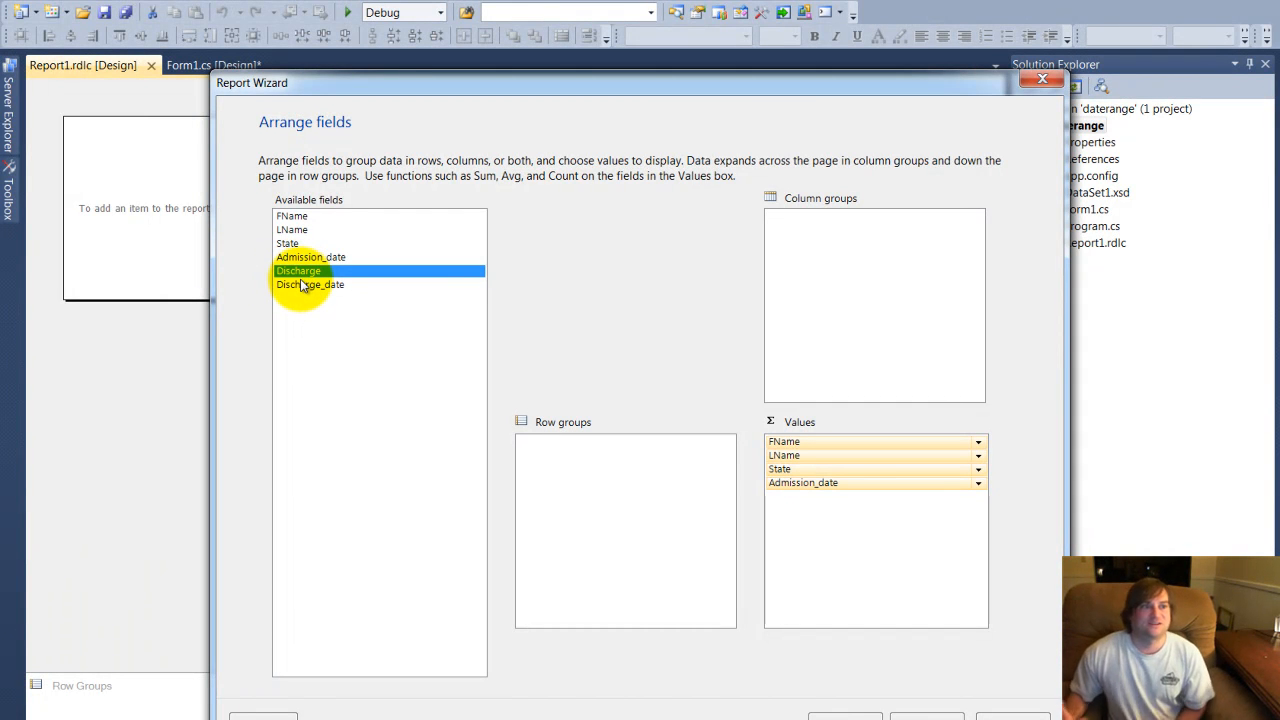
mouse_move(308, 288)
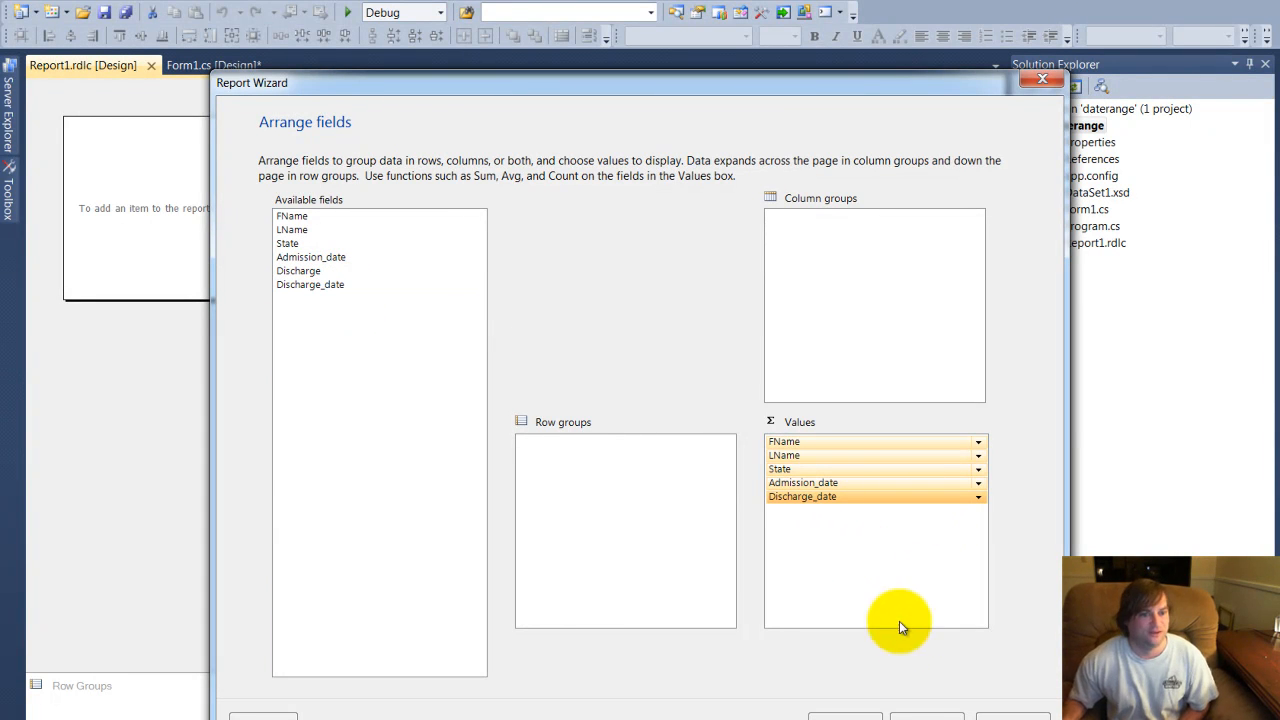
click(926, 716)
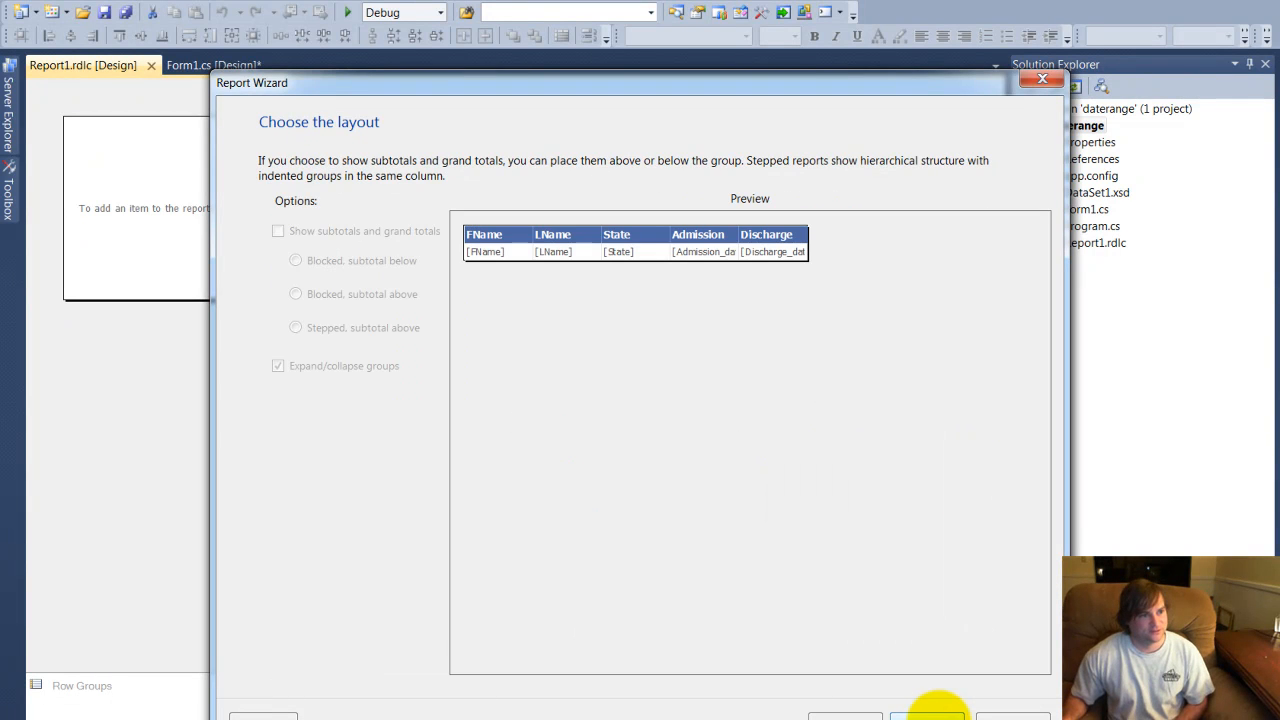
Step: Finish the wizard to generate Report1.rdlc's patient table and return to Form1's report viewer
click(924, 716)
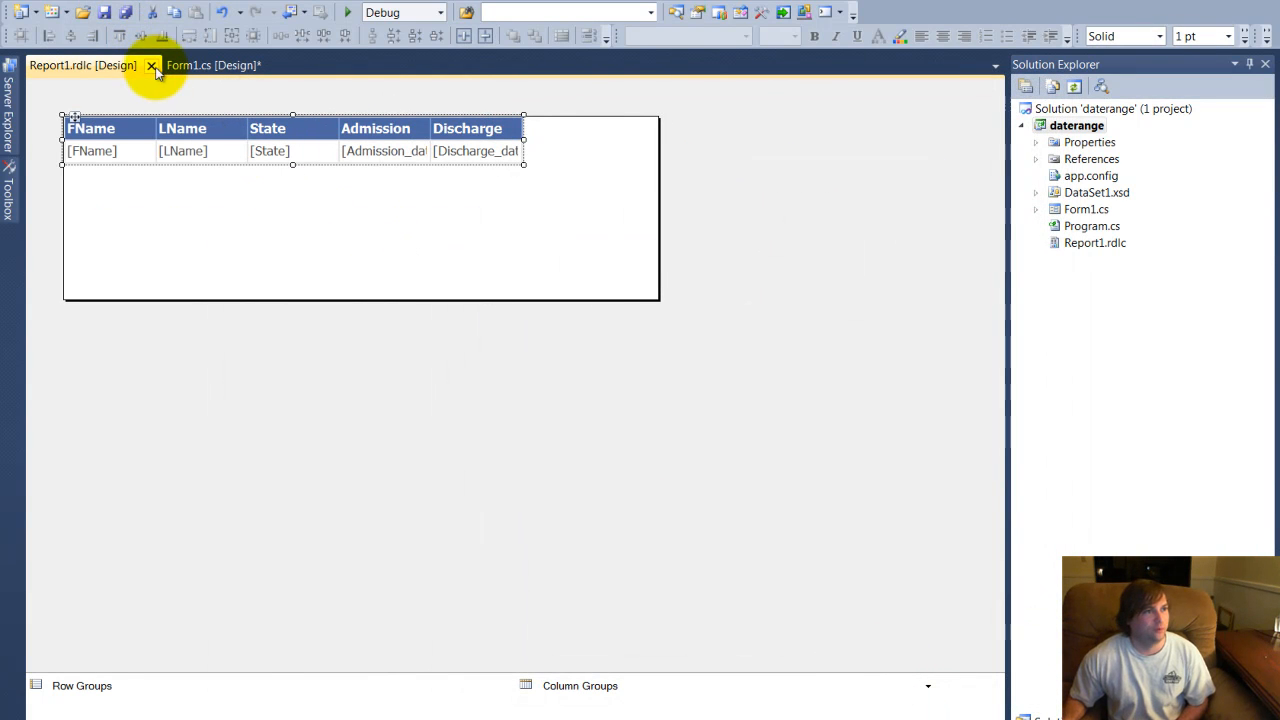
click(152, 64)
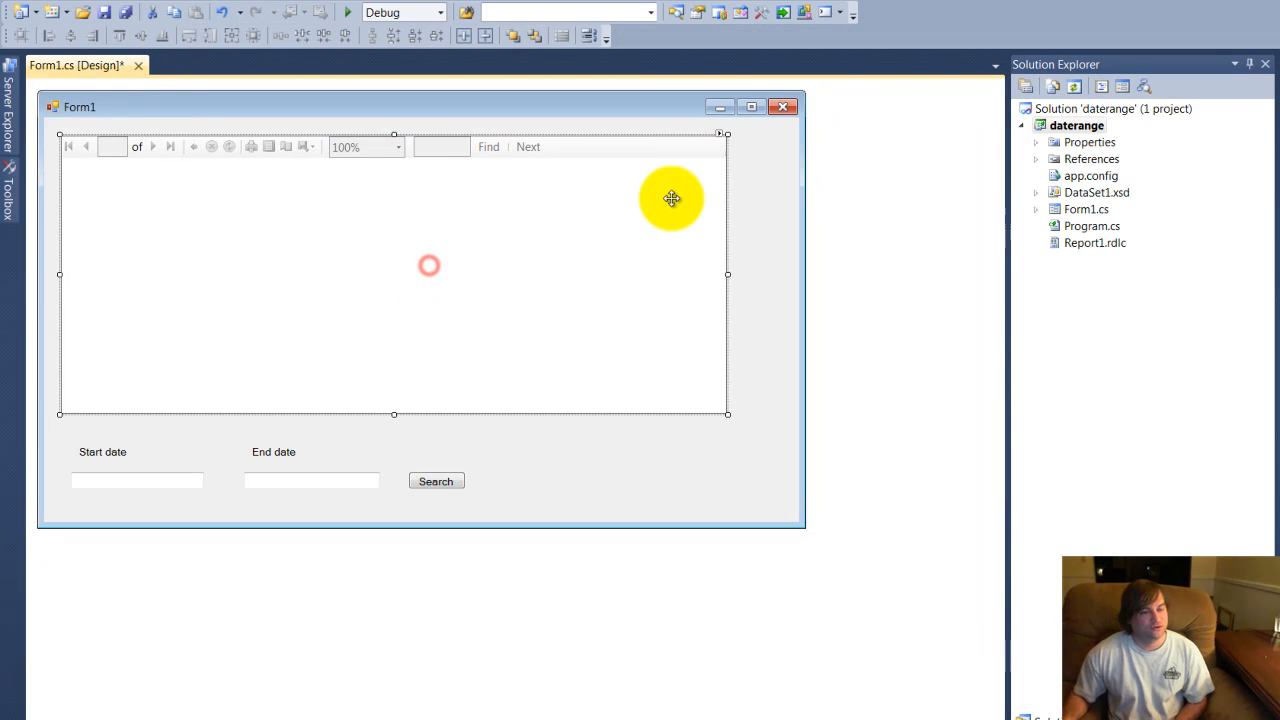
Step: Set the report viewer to show daterange.Report1.rdlc and run the form
click(720, 136)
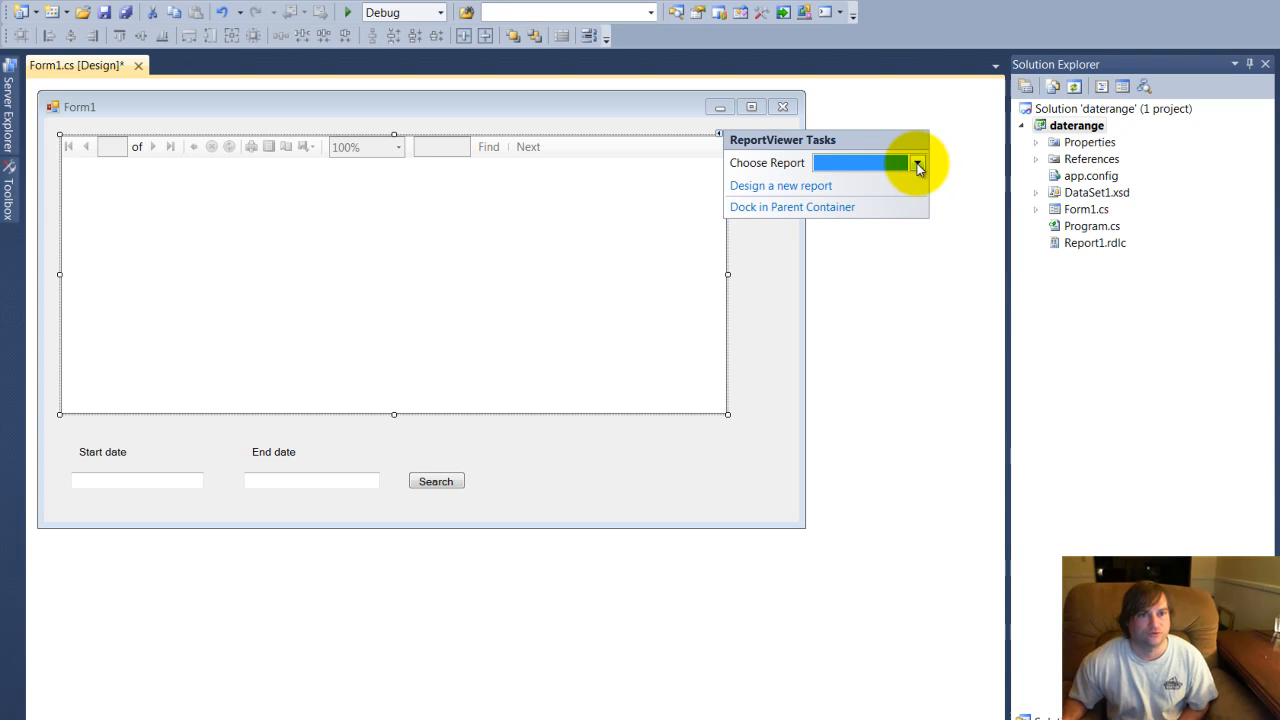
click(916, 164)
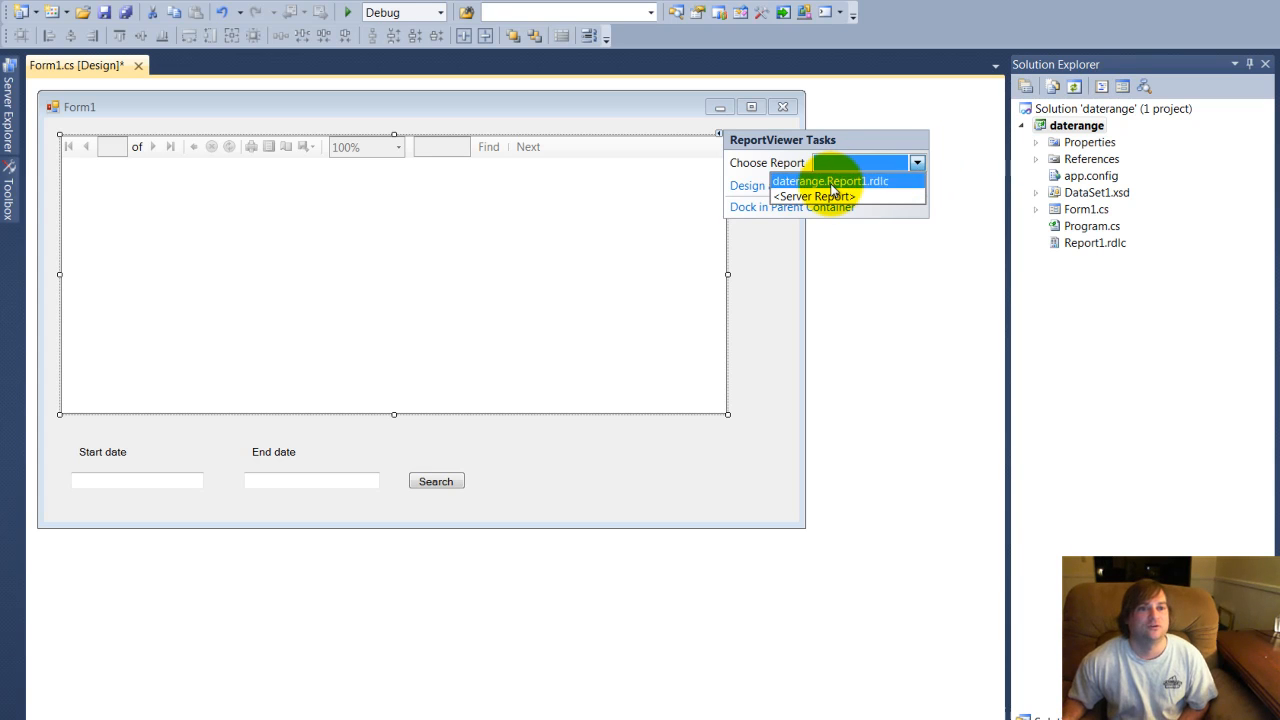
click(830, 180)
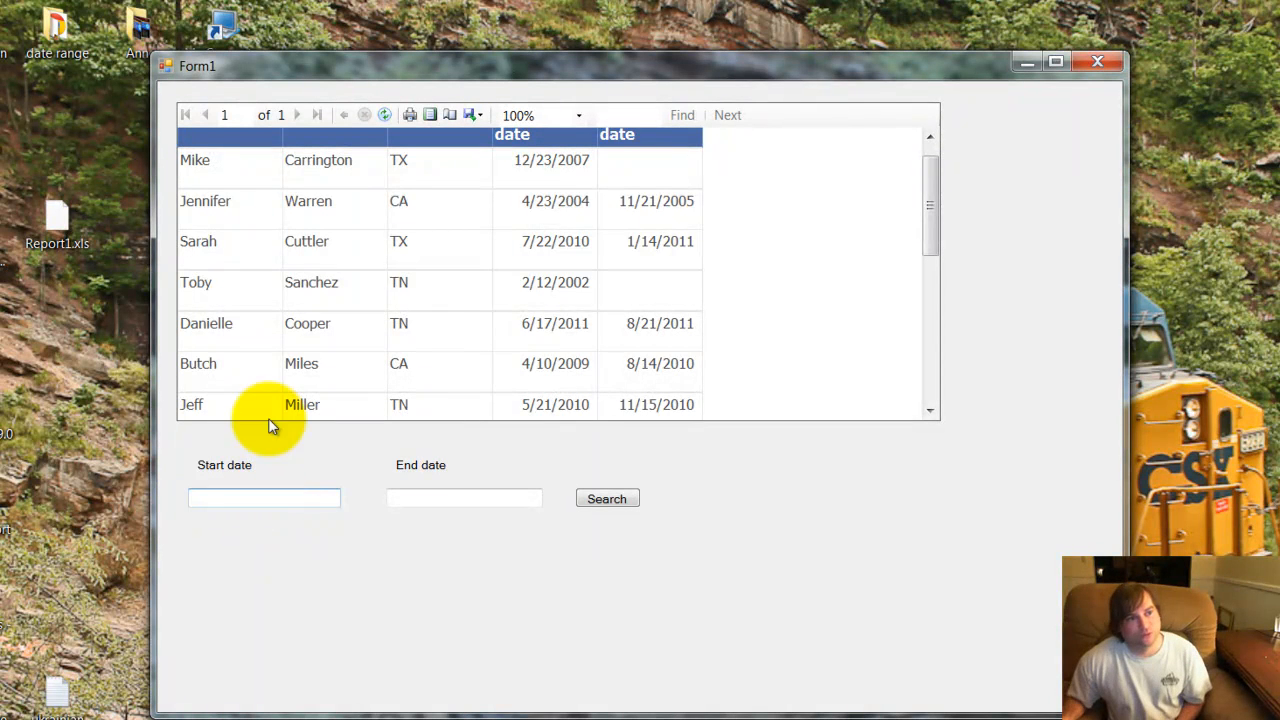
mouse_move(548, 248)
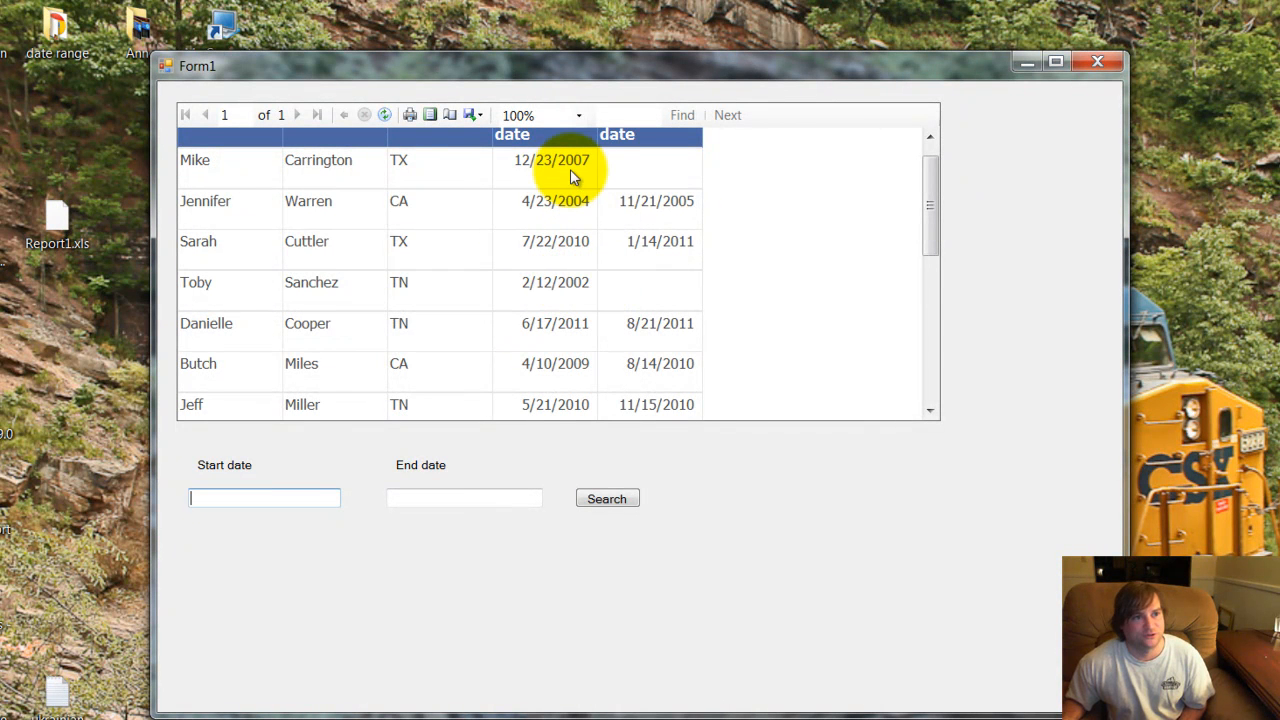
Step: Review the unfiltered patient list in the running form and close it
click(264, 498)
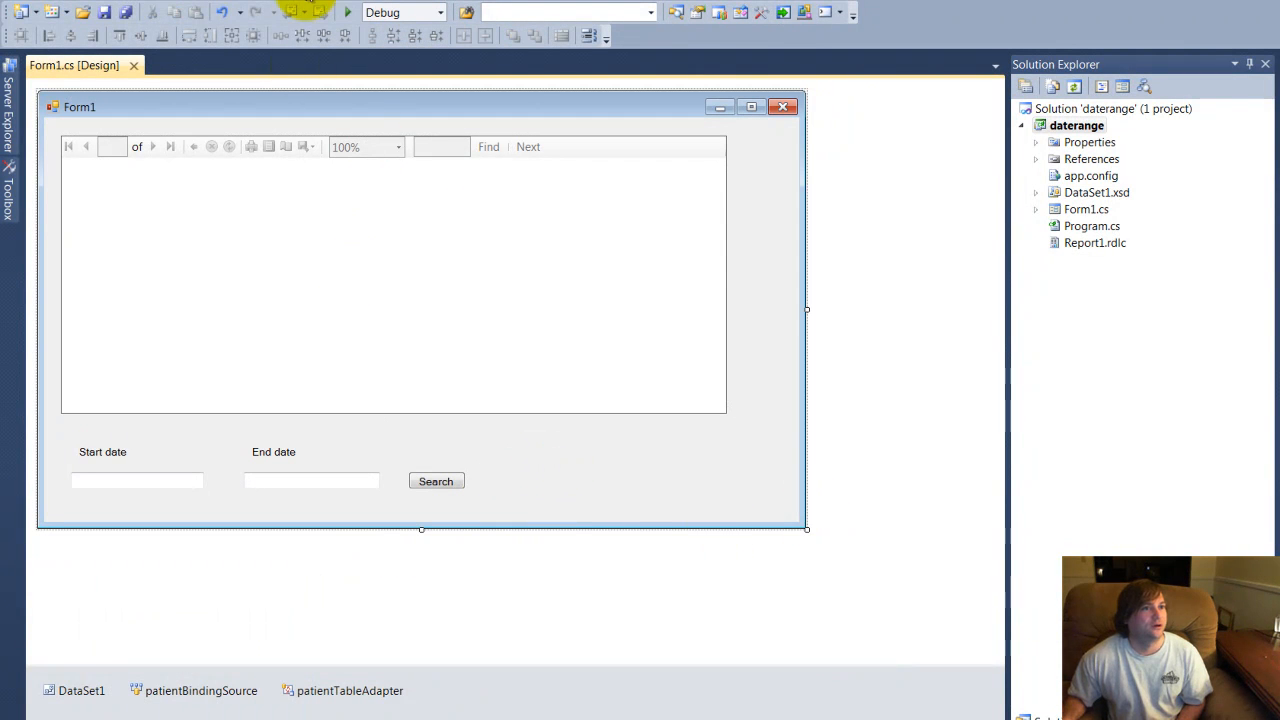
mouse_move(354, 232)
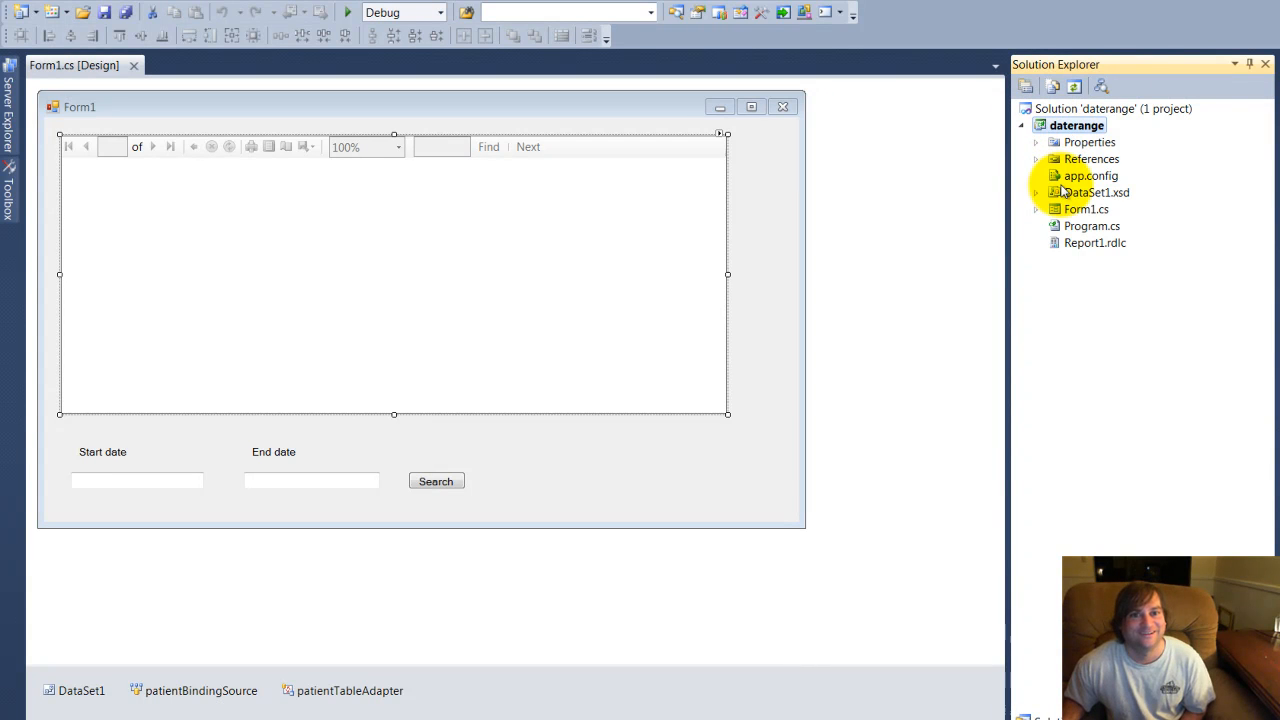
Step: Start the Configure wizard on patientTableAdapter's Fill,GetData() query in DataSet1
right_click(1096, 192)
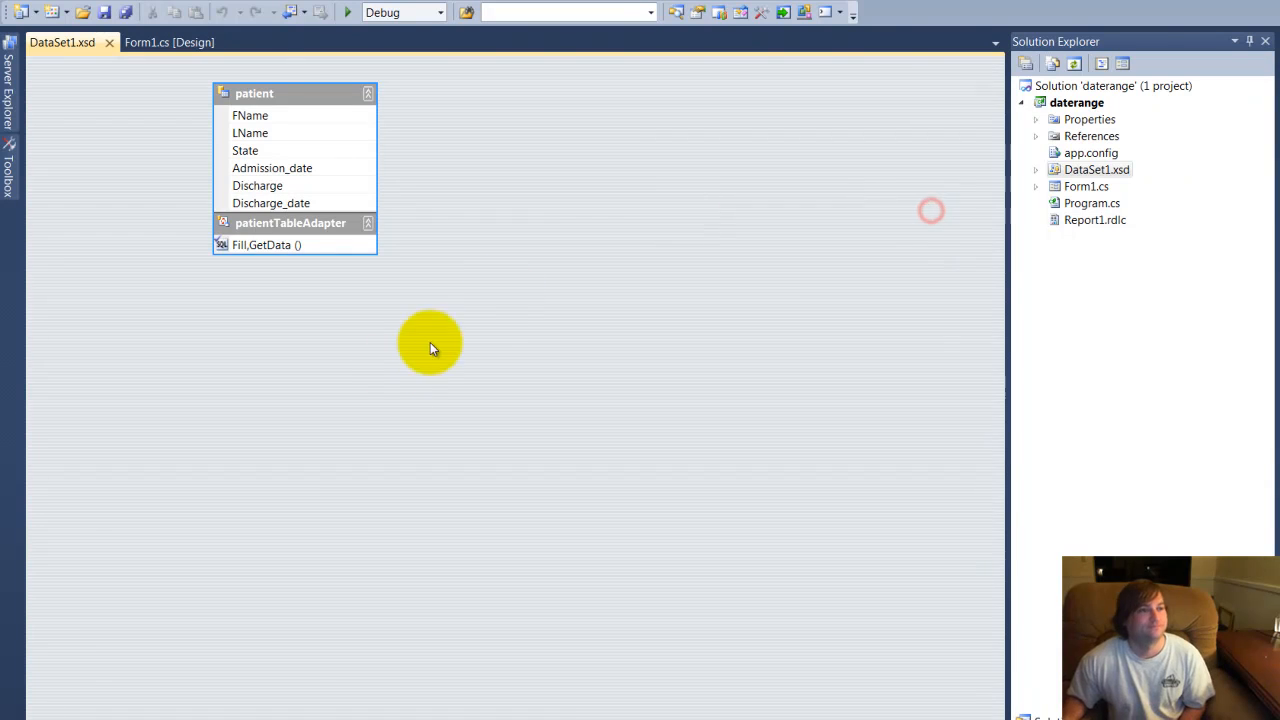
click(264, 244)
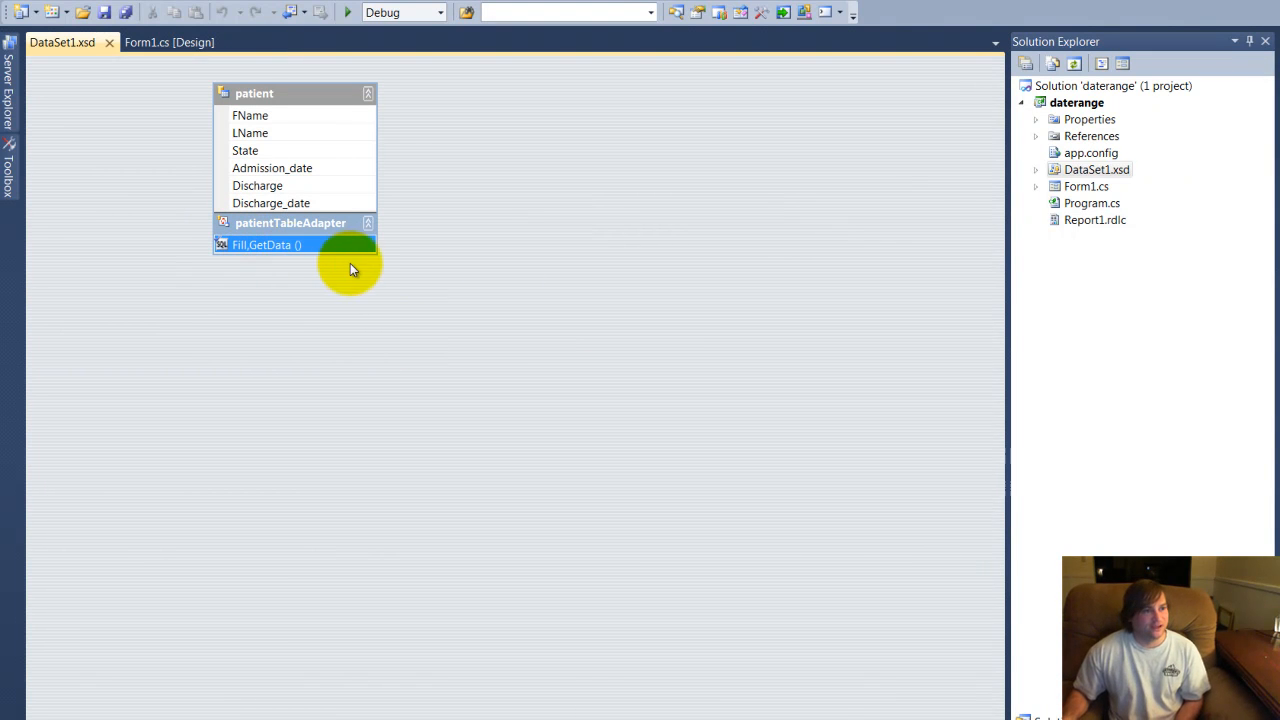
right_click(264, 244)
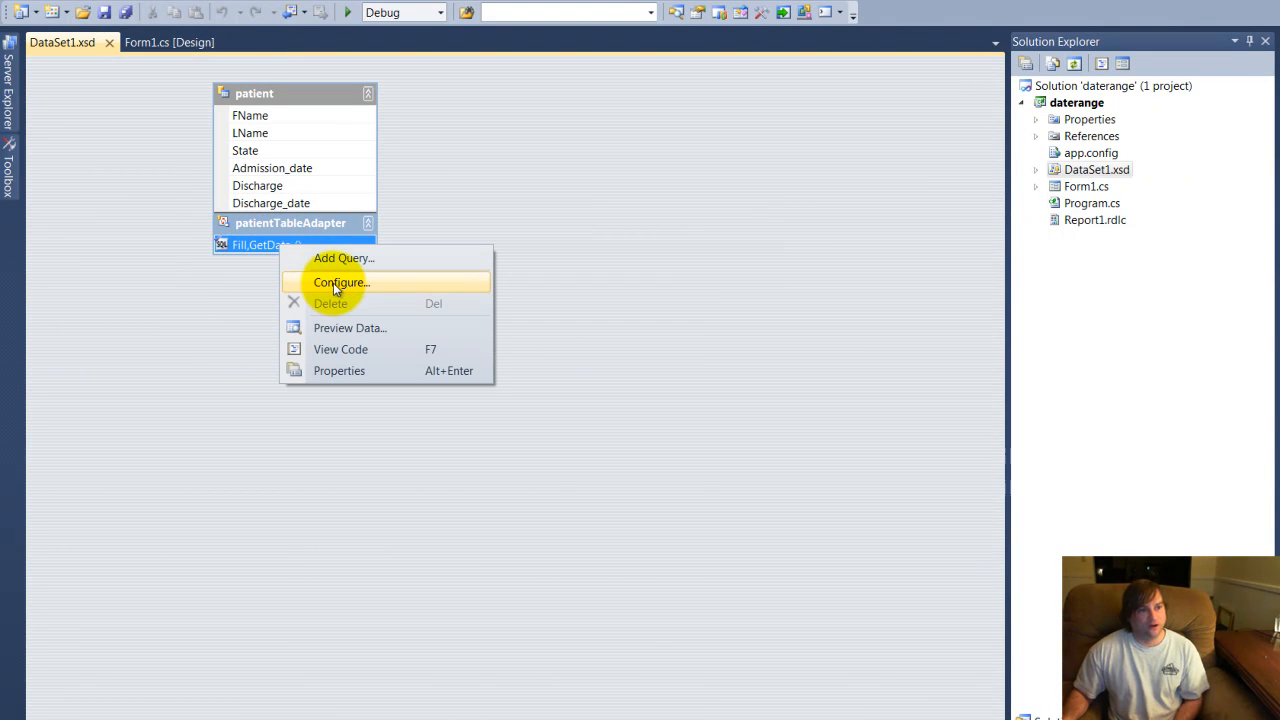
click(340, 282)
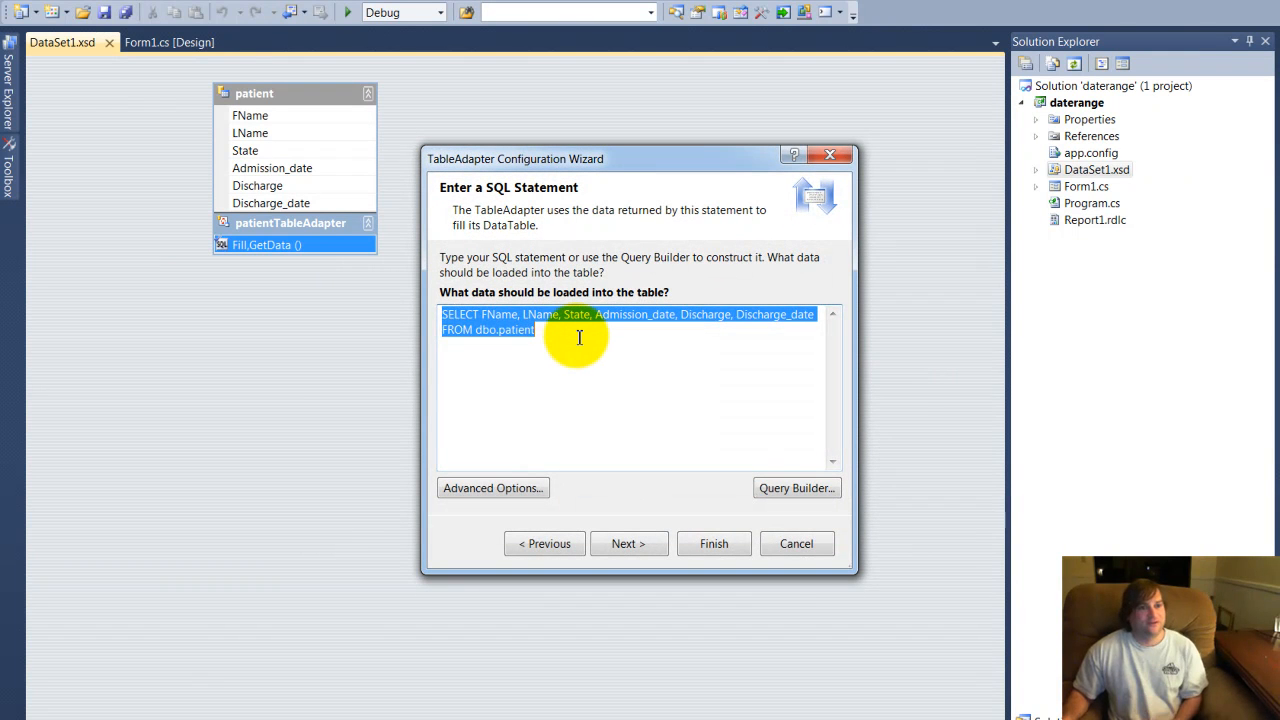
click(574, 340)
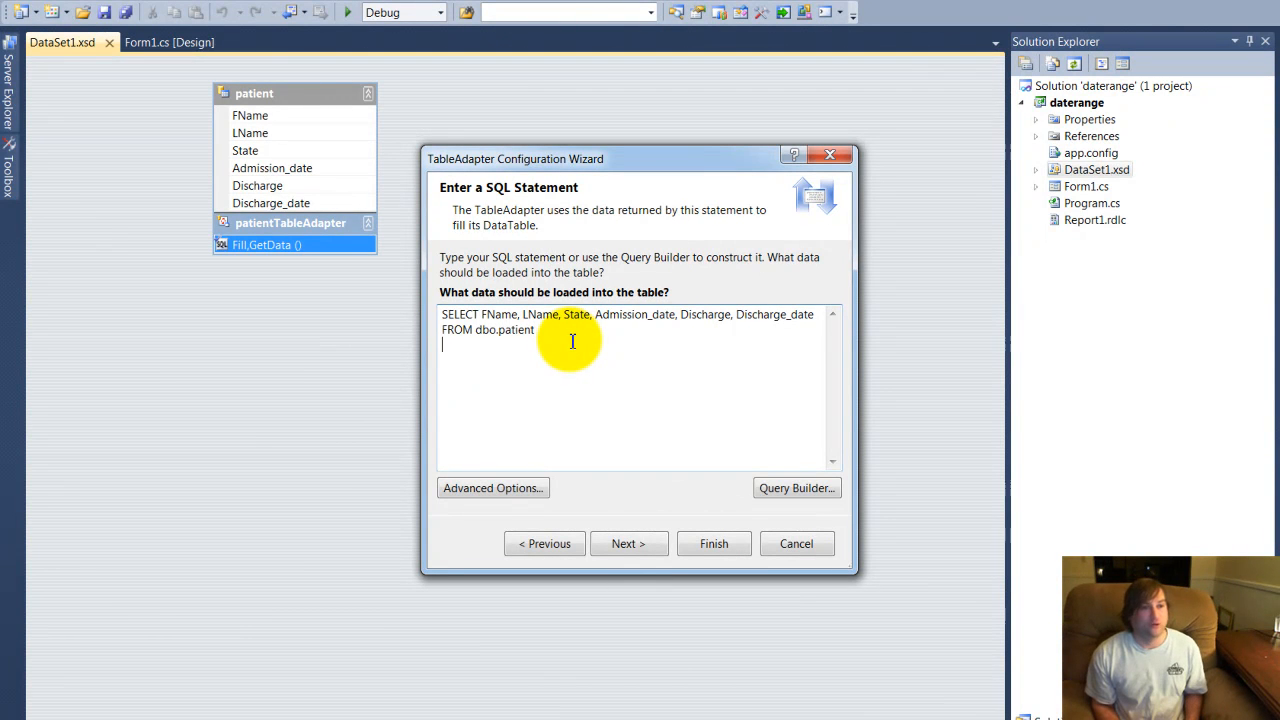
text(W)
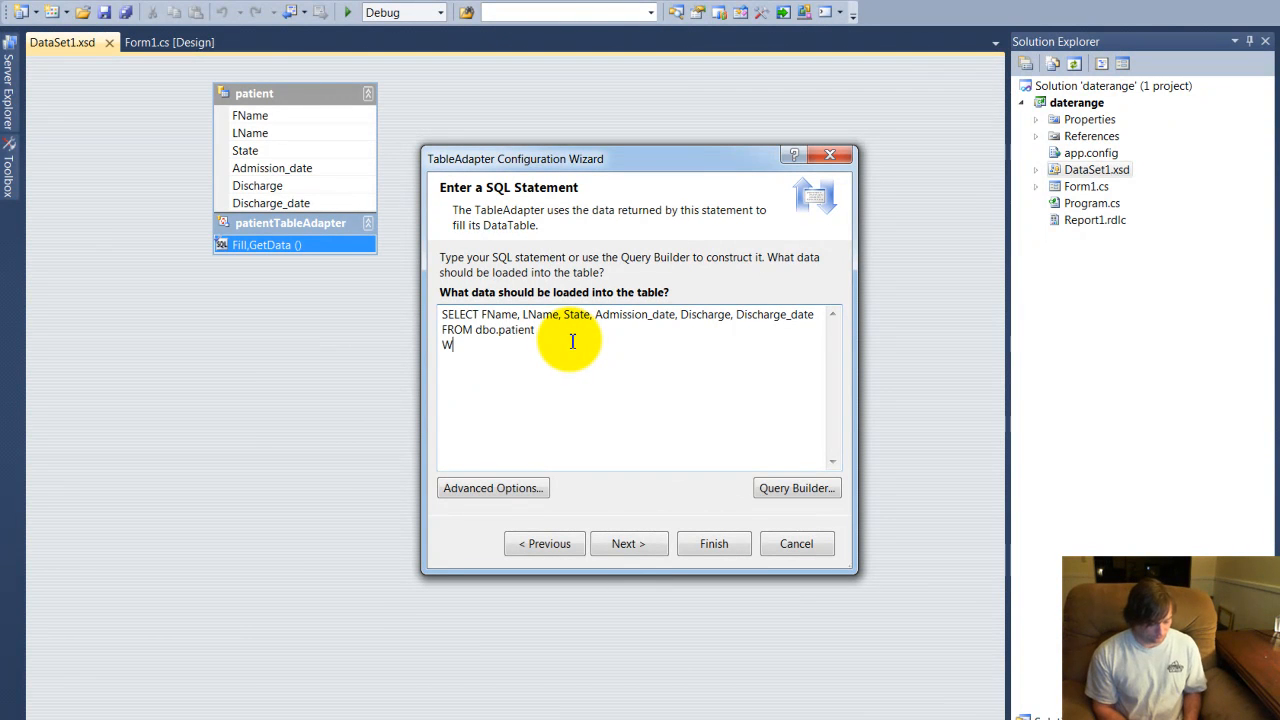
text(HERE)
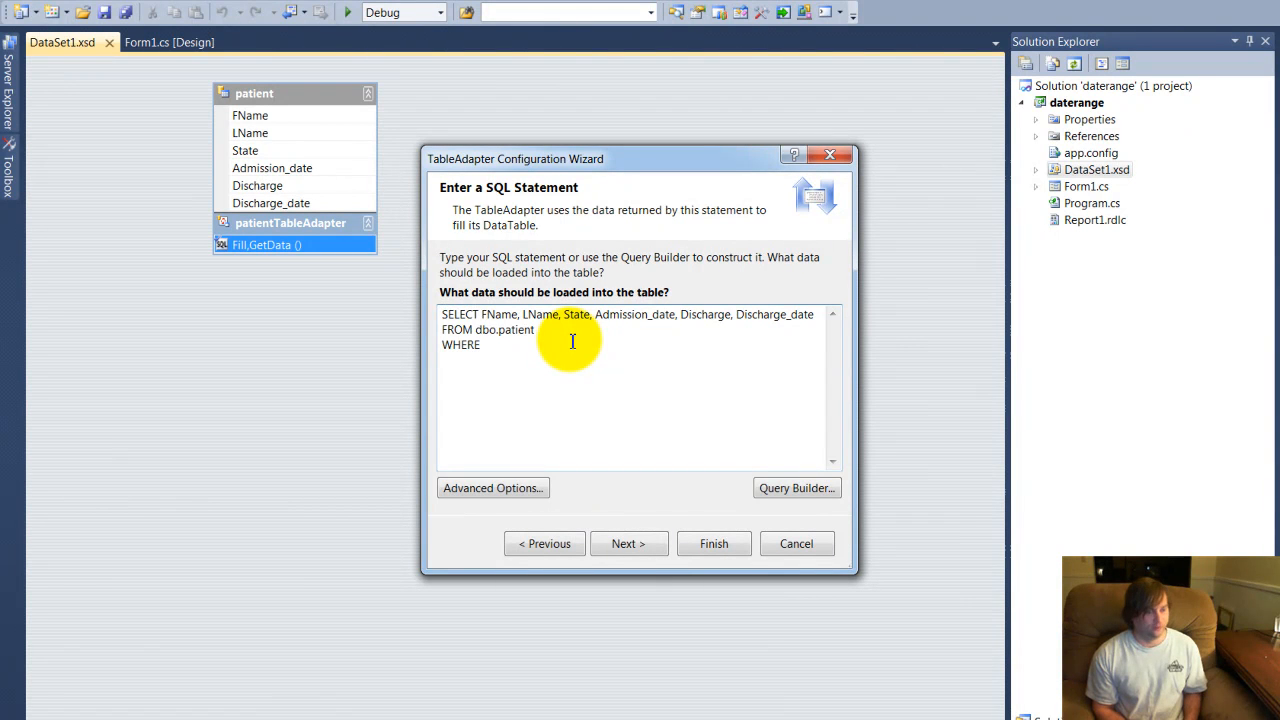
text(Ad)
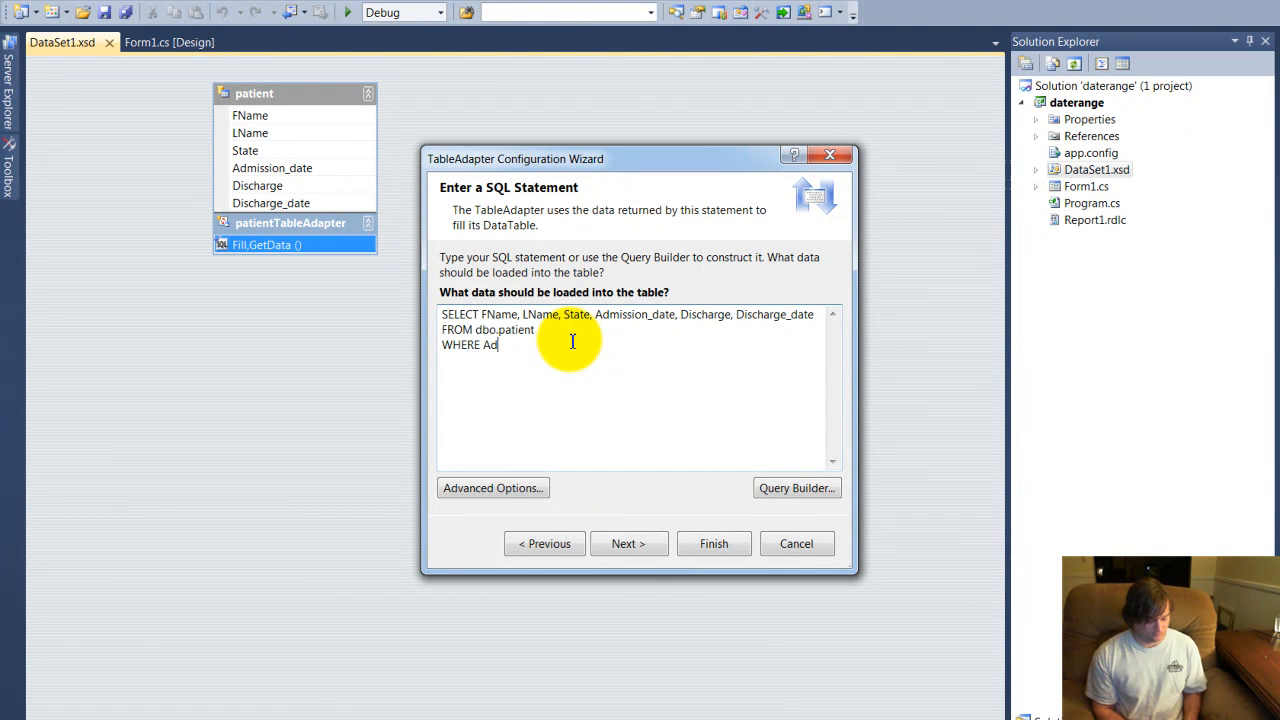
text(mission)
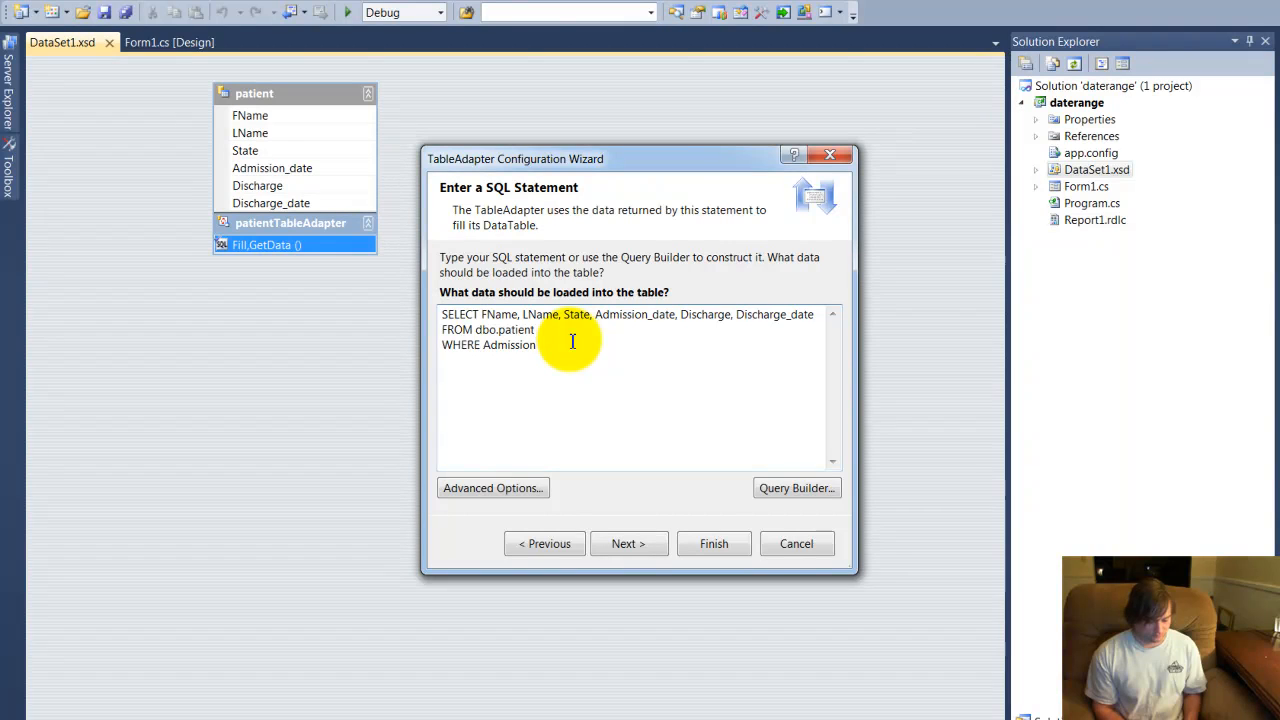
text(_date)
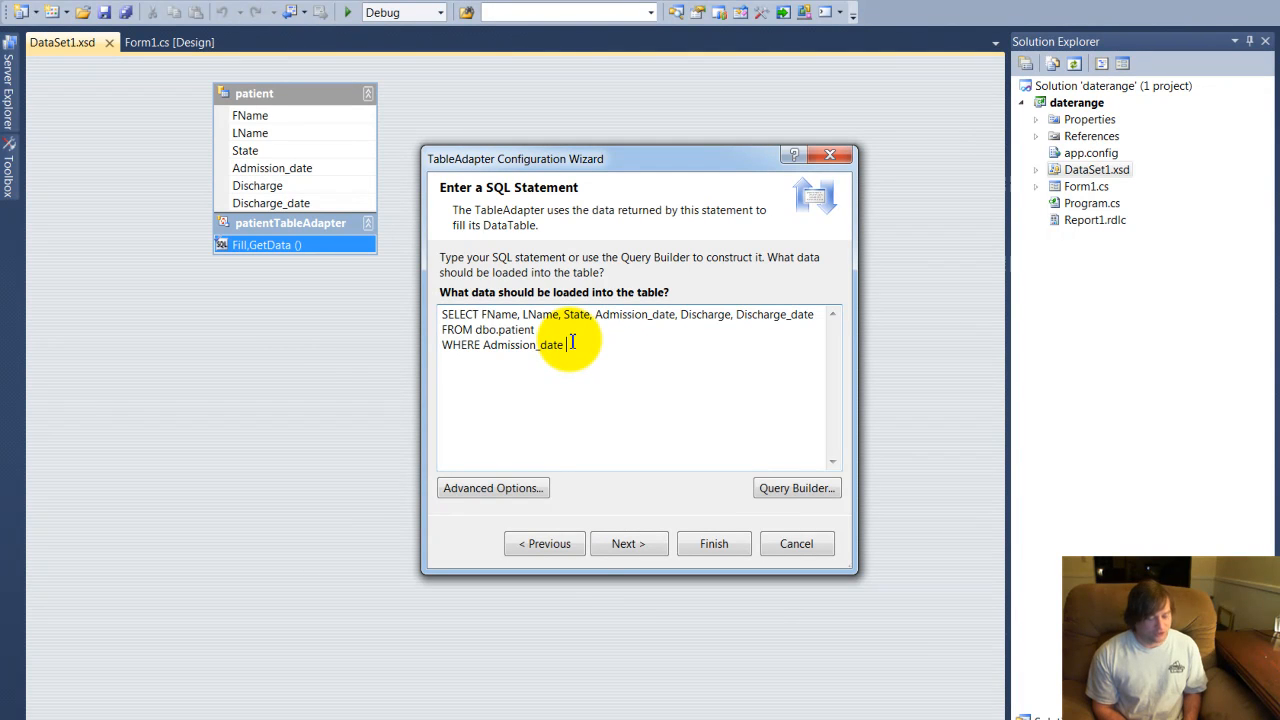
text(Bet)
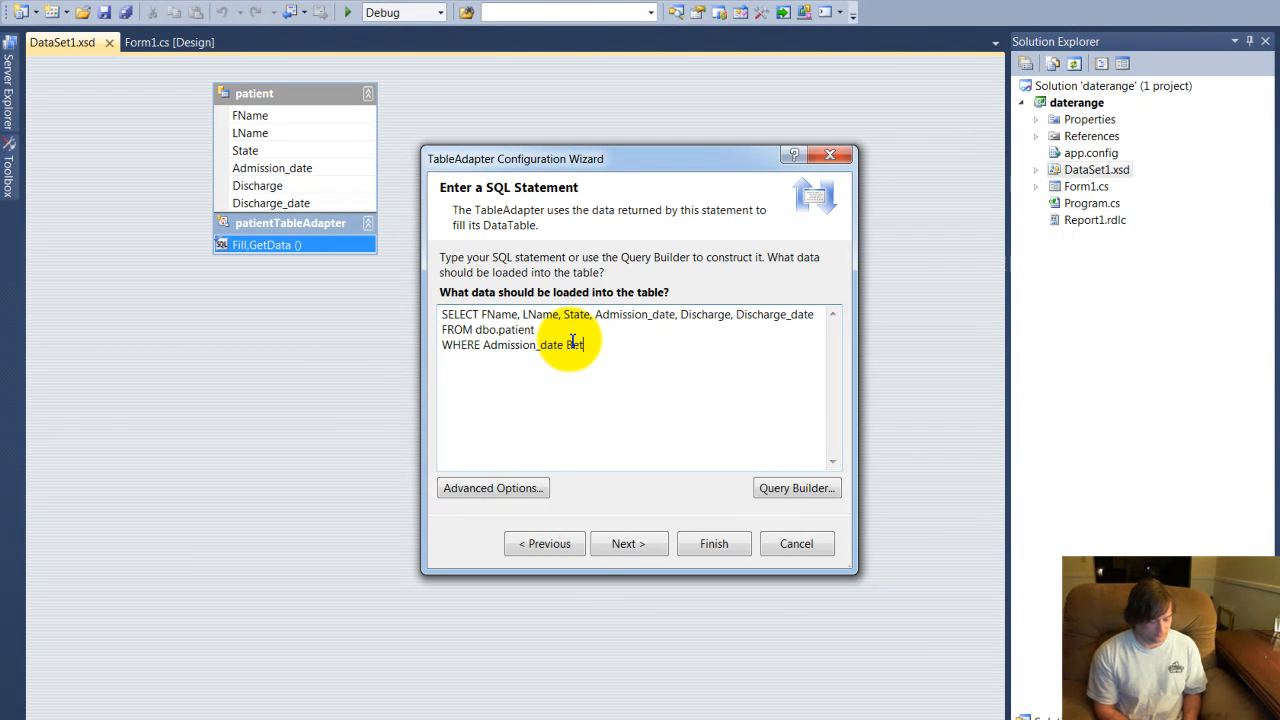
text(ween)
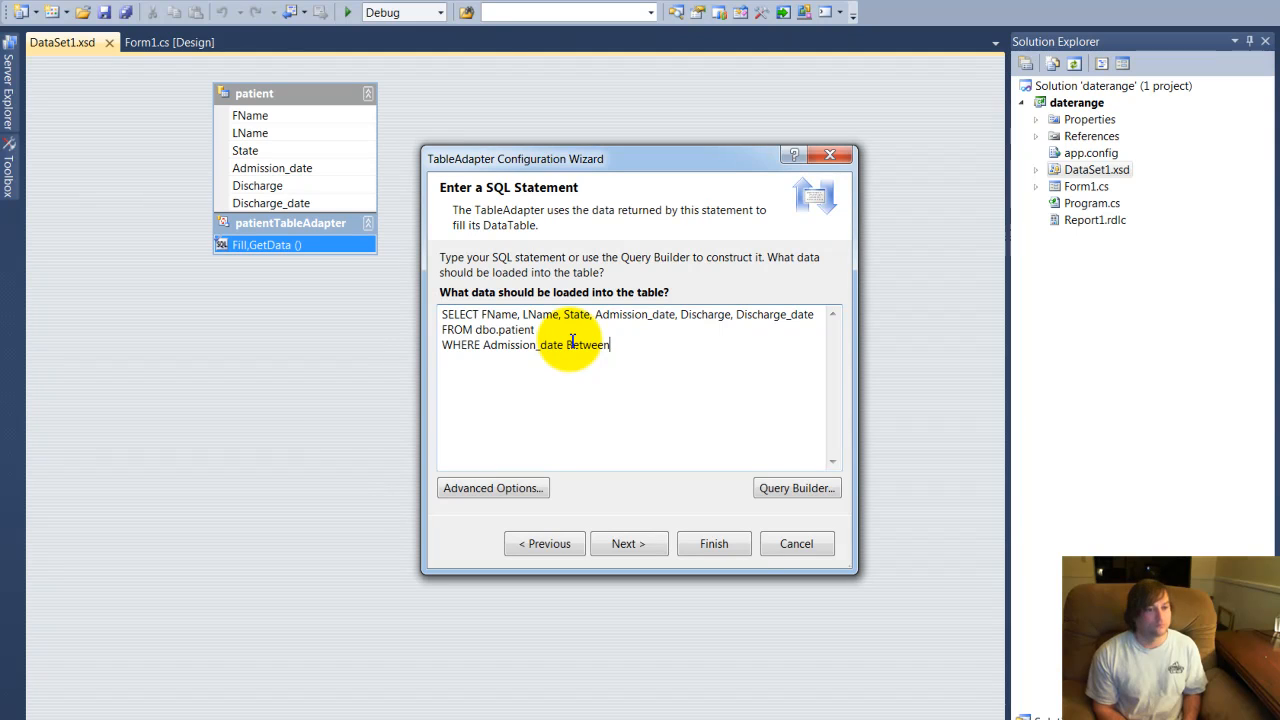
key(Backspace)
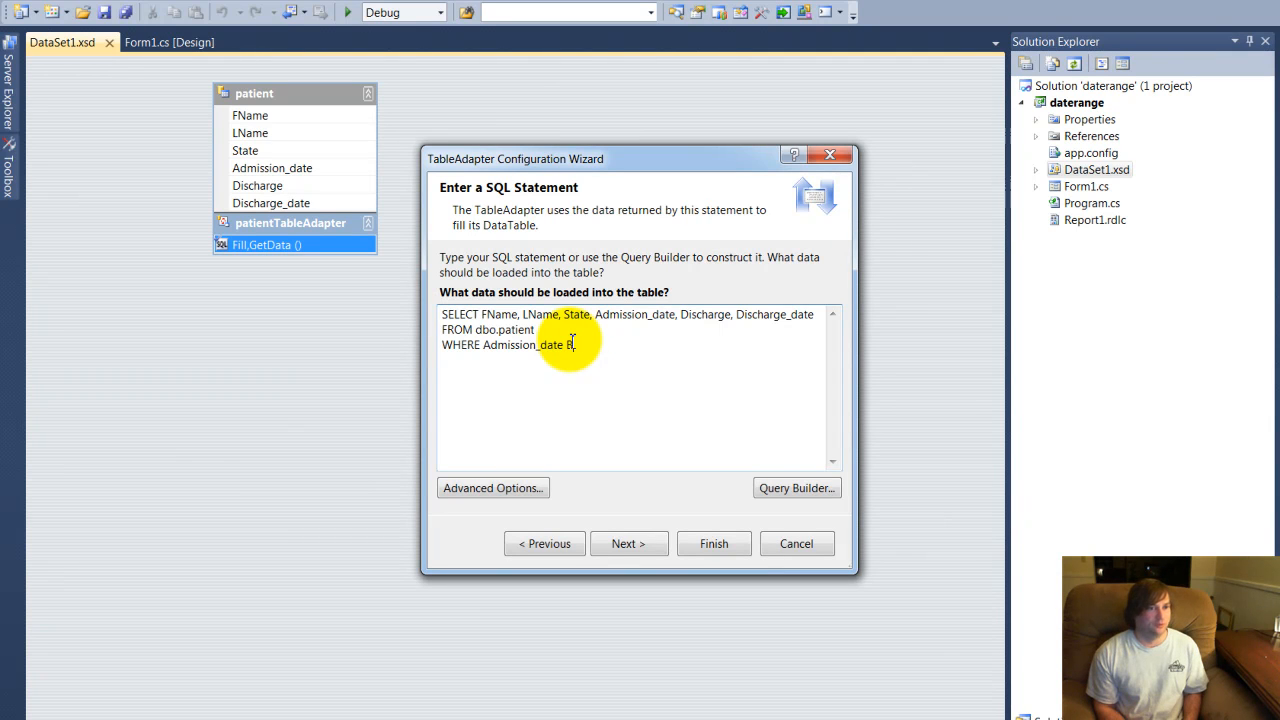
text(BET)
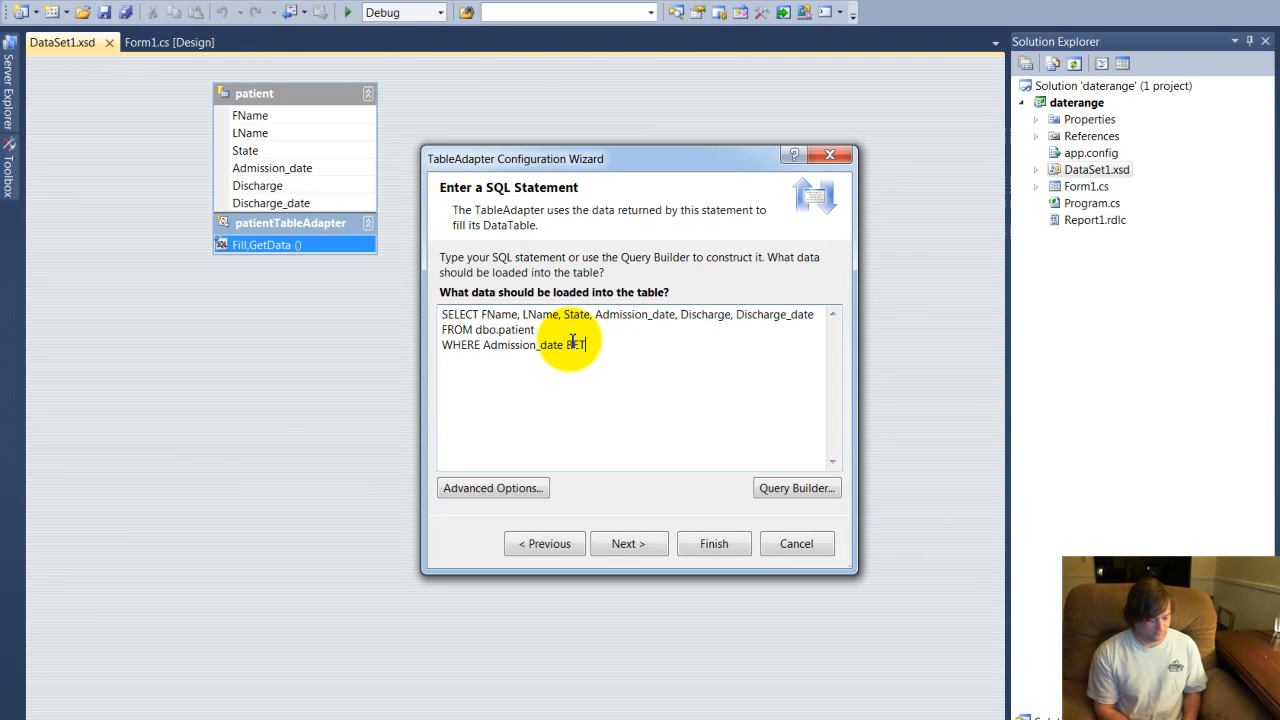
text(WEEN)
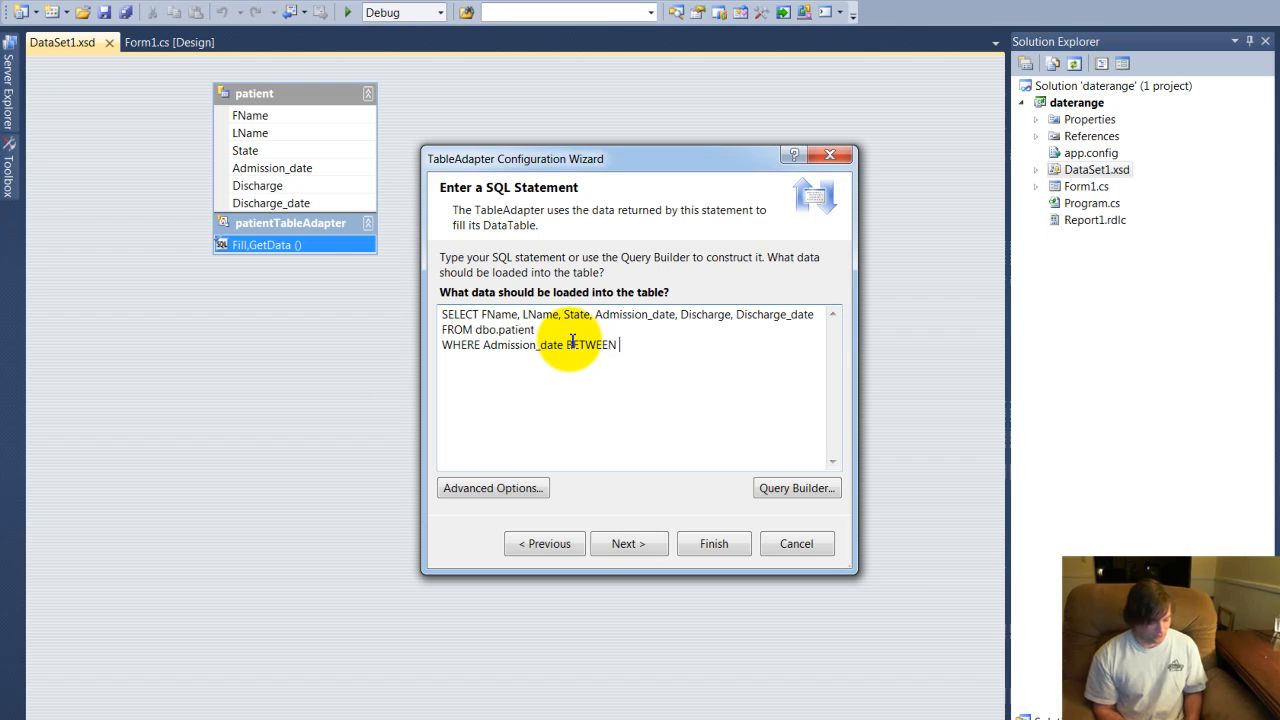
text(@)
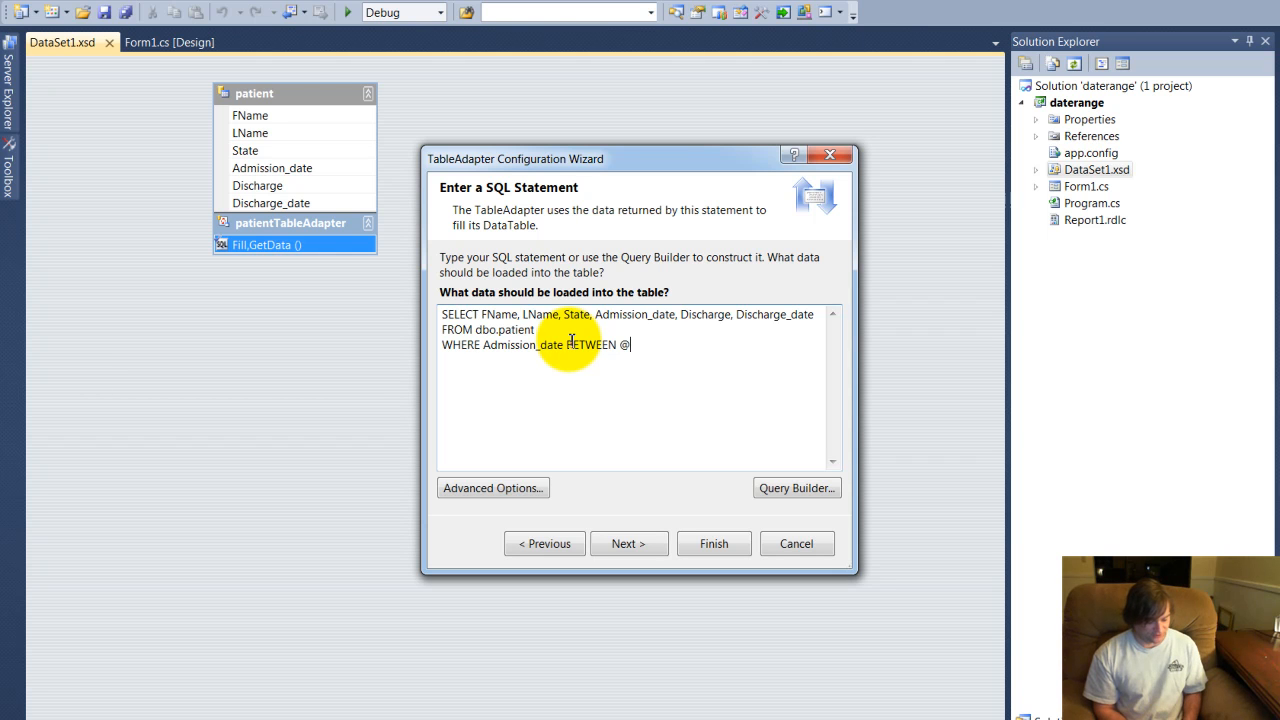
text(startdate A)
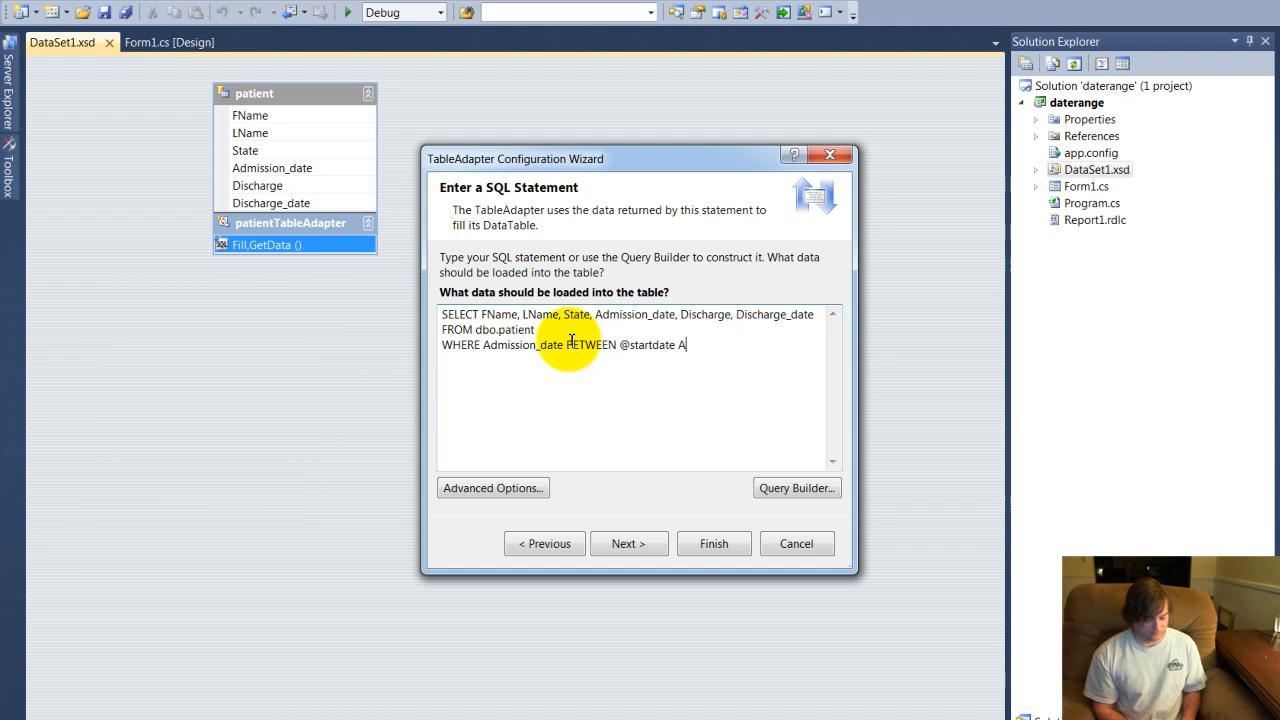
text(ND)
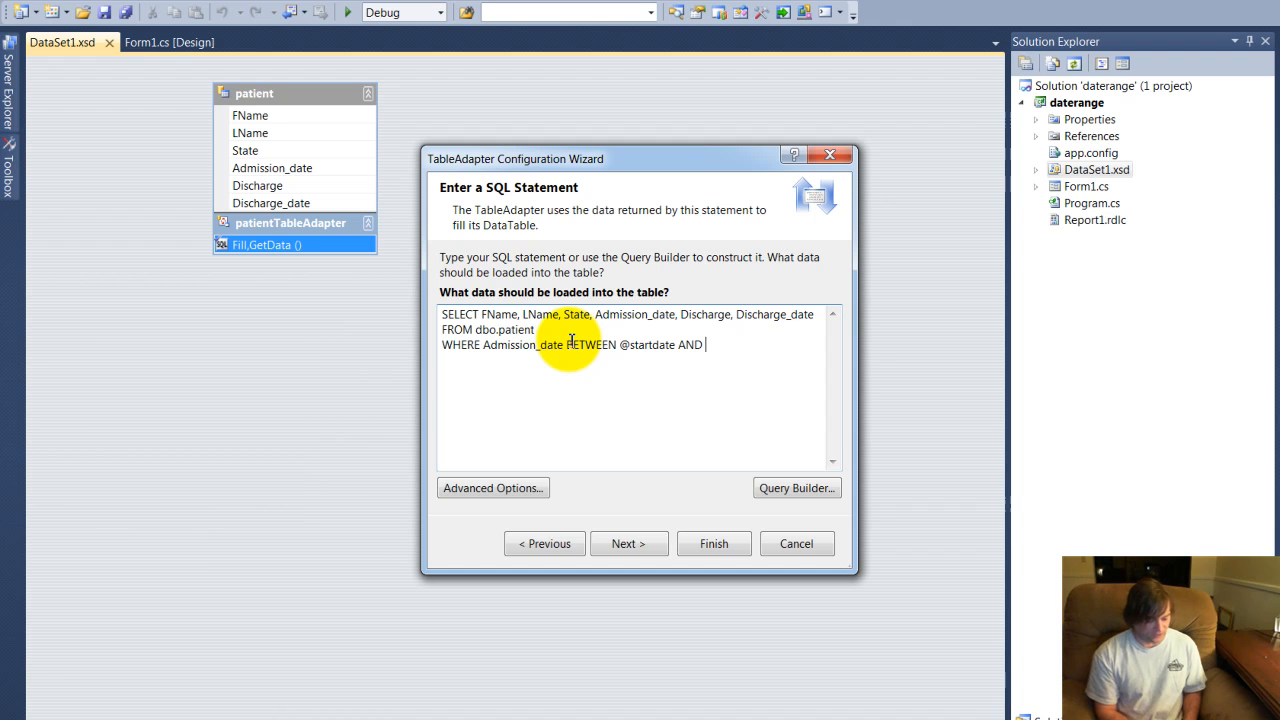
text(@En)
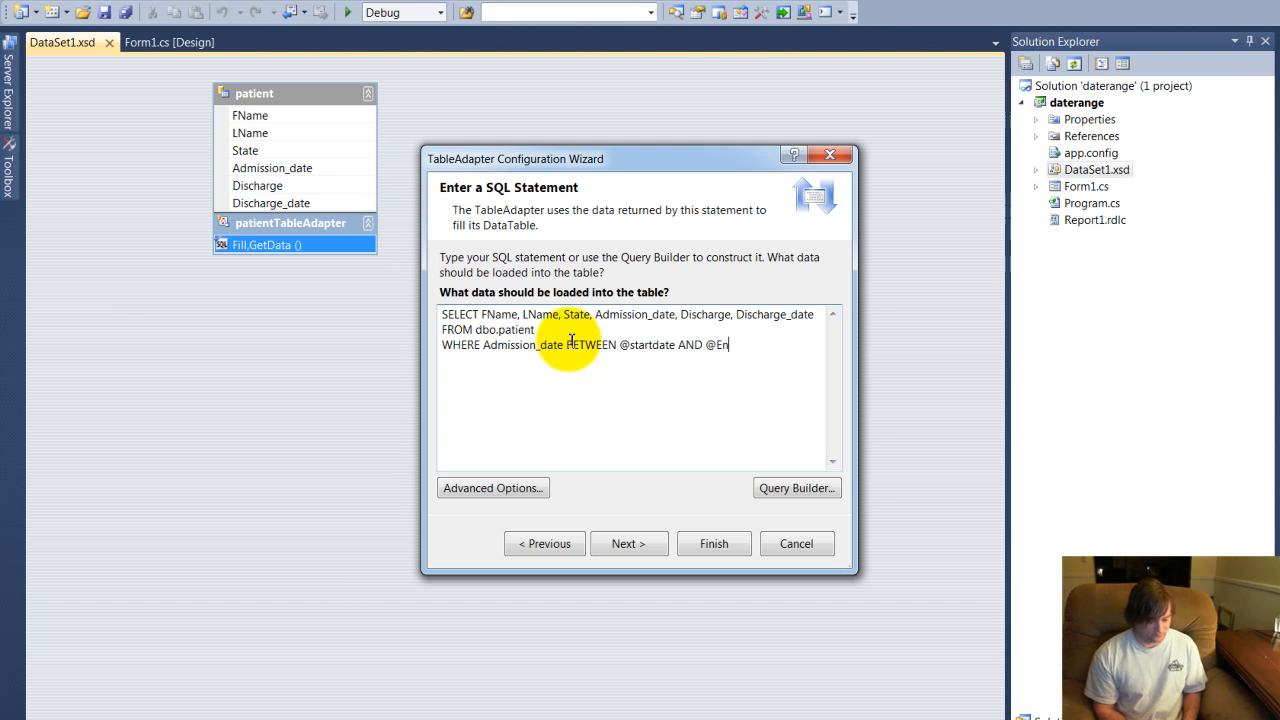
text(ddate)
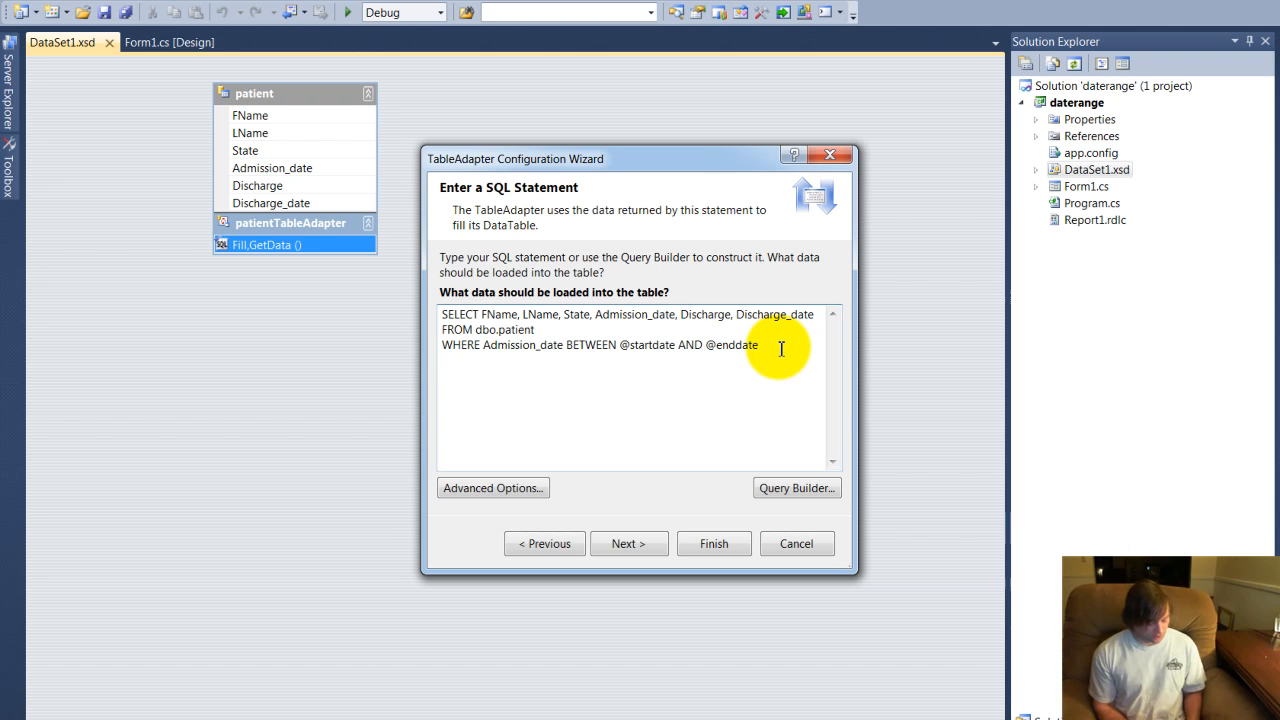
Step: Append ORDER BY Admission_date to the query
text(ORD)
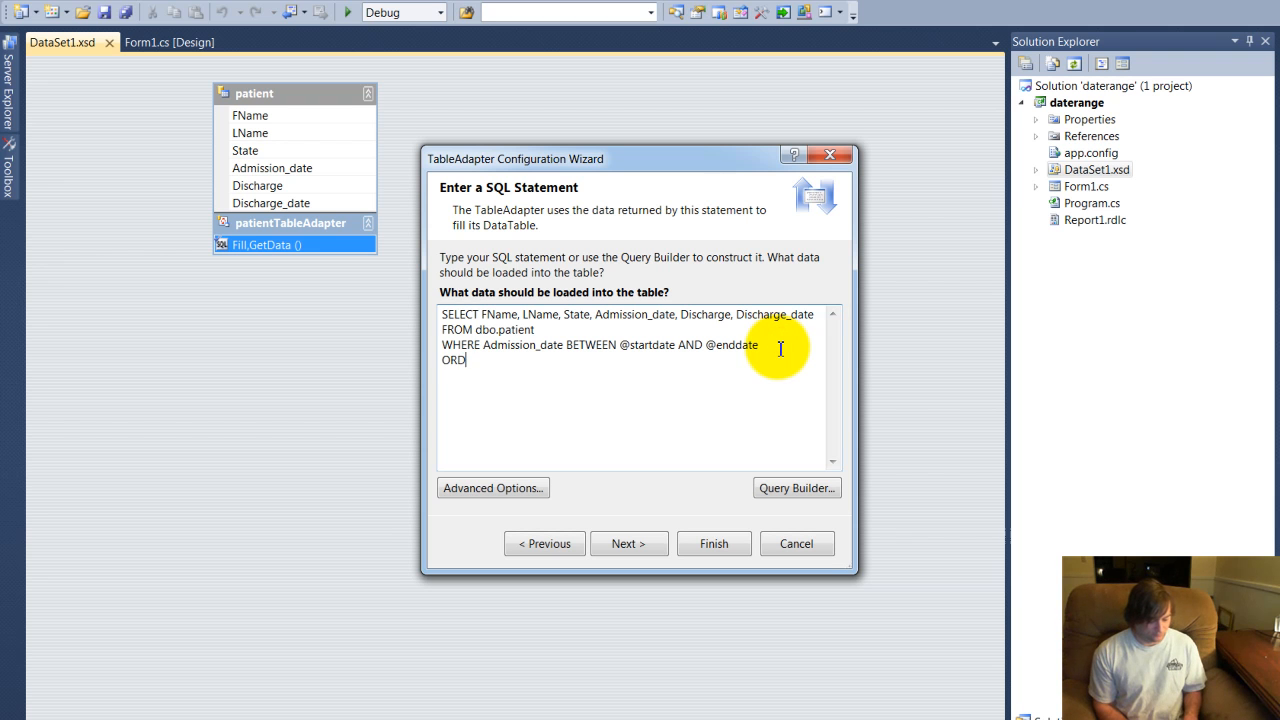
text(ERBY)
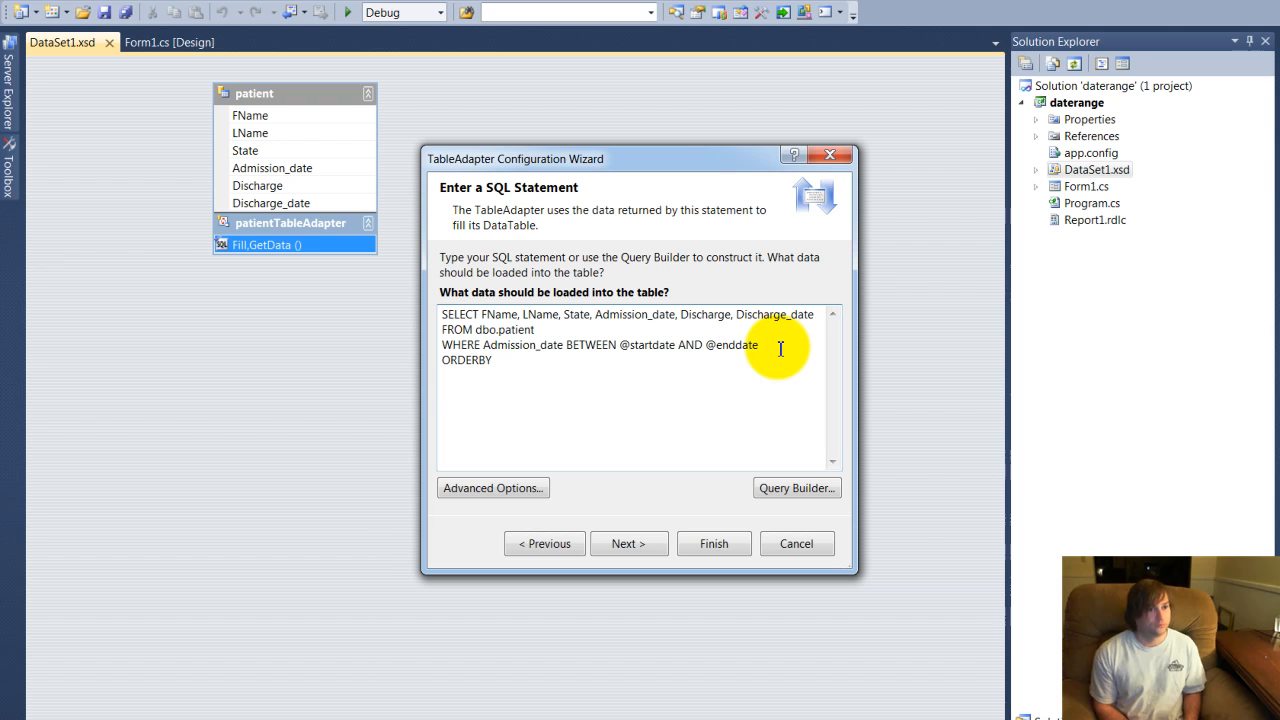
text(AD)
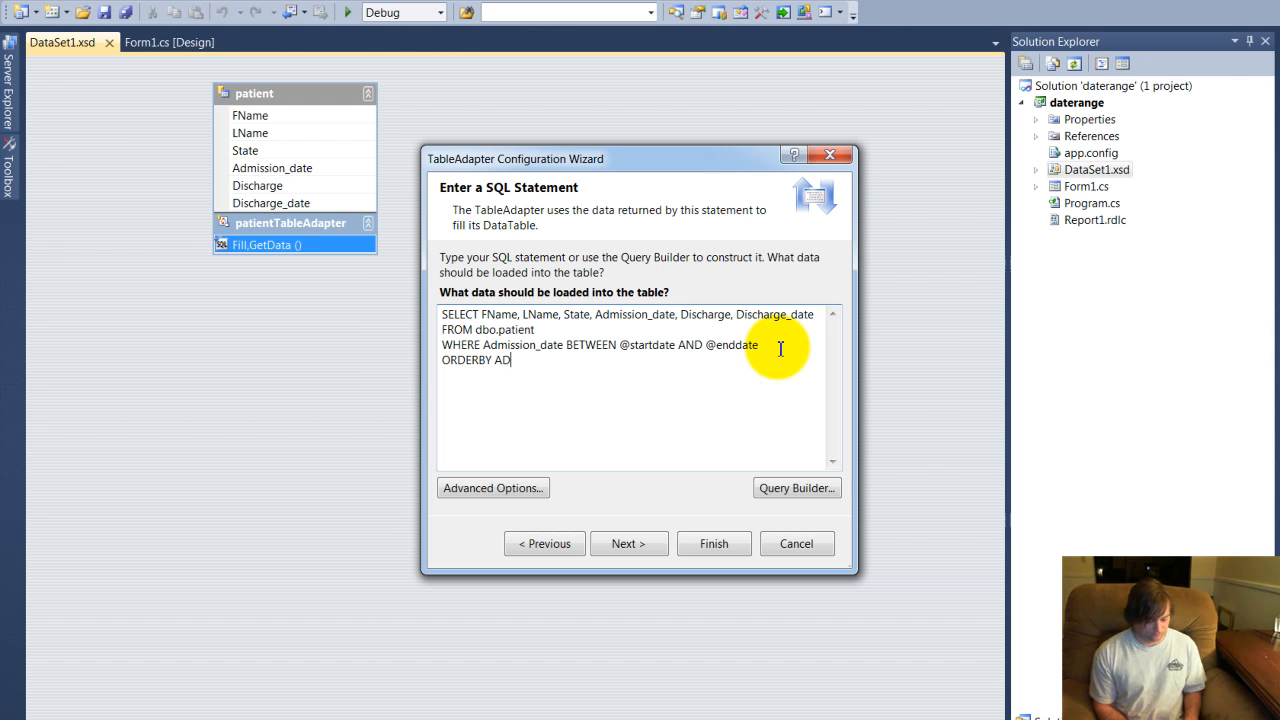
text(M)
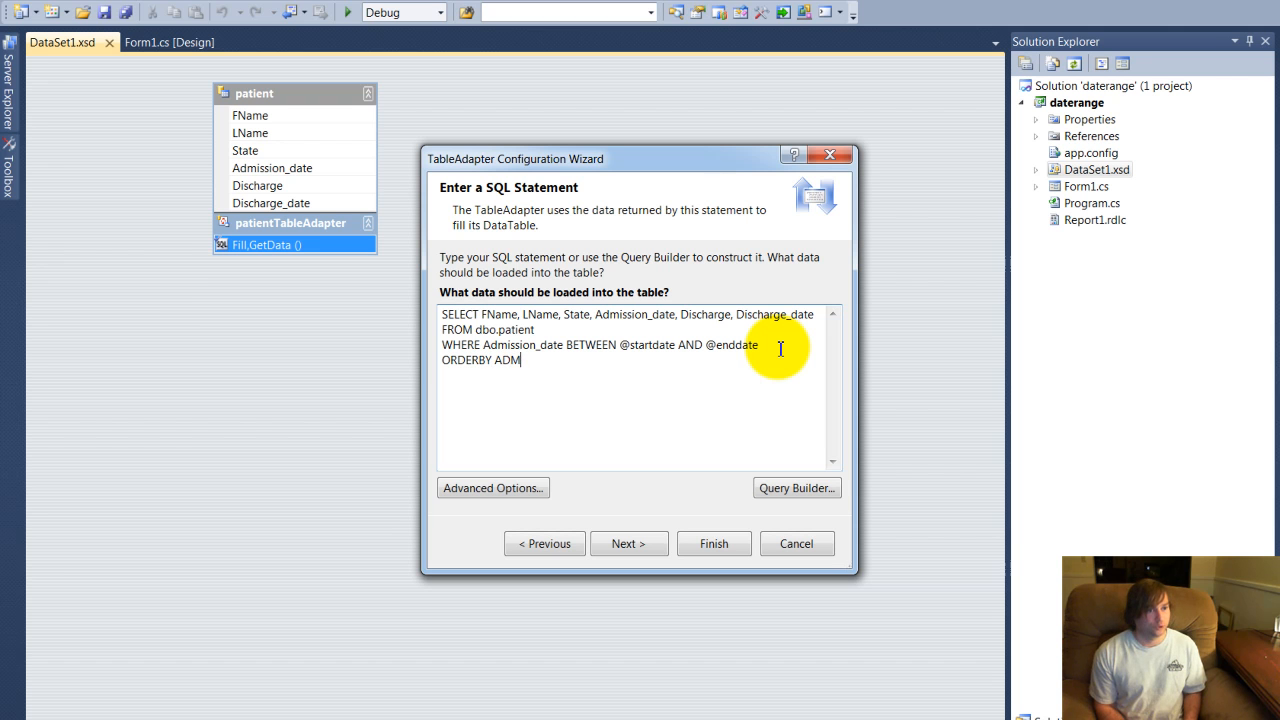
key(Backspace)
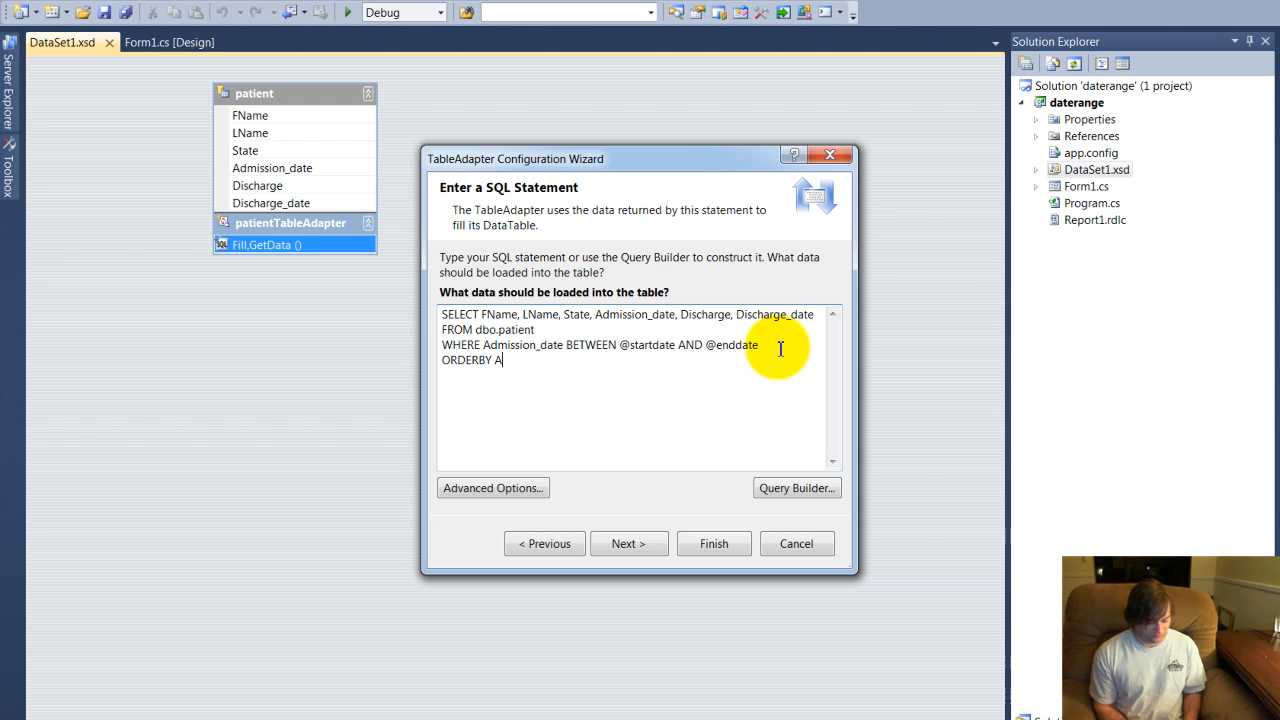
text(dmission)
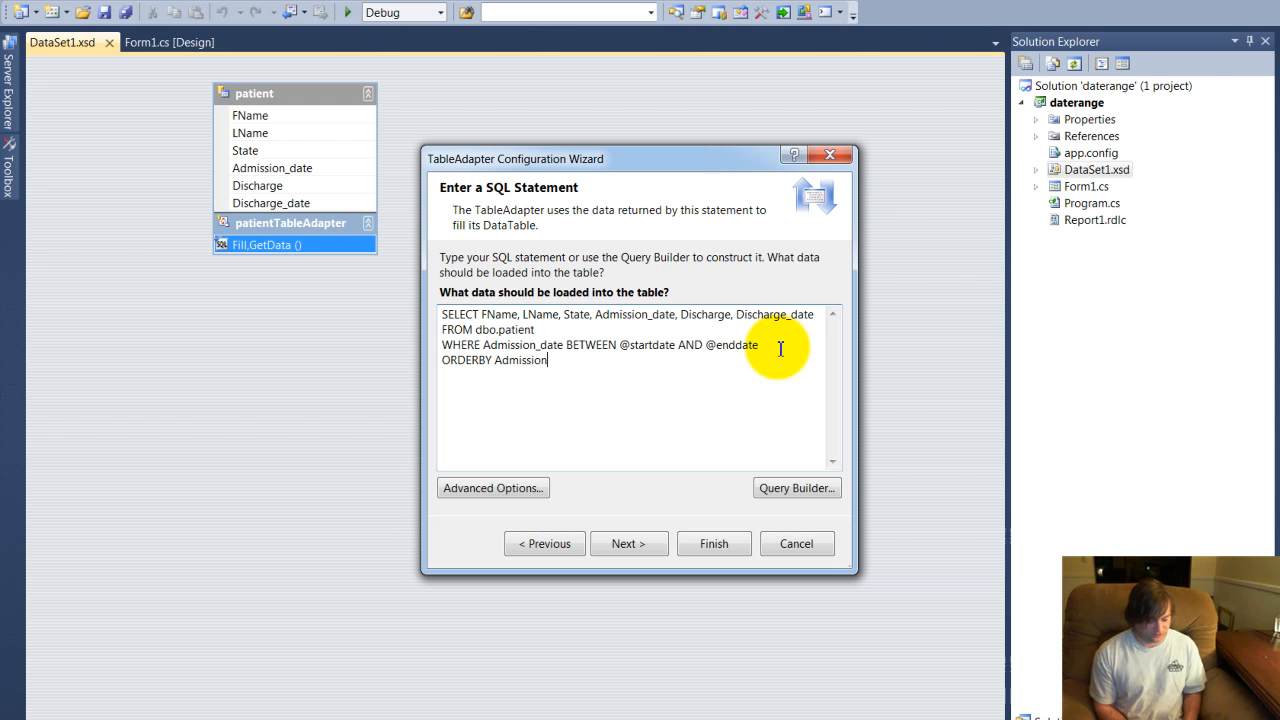
text(_)
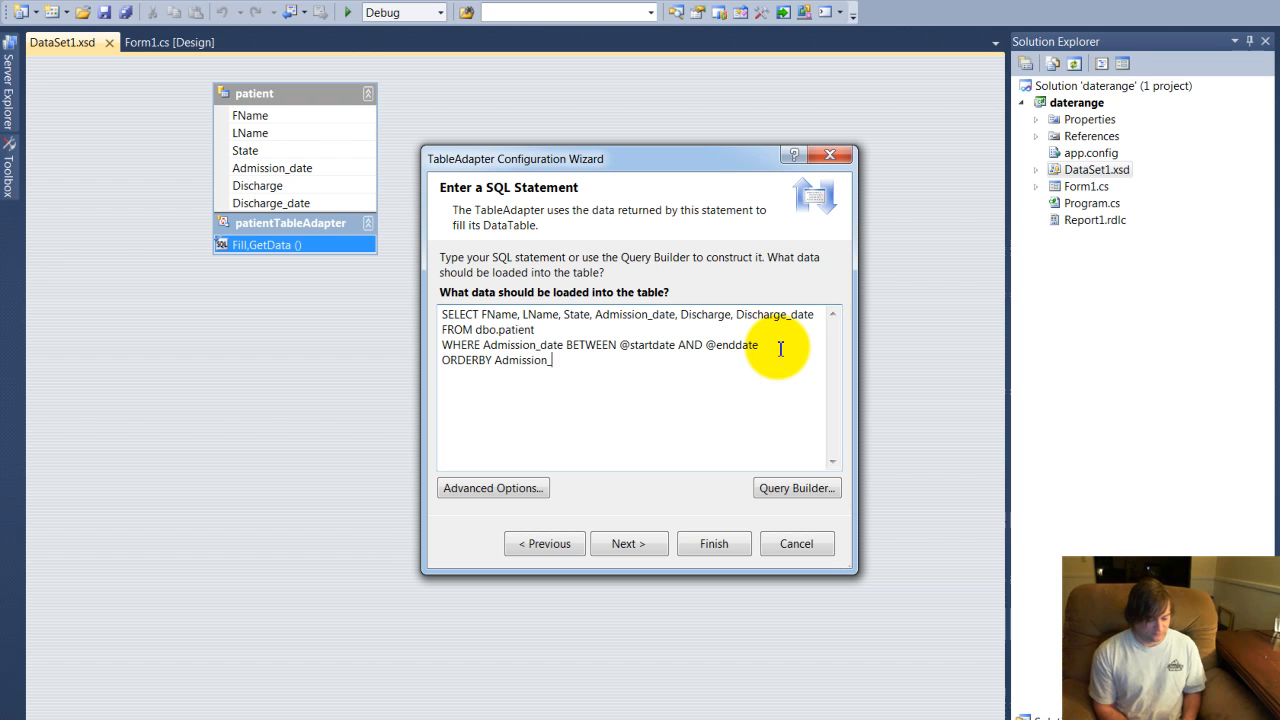
text(da)
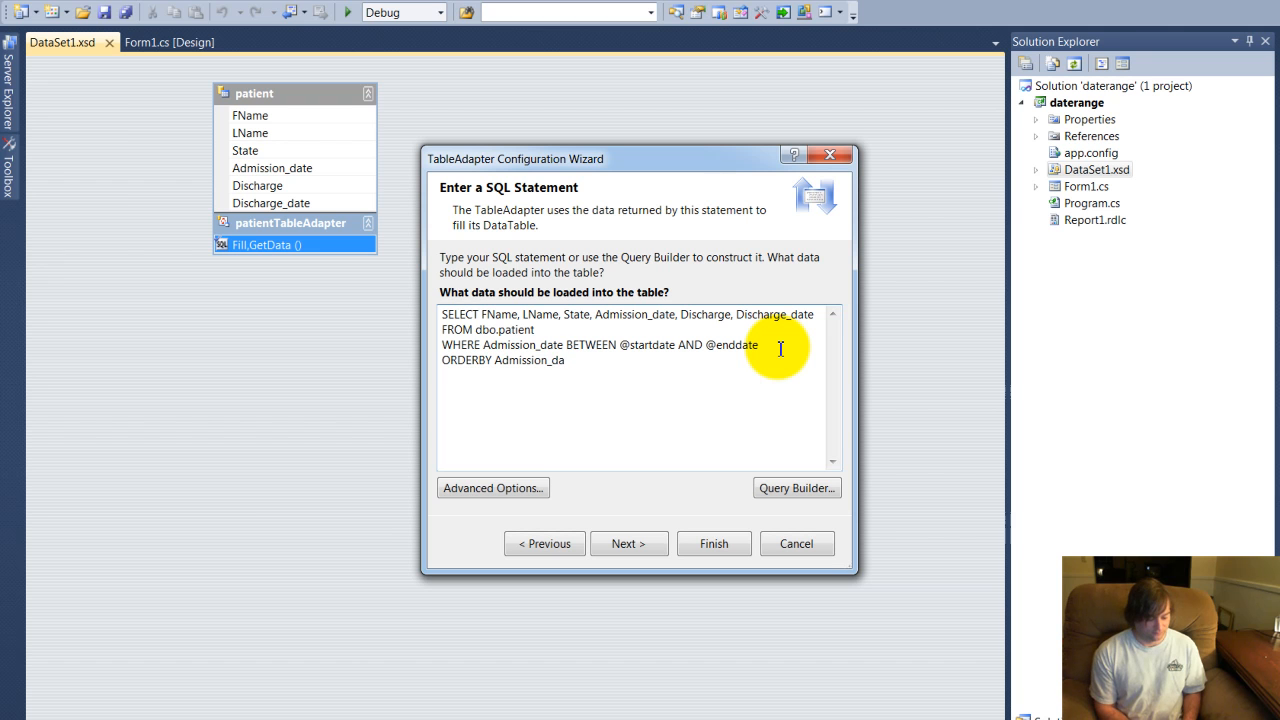
text(te)
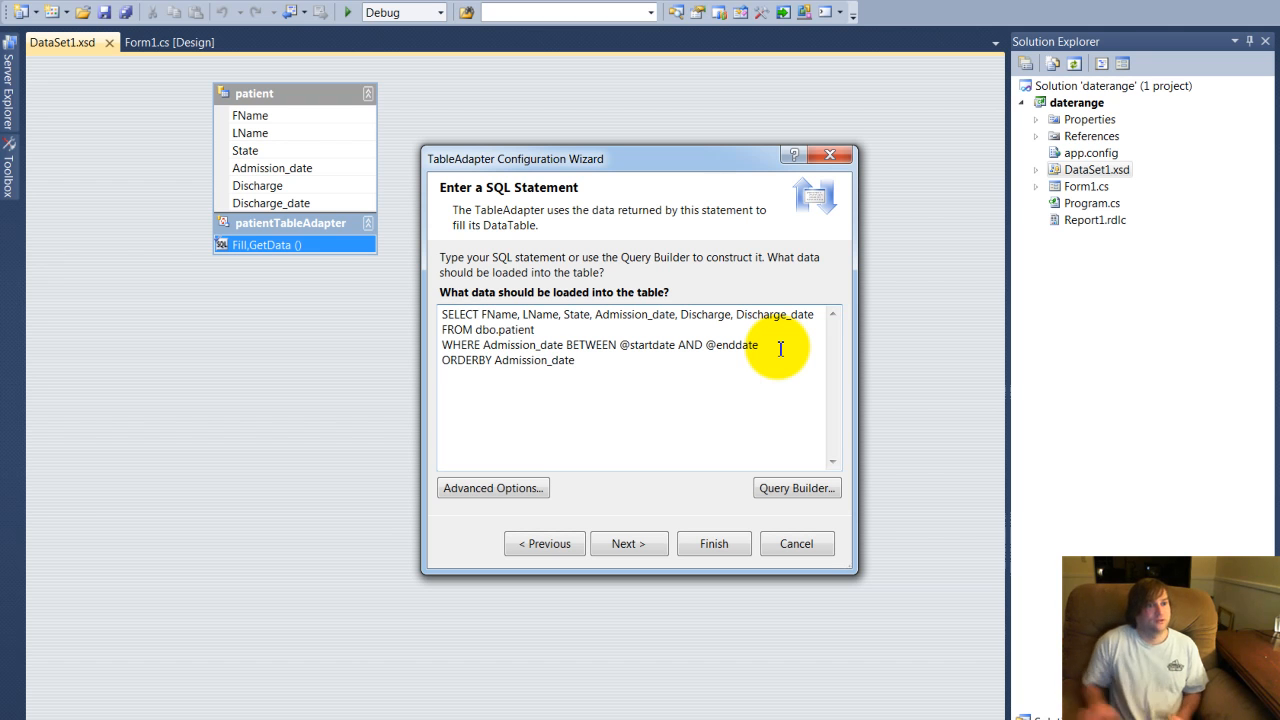
Step: Fix the query parse error via Previous, then advance through method generation and finish the wizard
click(628, 544)
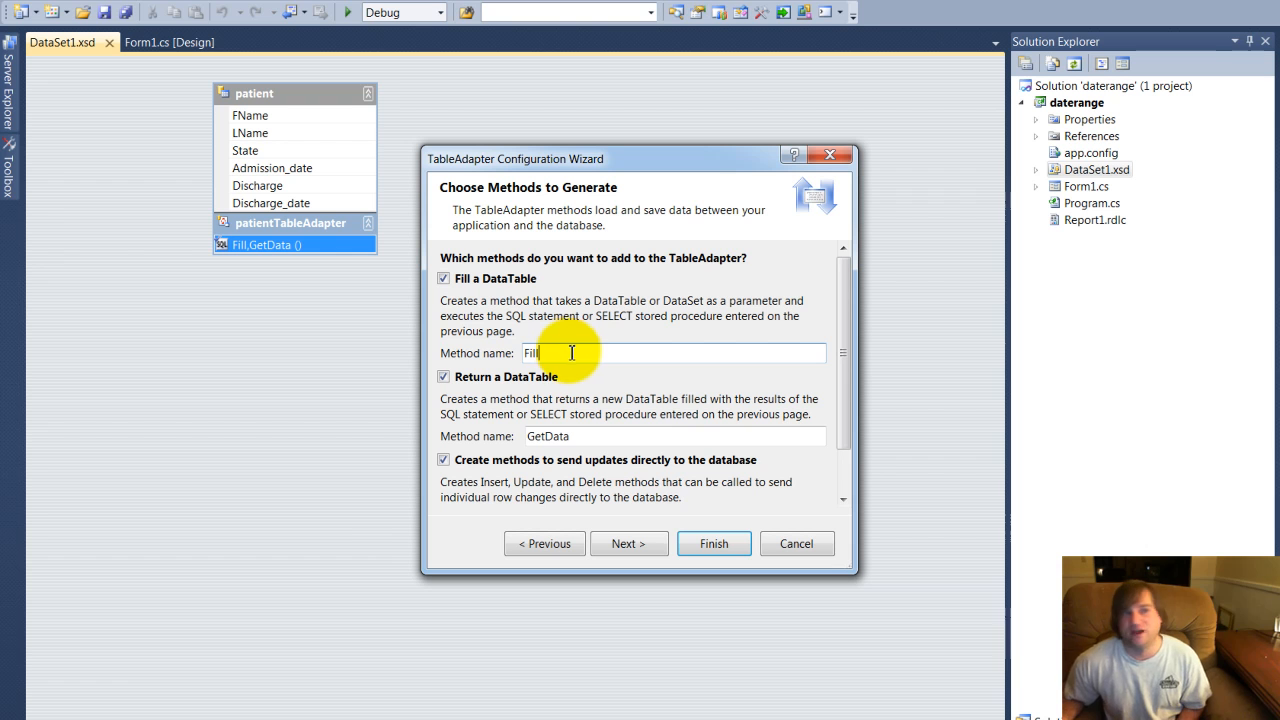
click(628, 544)
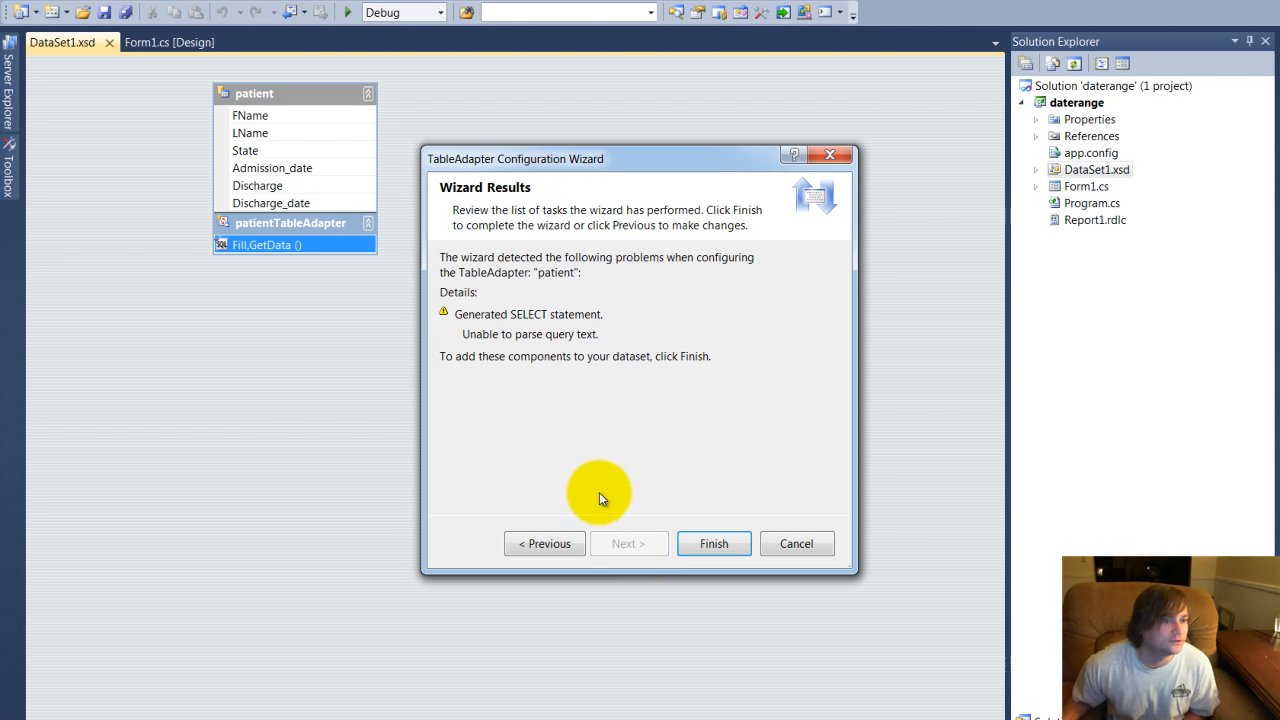
click(544, 544)
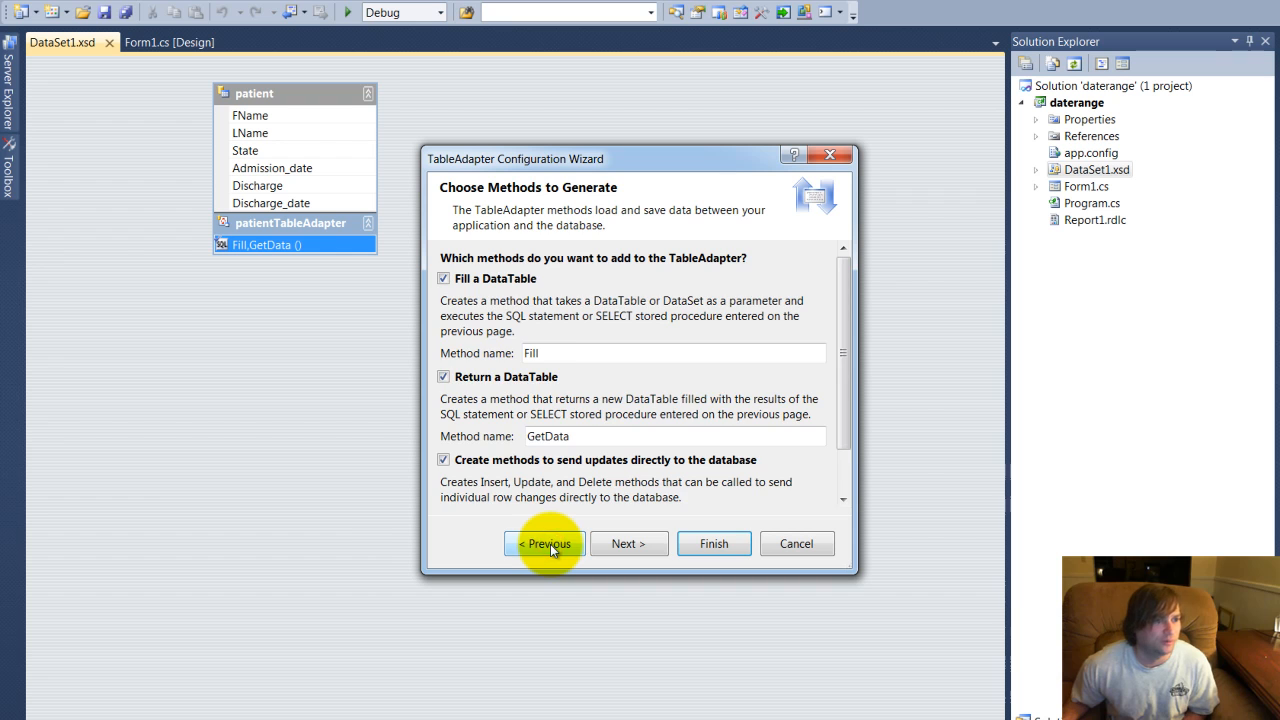
click(544, 544)
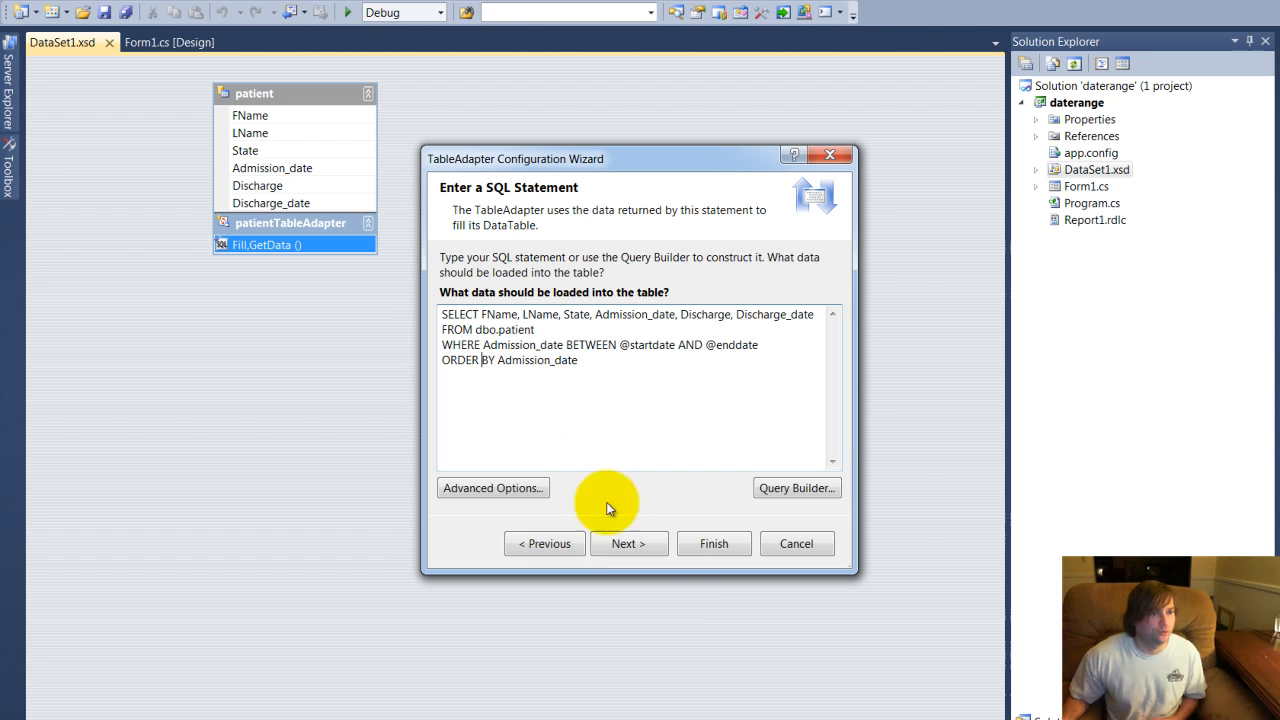
click(628, 544)
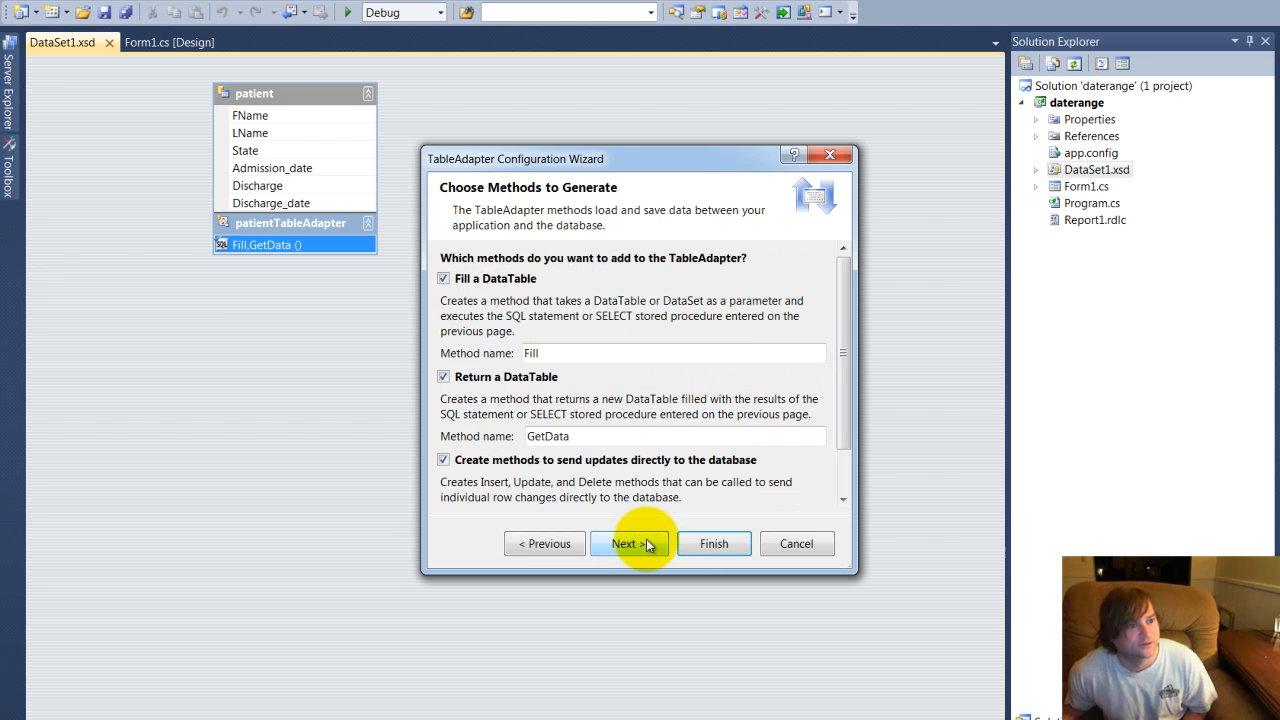
click(628, 544)
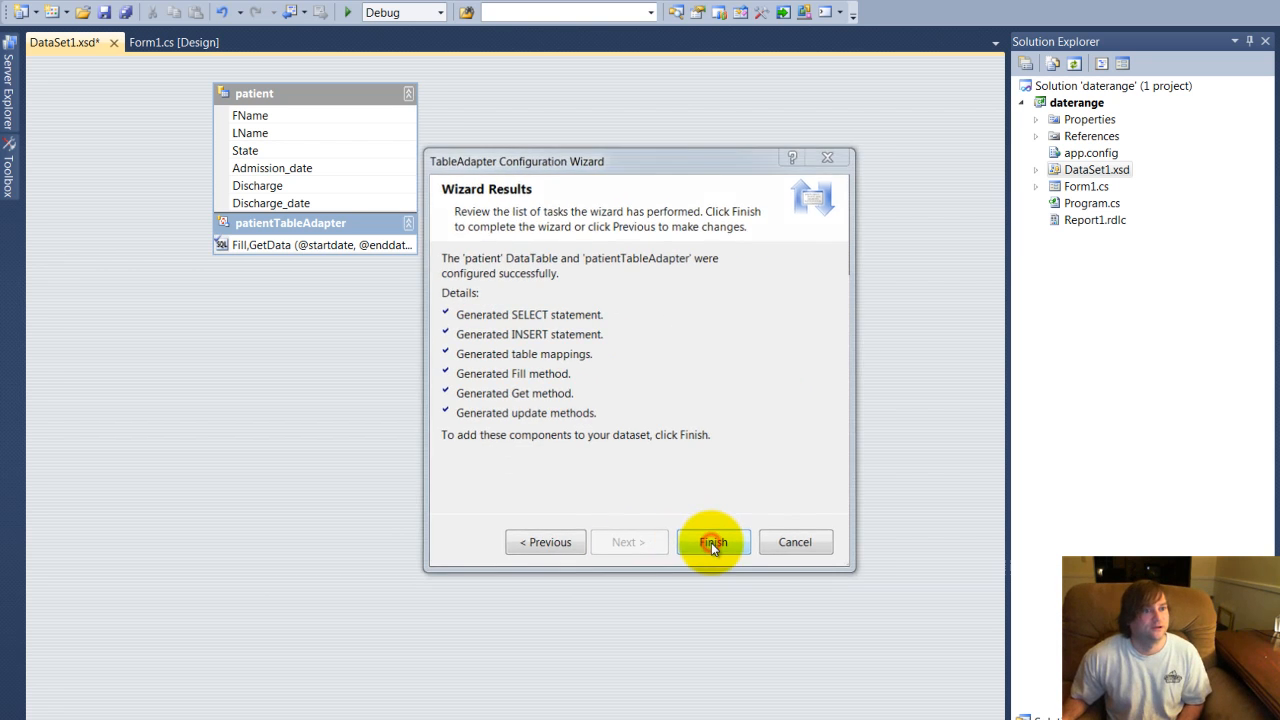
click(712, 540)
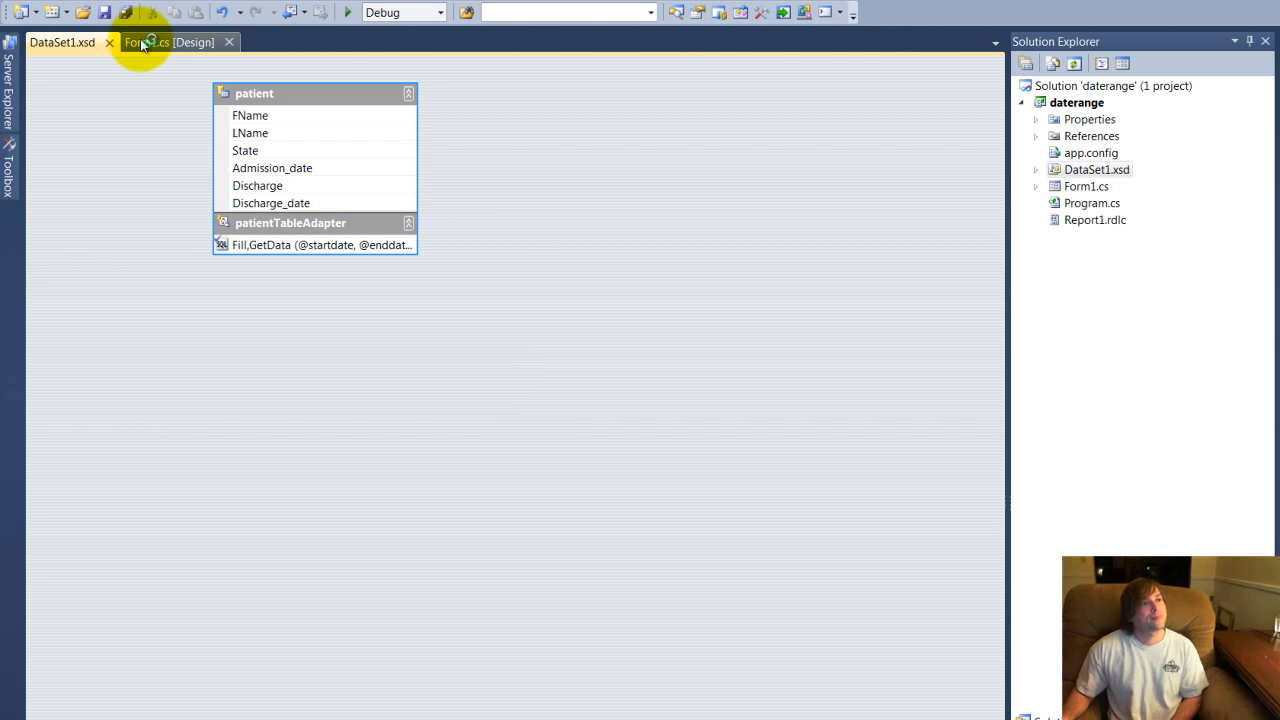
Step: Generate the Search button's click handler from the Form1 designer
click(148, 42)
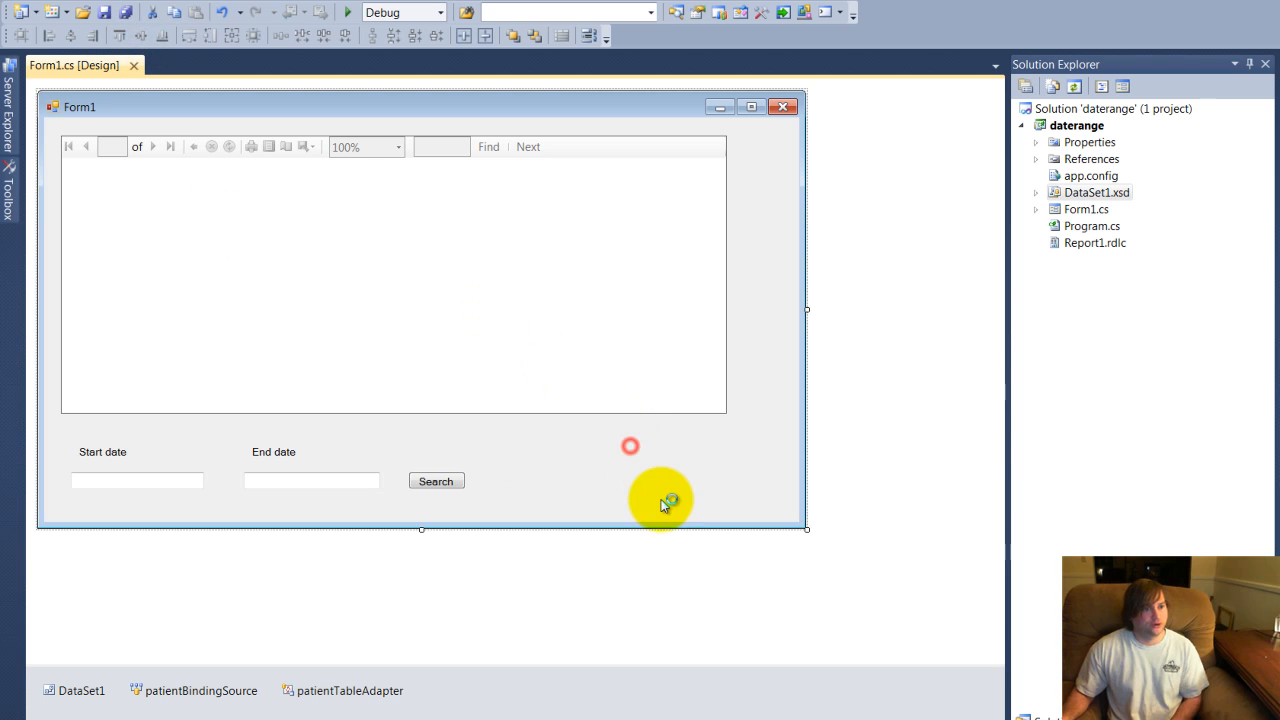
click(436, 480)
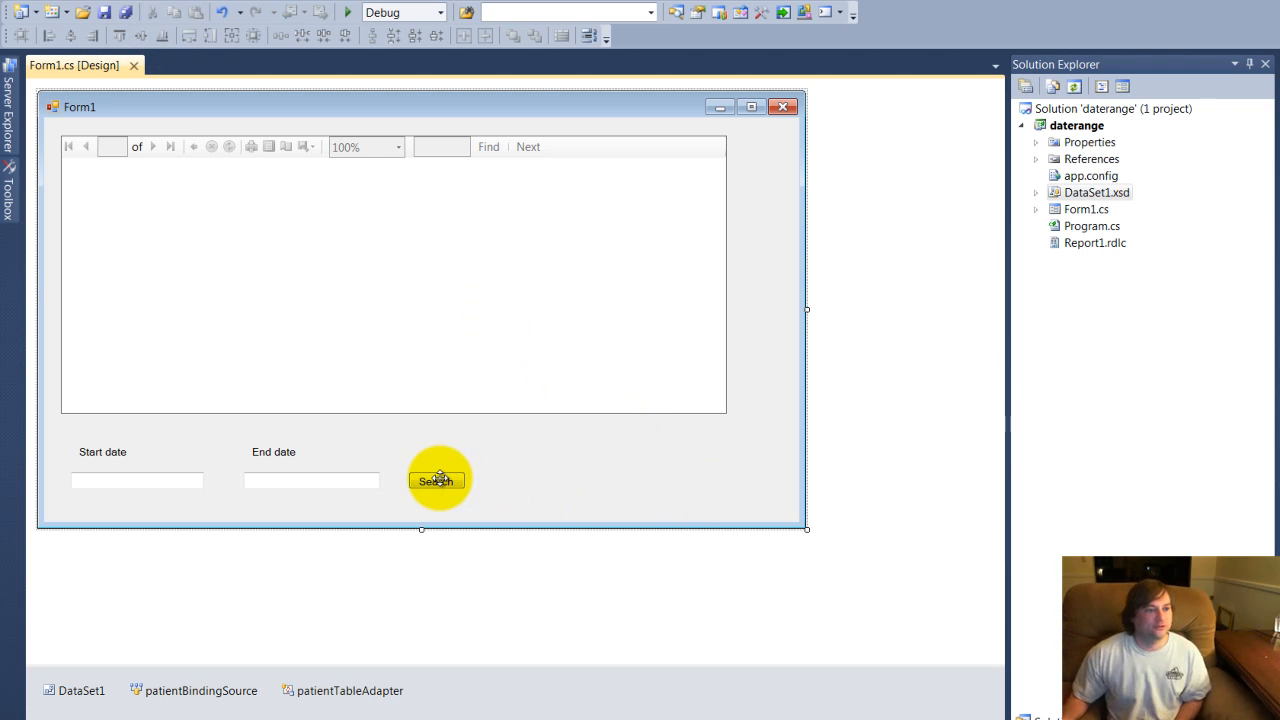
click(436, 480)
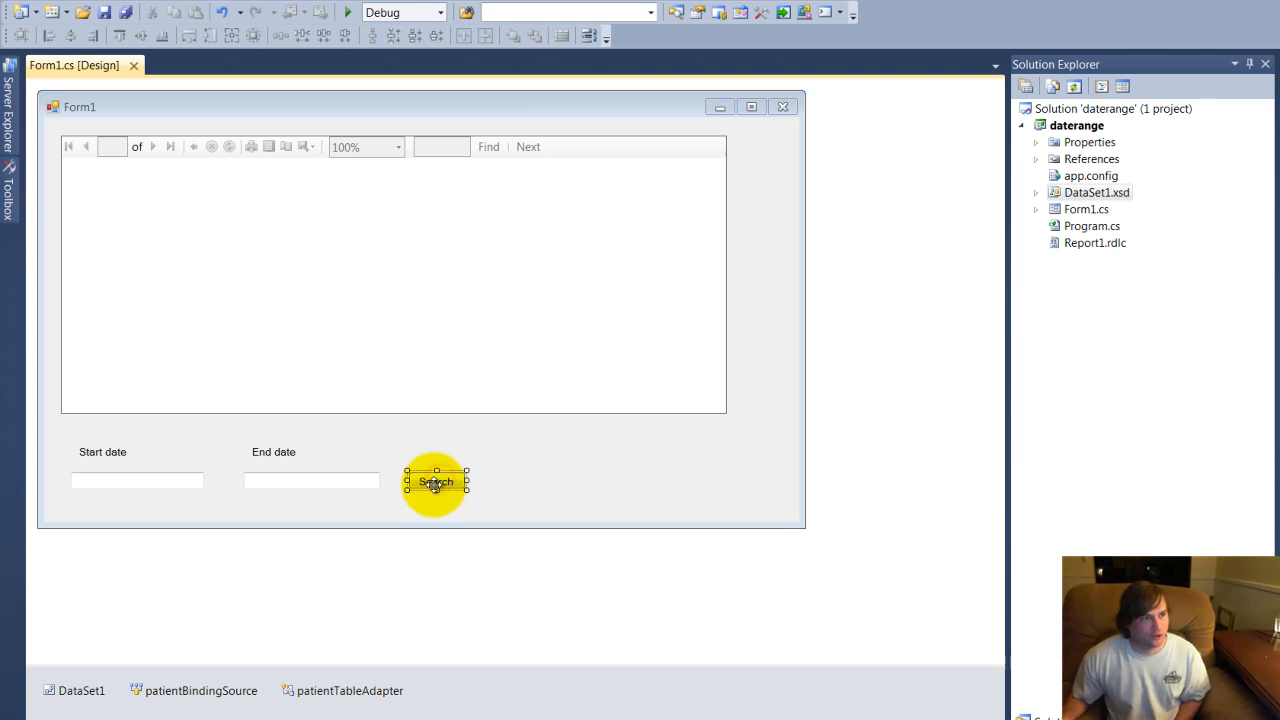
double_click(434, 480)
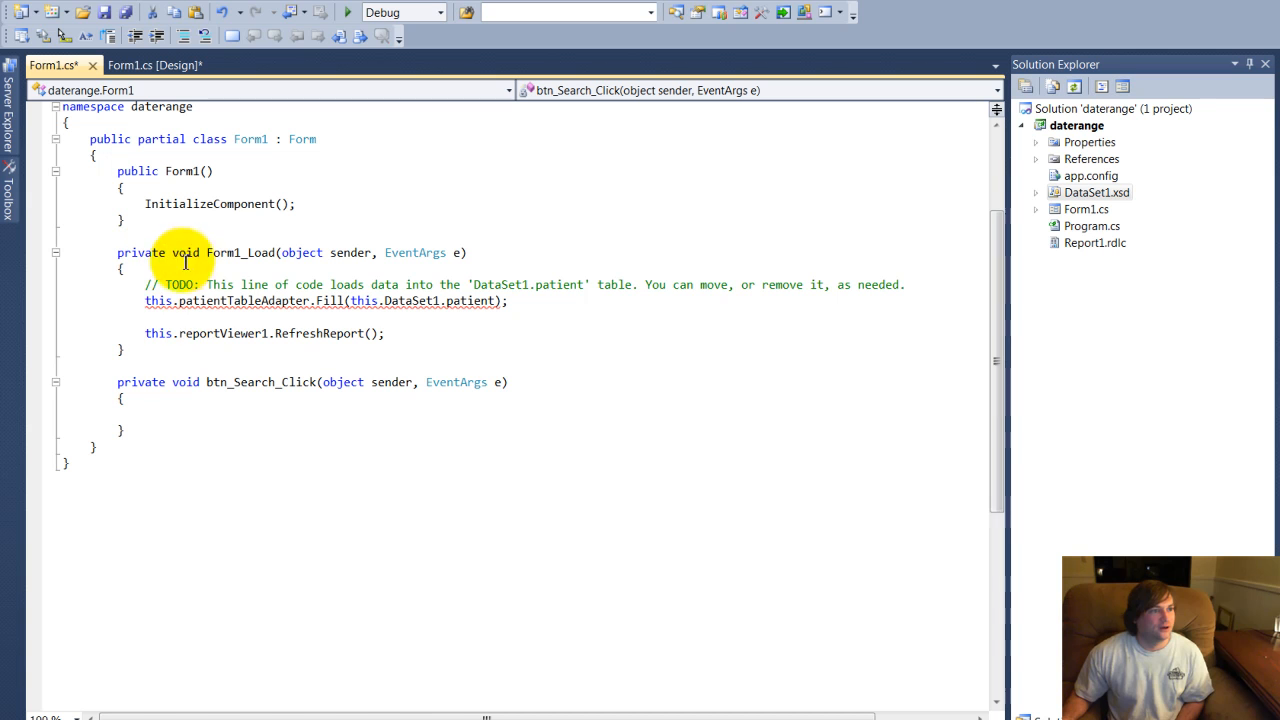
mouse_move(456, 328)
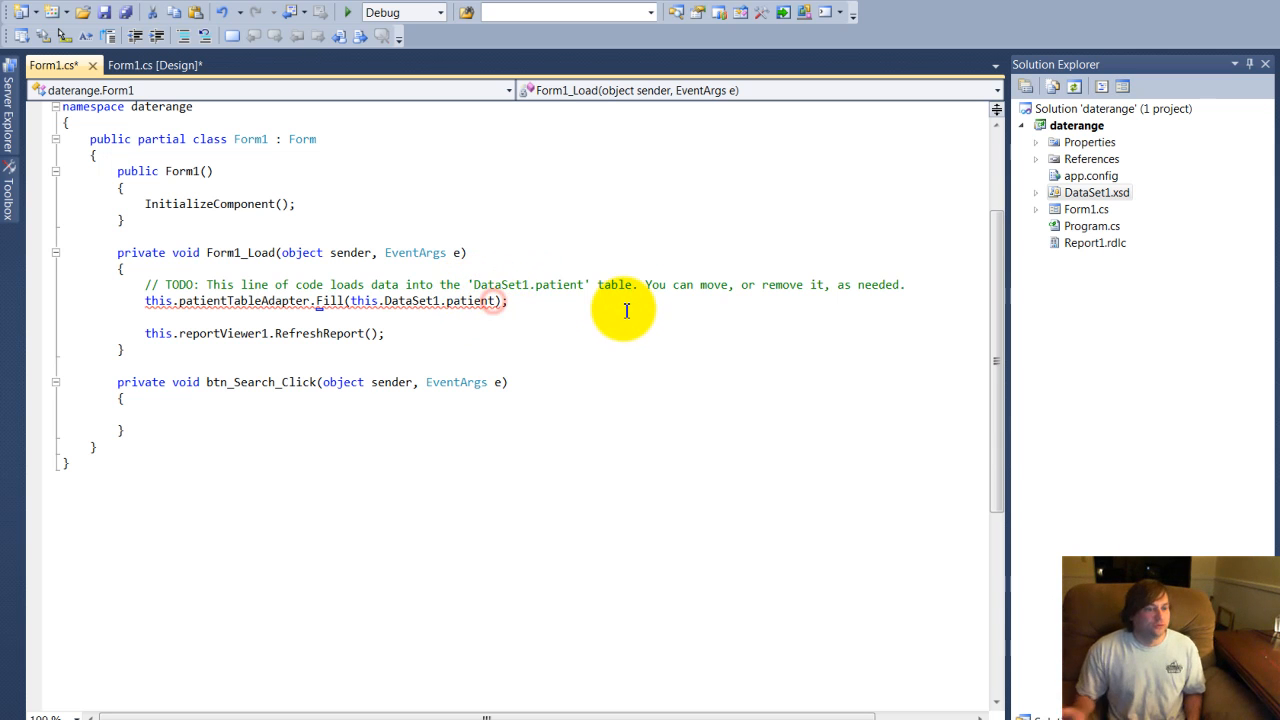
Step: Pass textBox1.Text and textBox2.Text to patientTableAdapter.Fill and select the TODO comment
text(,)
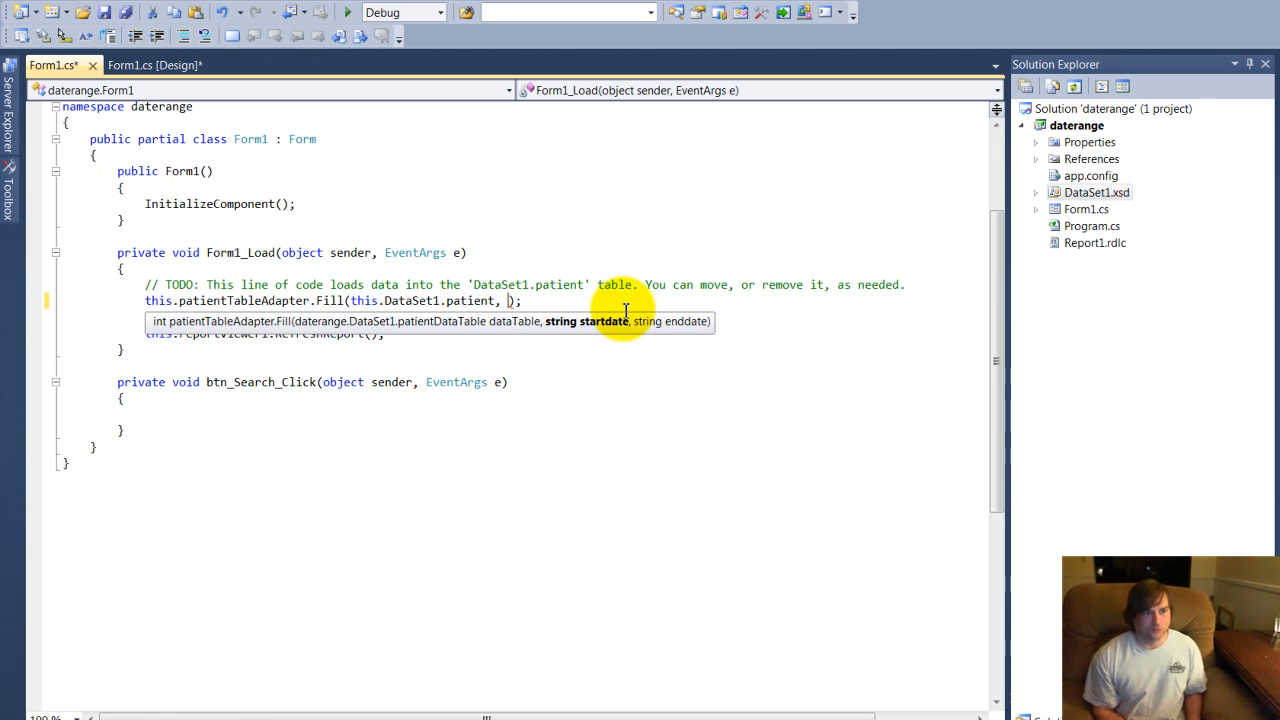
text(textBox1.)
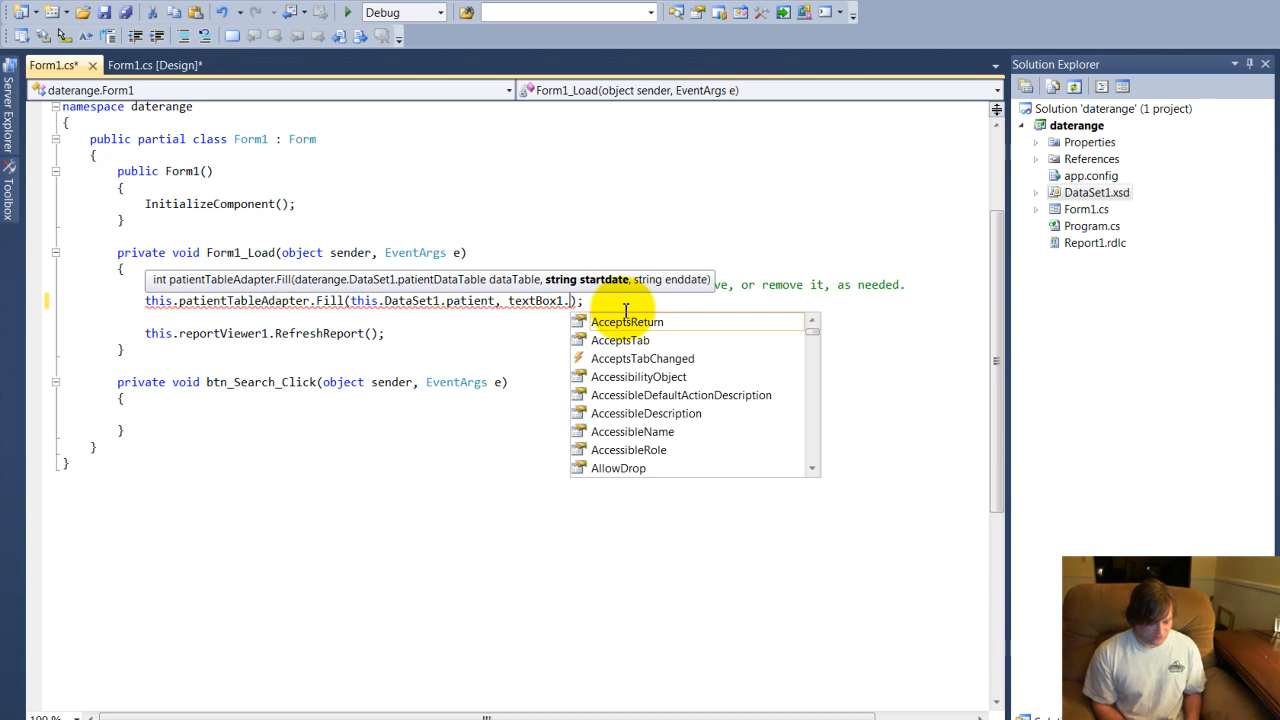
text(tex)
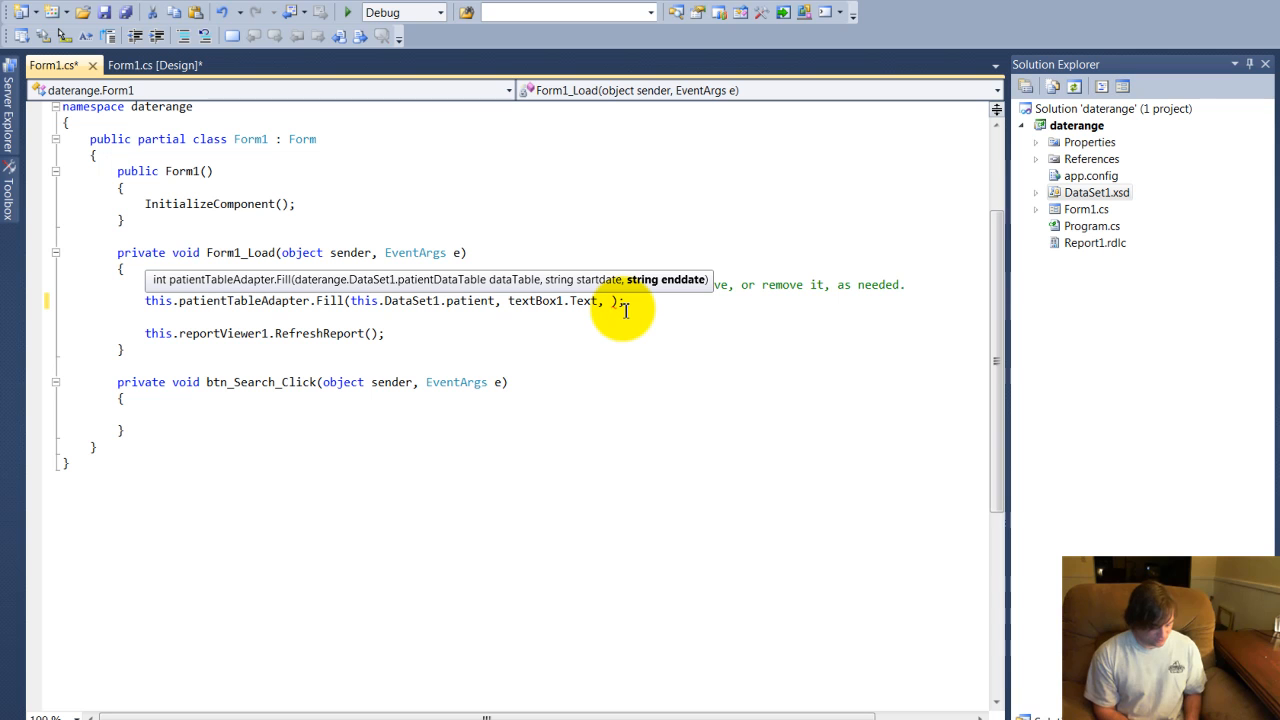
text(textBox2)
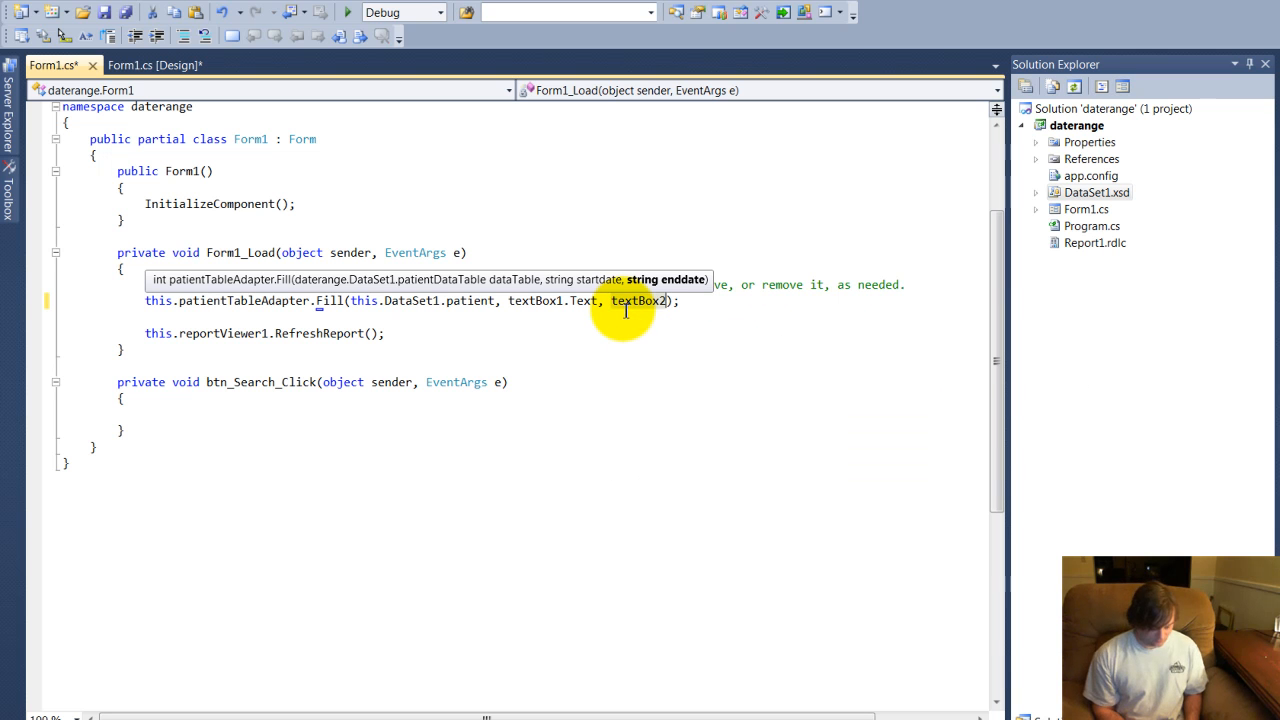
text(.tex)
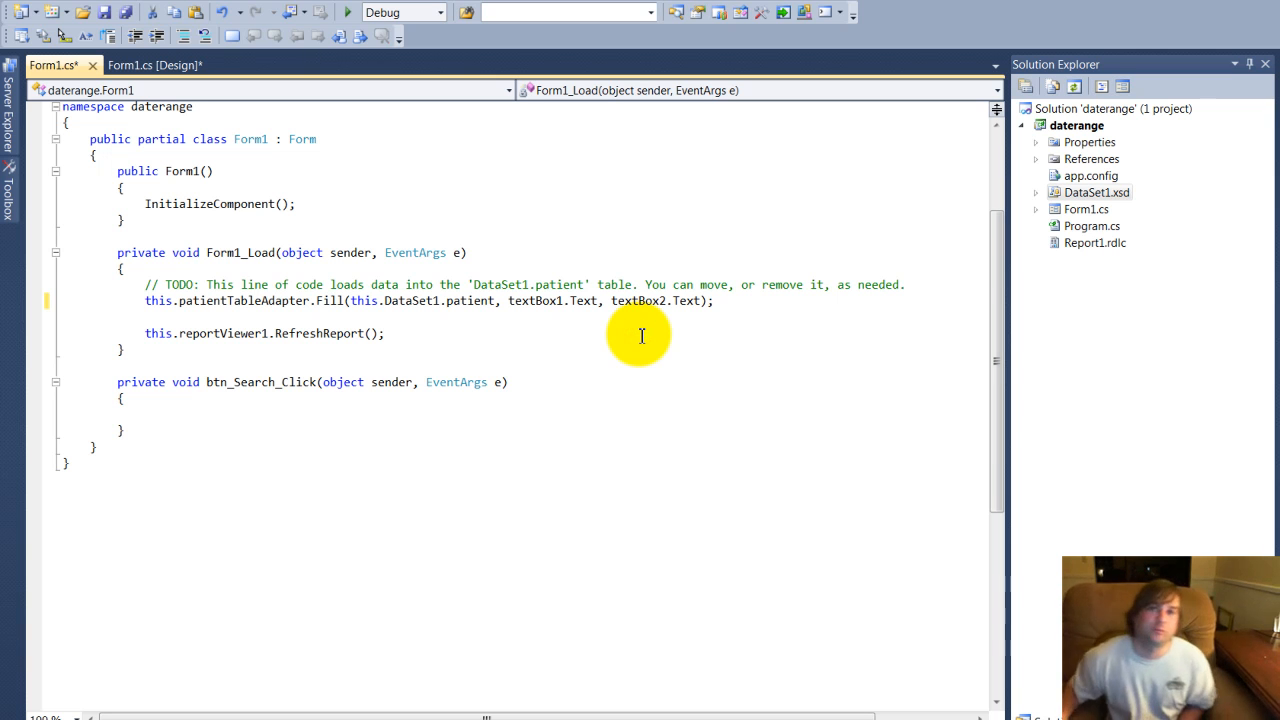
double_click(538, 300)
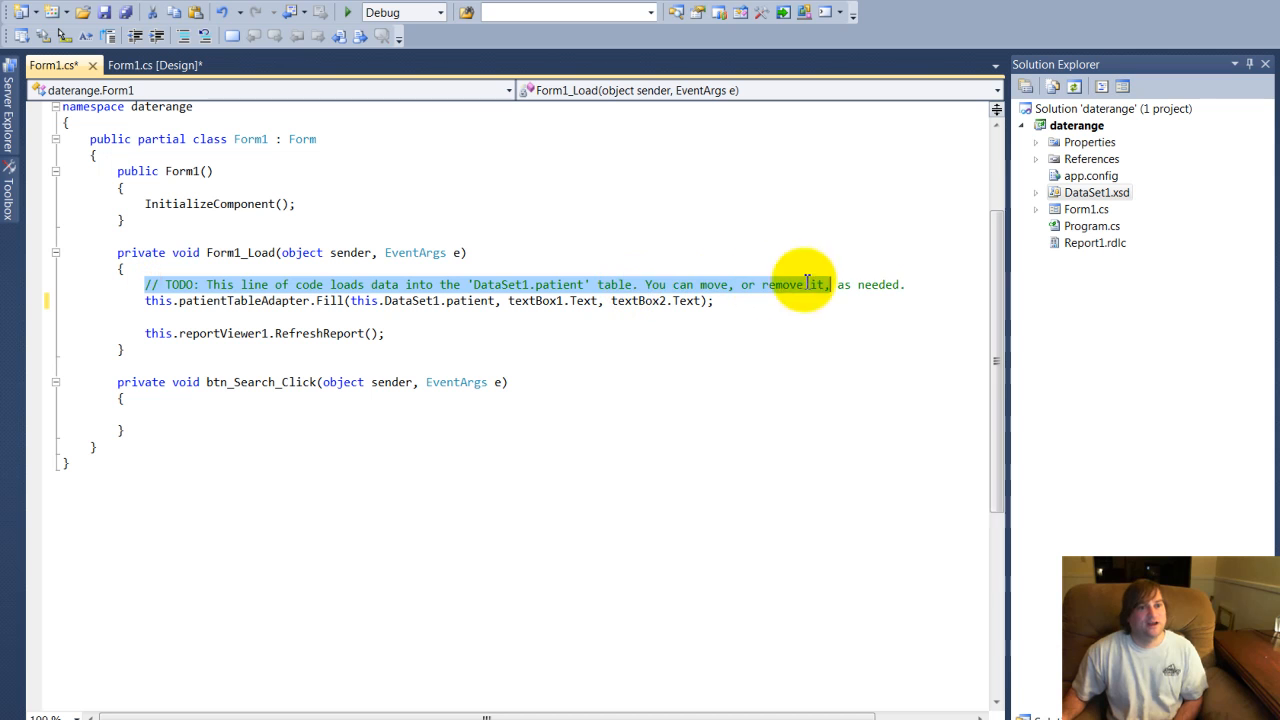
Step: Move the Fill and RefreshReport lines from Form1_Load into btn_Search_Click and start debugging
key(Delete)
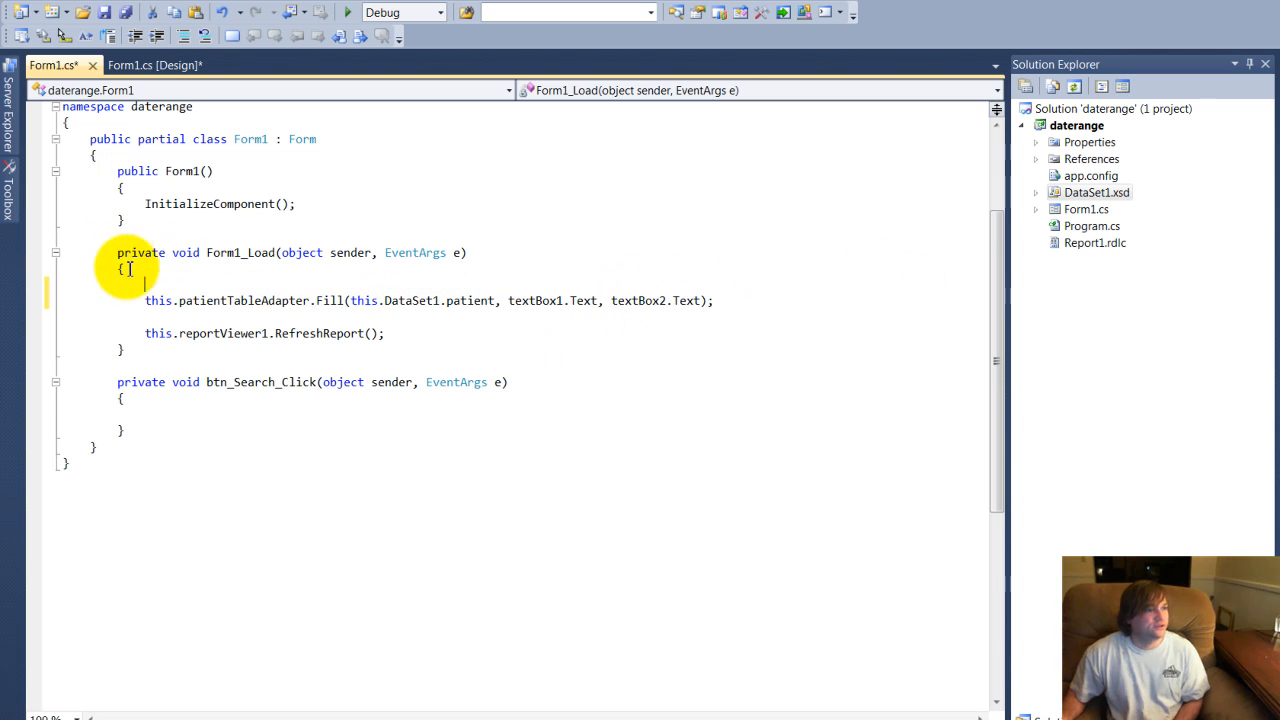
drag(128, 280, 124, 348)
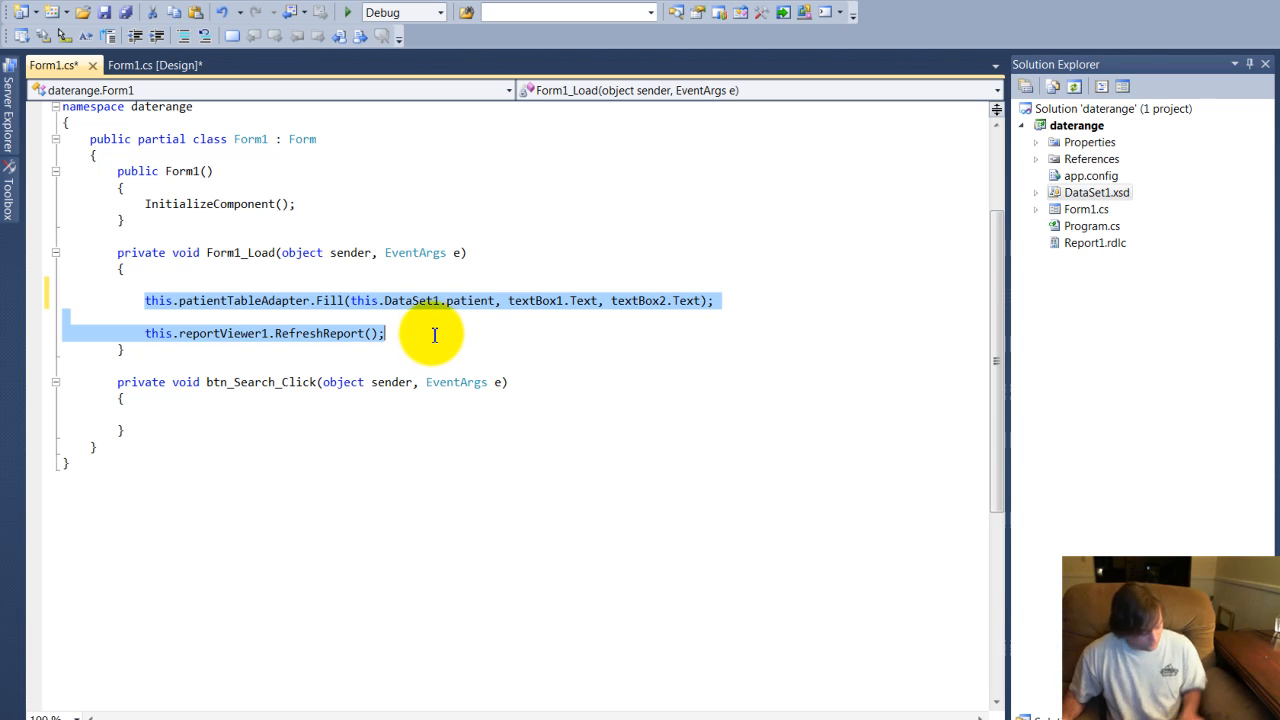
key(Delete)
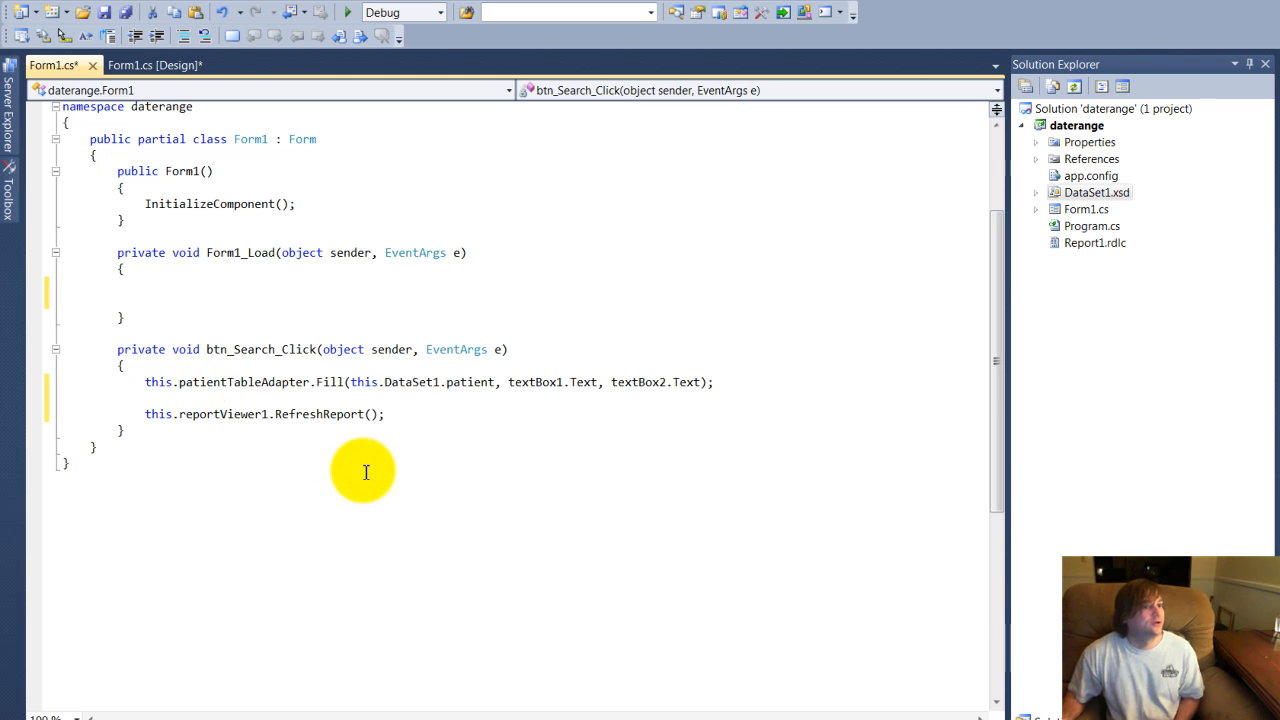
click(104, 12)
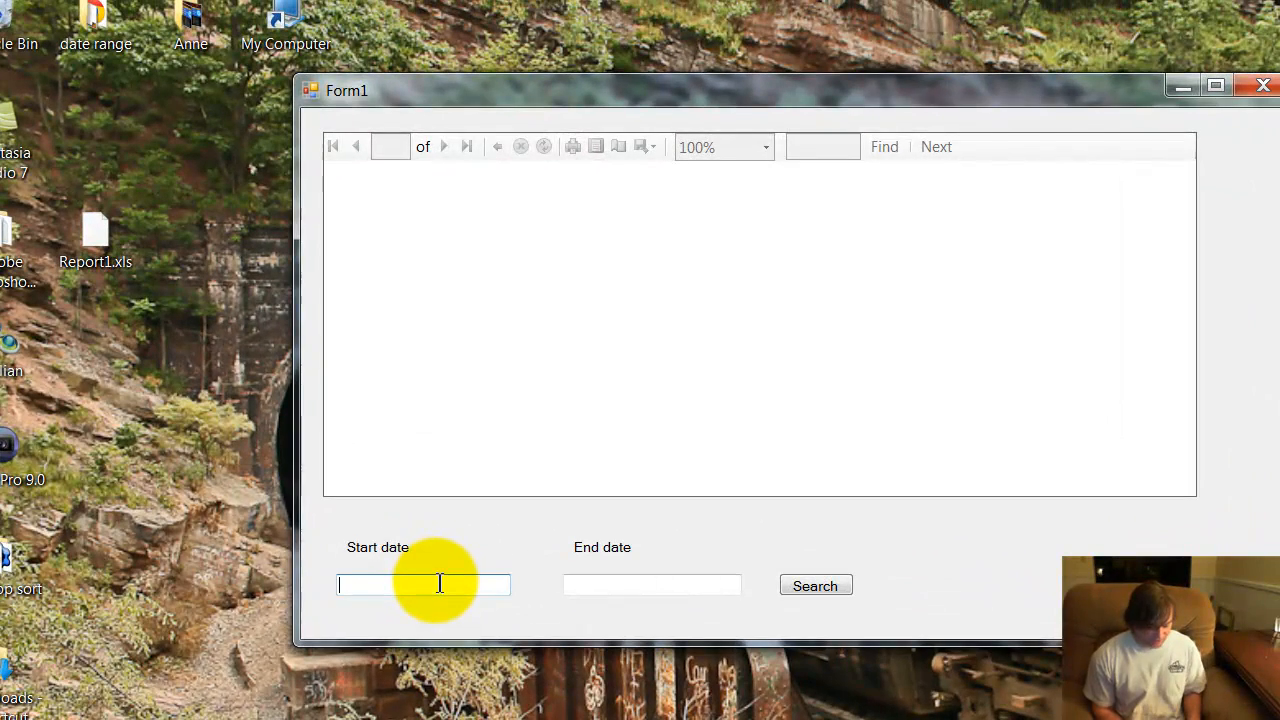
Step: Search for patients admitted between 03/24/2007 and 12/31/2010
text(03/)
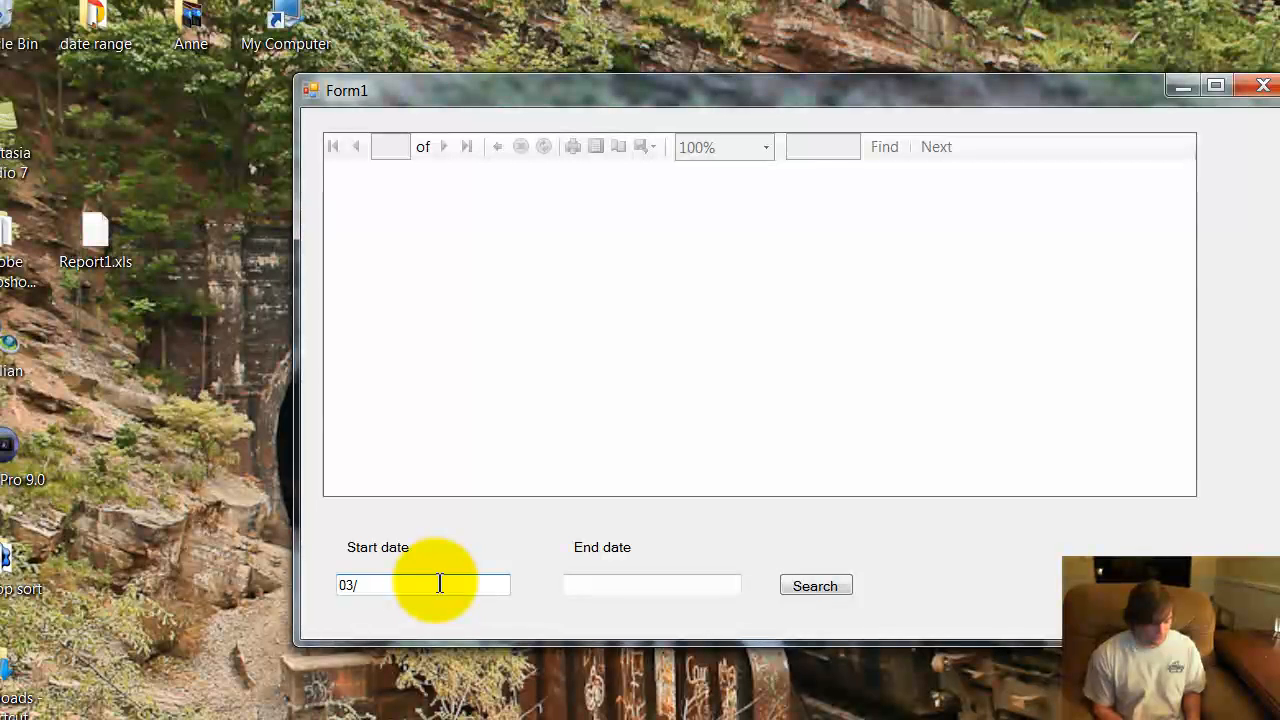
text(24)
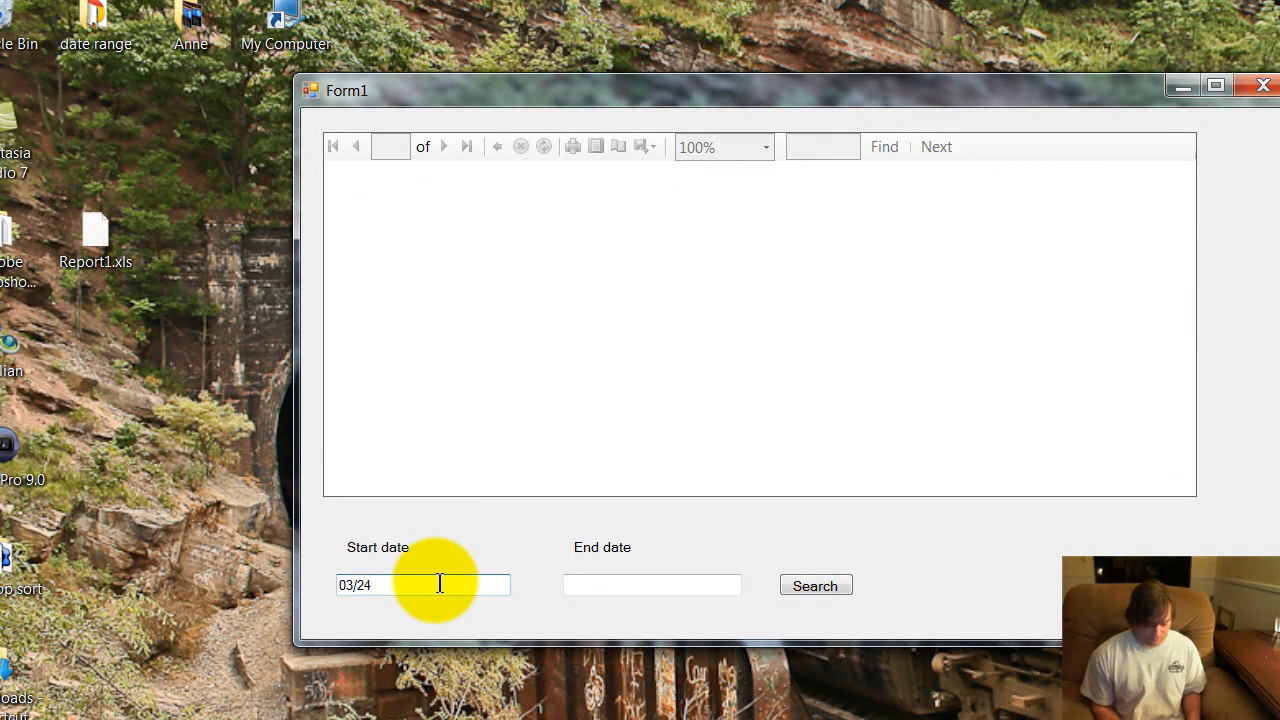
text(/207)
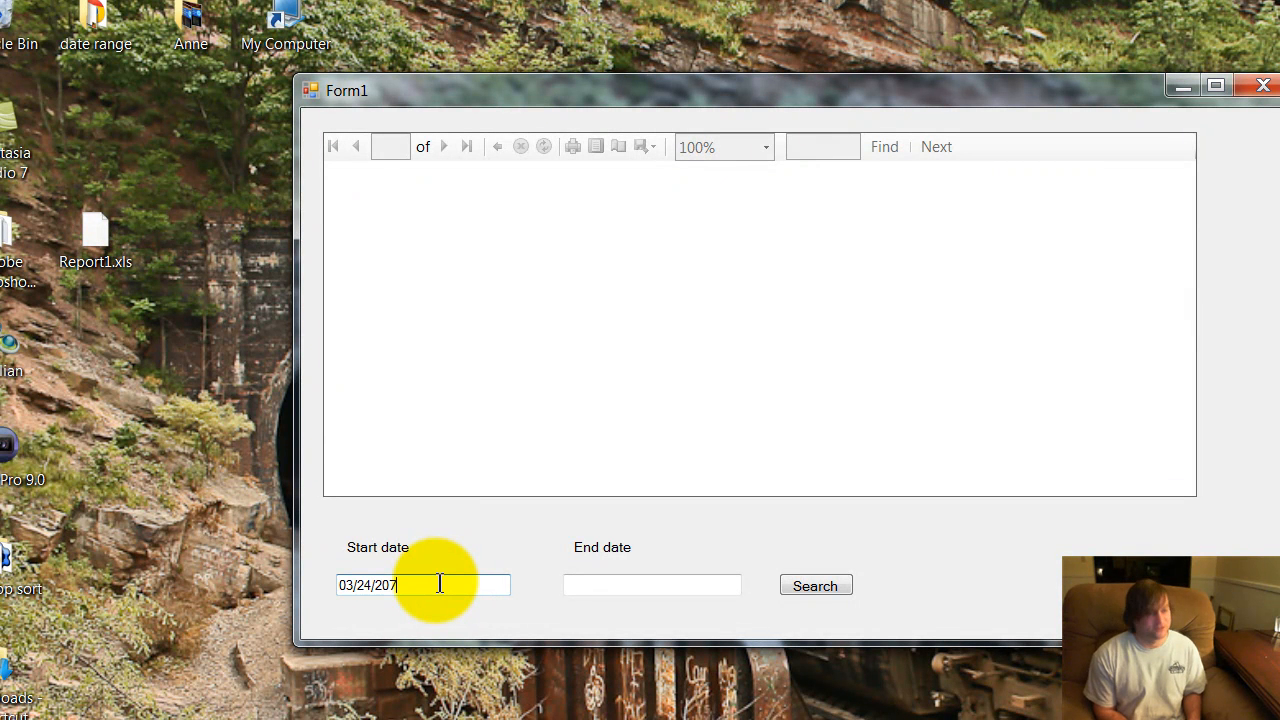
key(Backspace)
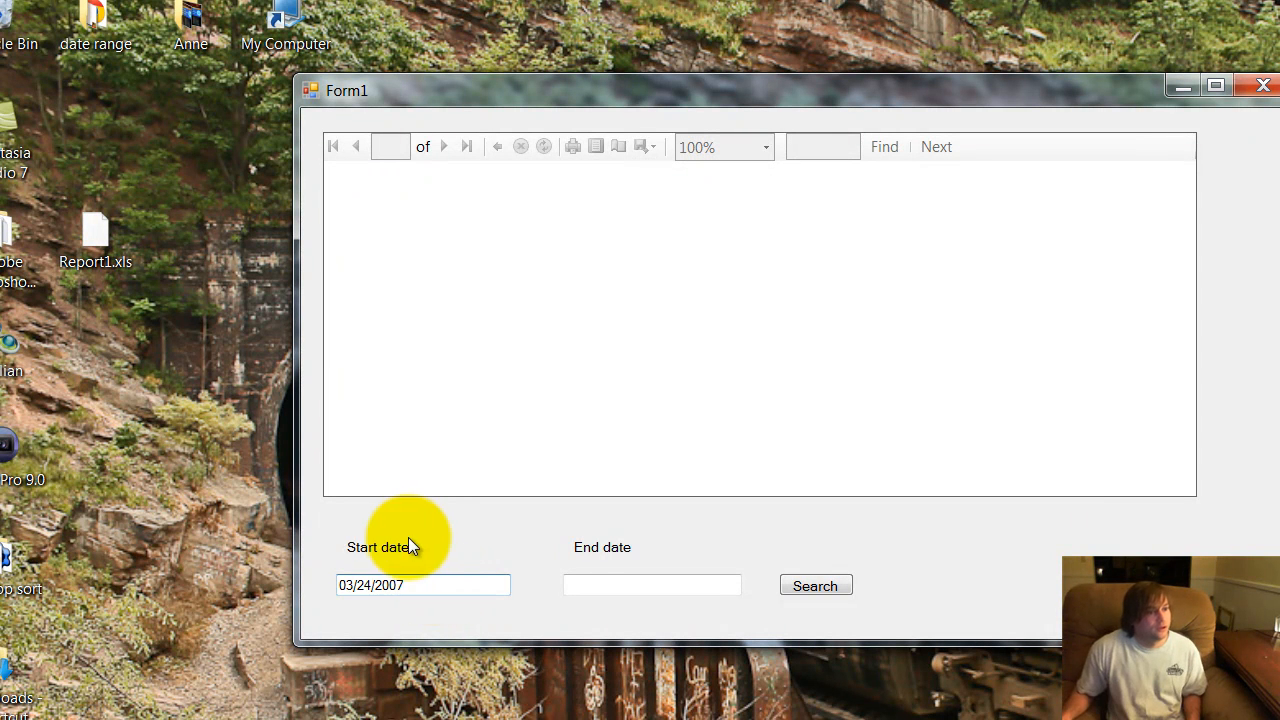
text(12/31/)
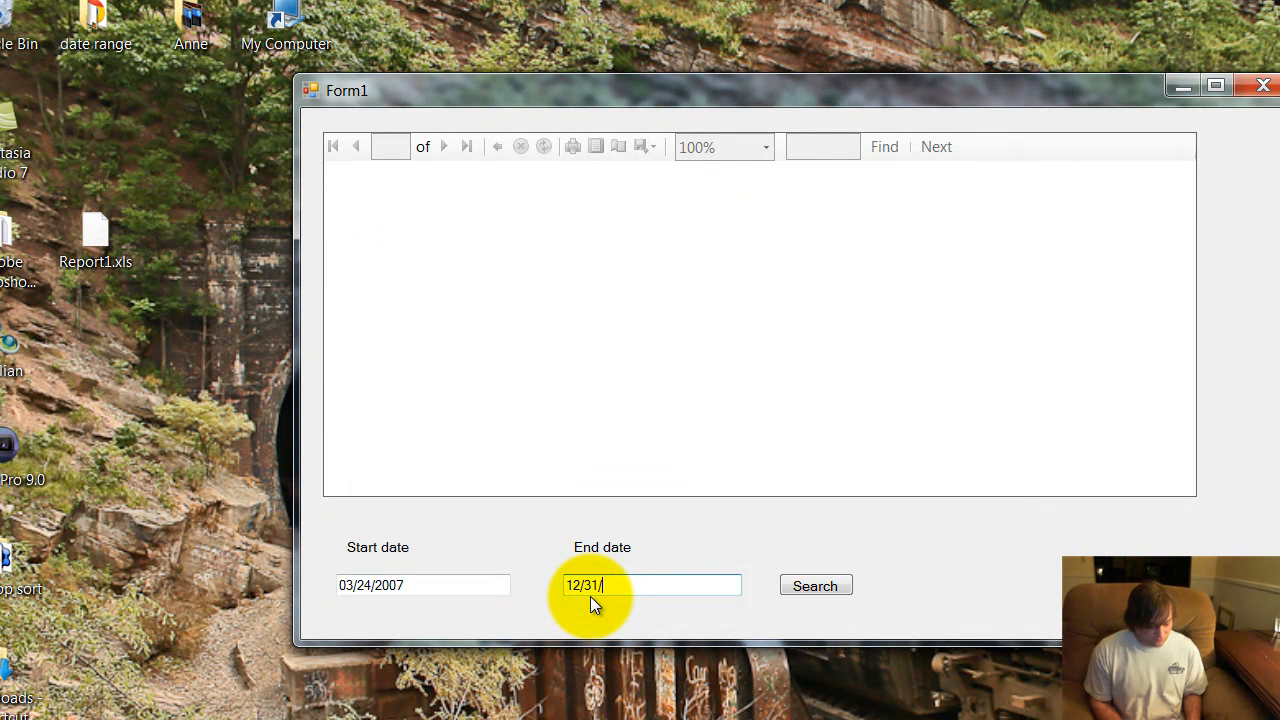
text(2010)
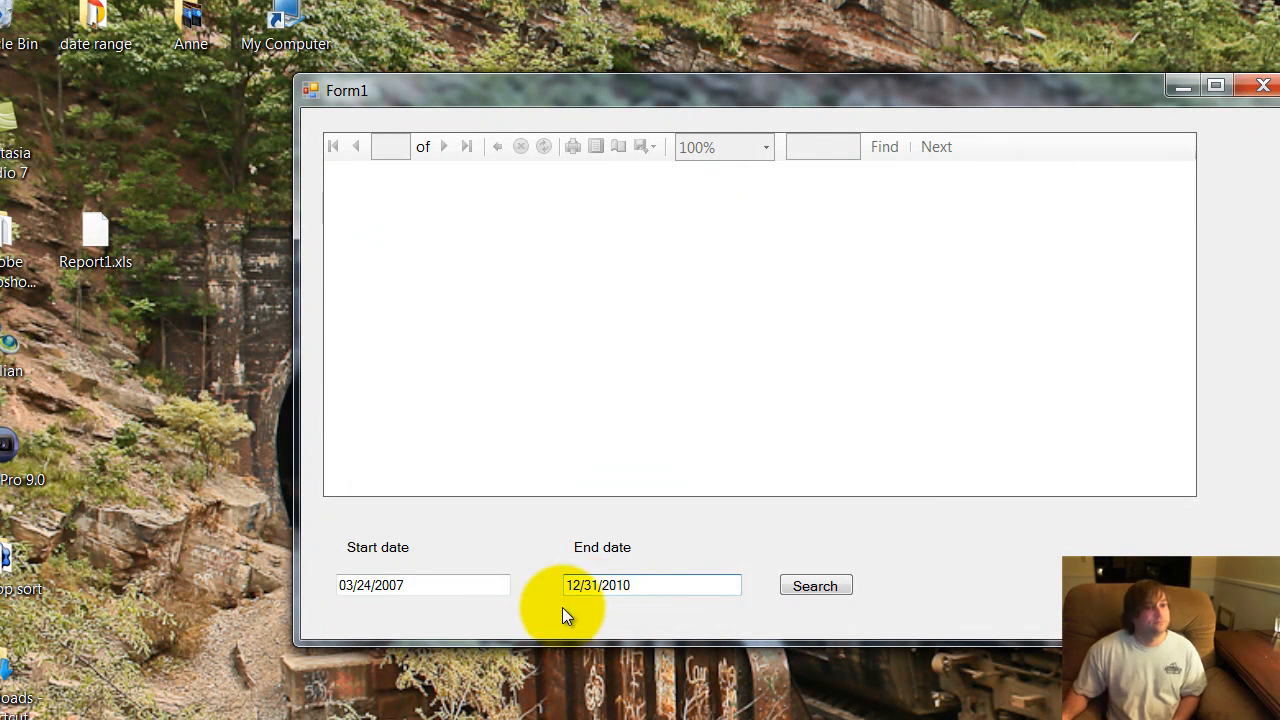
click(816, 584)
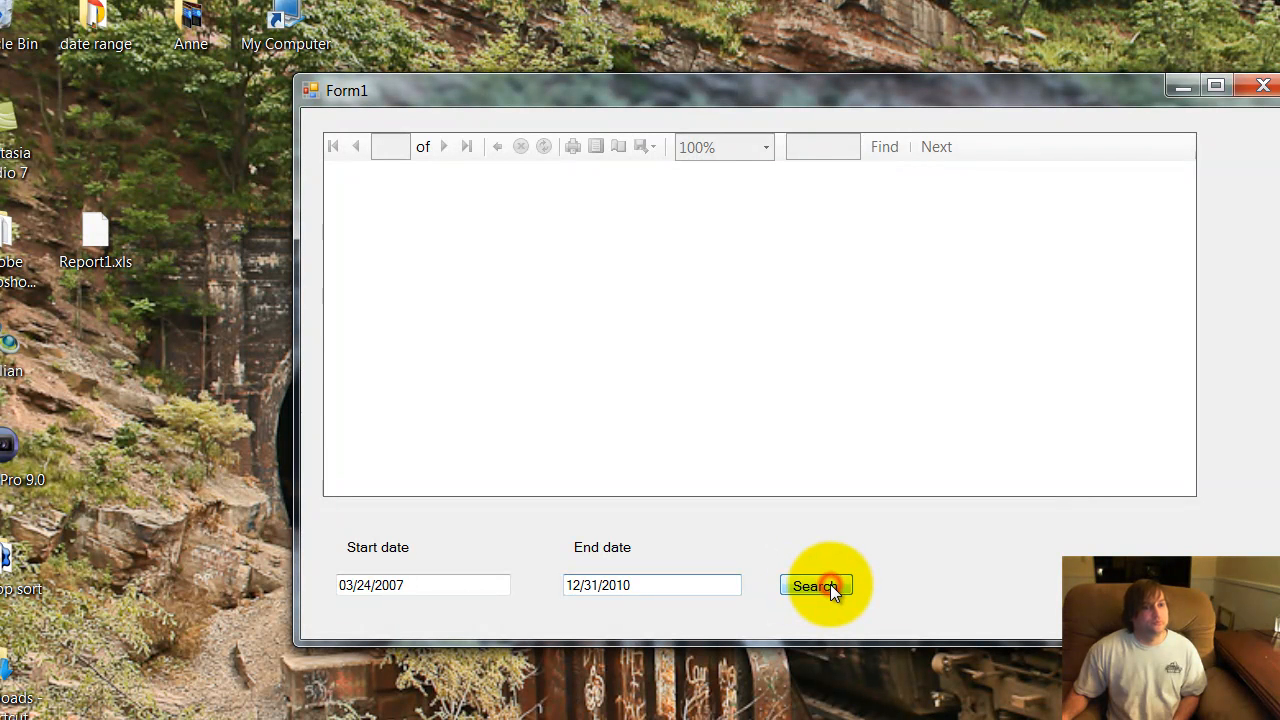
click(816, 584)
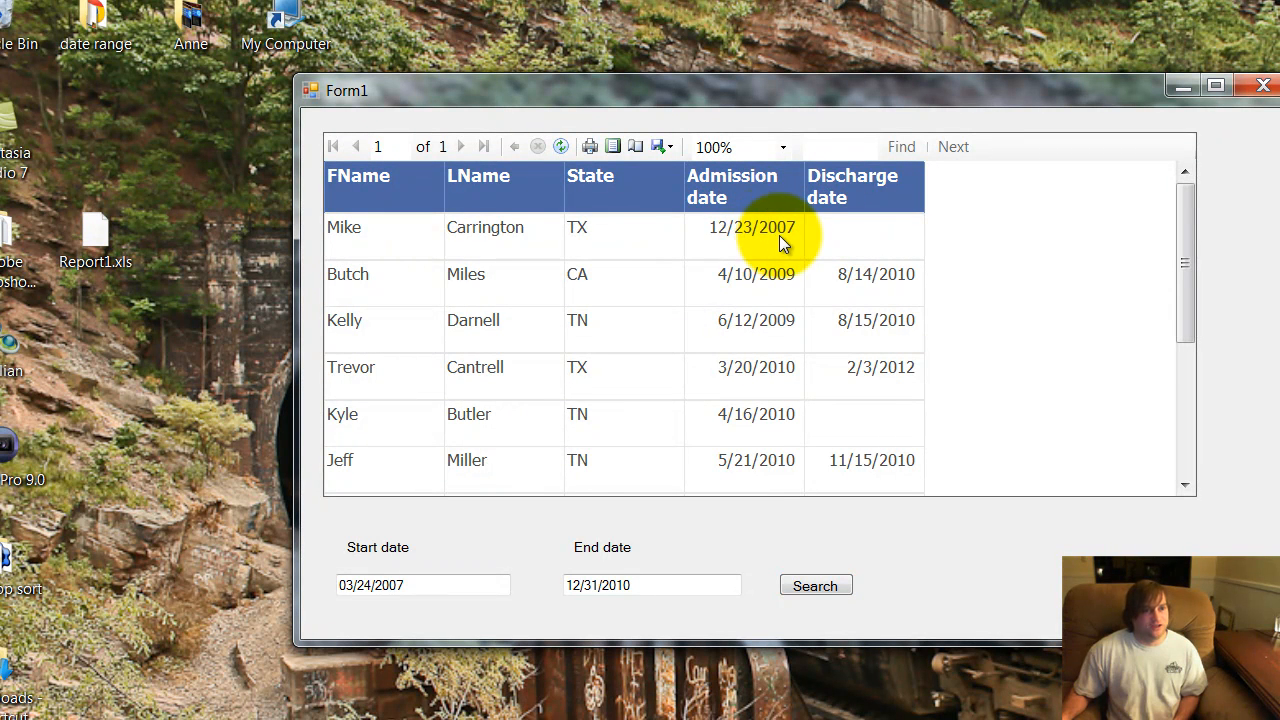
mouse_move(784, 236)
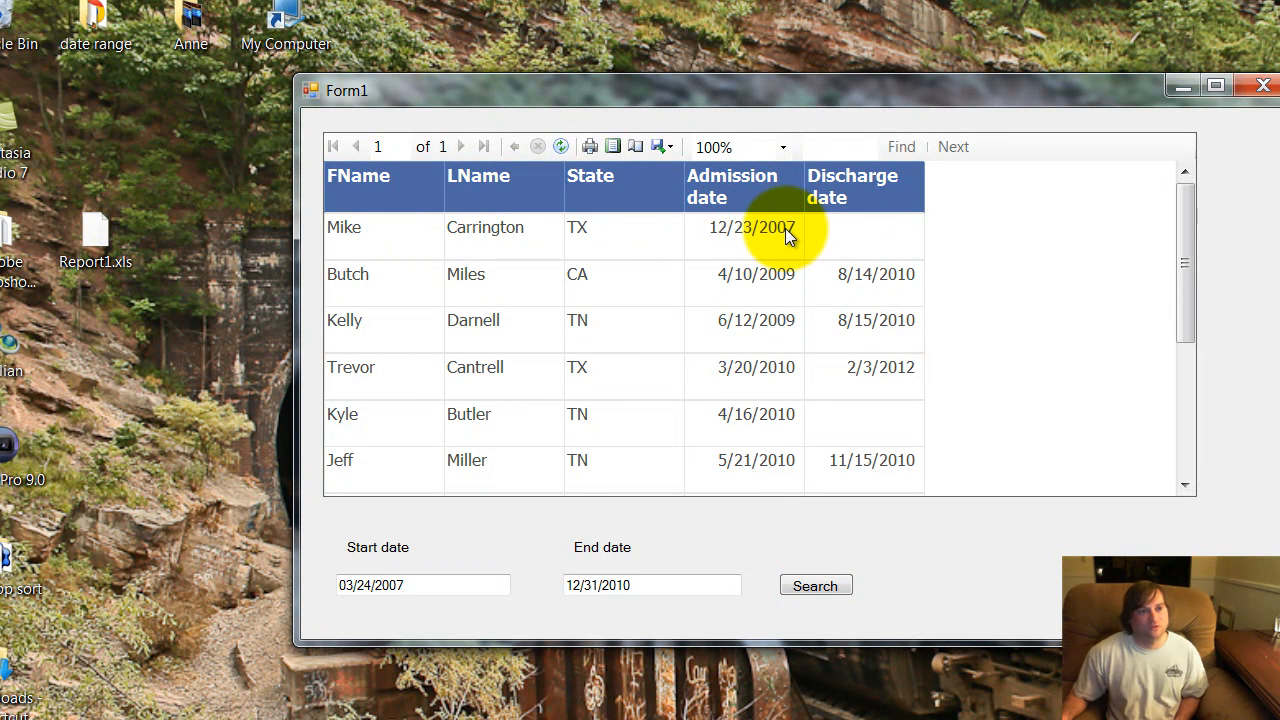
mouse_move(790, 414)
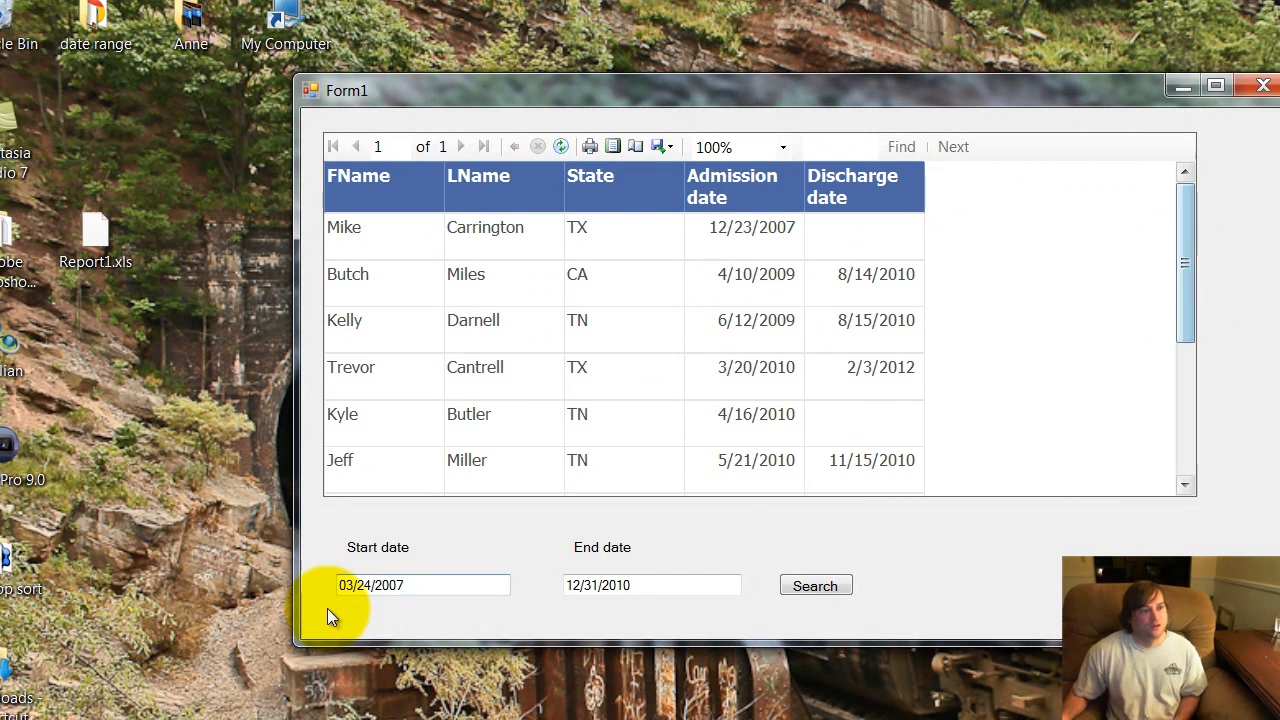
Step: Search again for 04/24/2009 to 11/01/2011 and scroll through the resulting patient list
triple_click(422, 584)
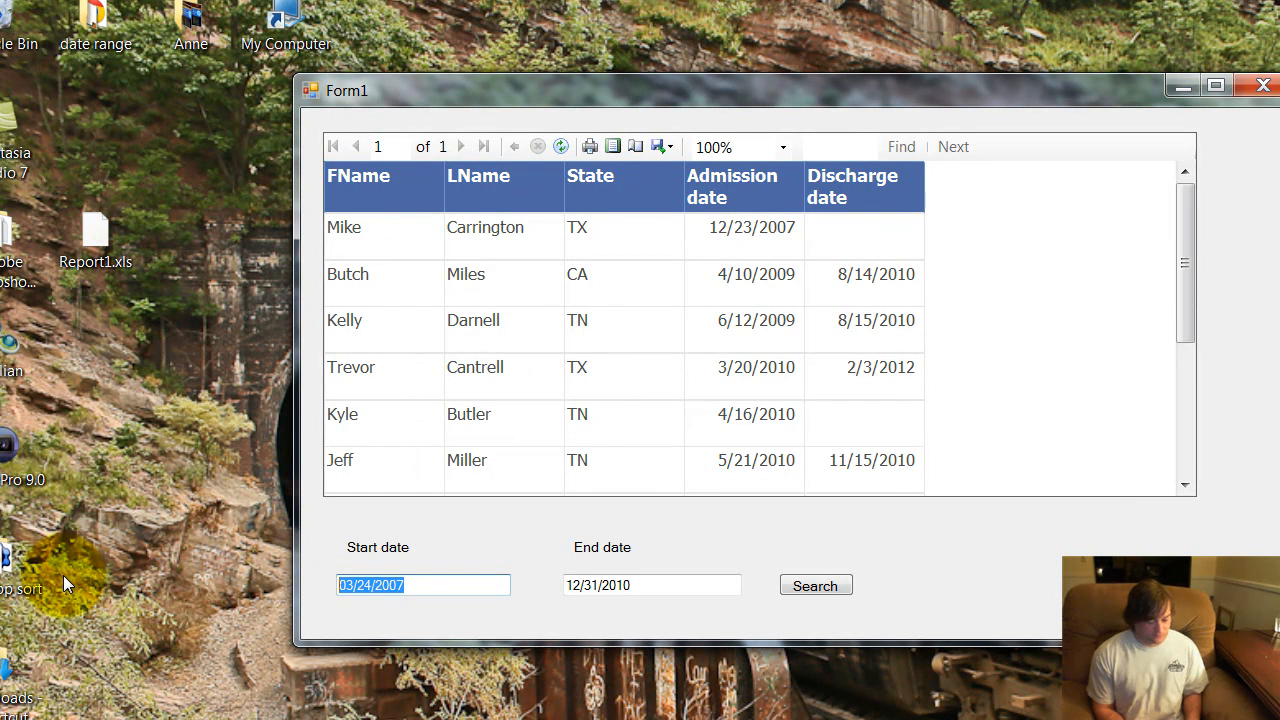
text(04/2)
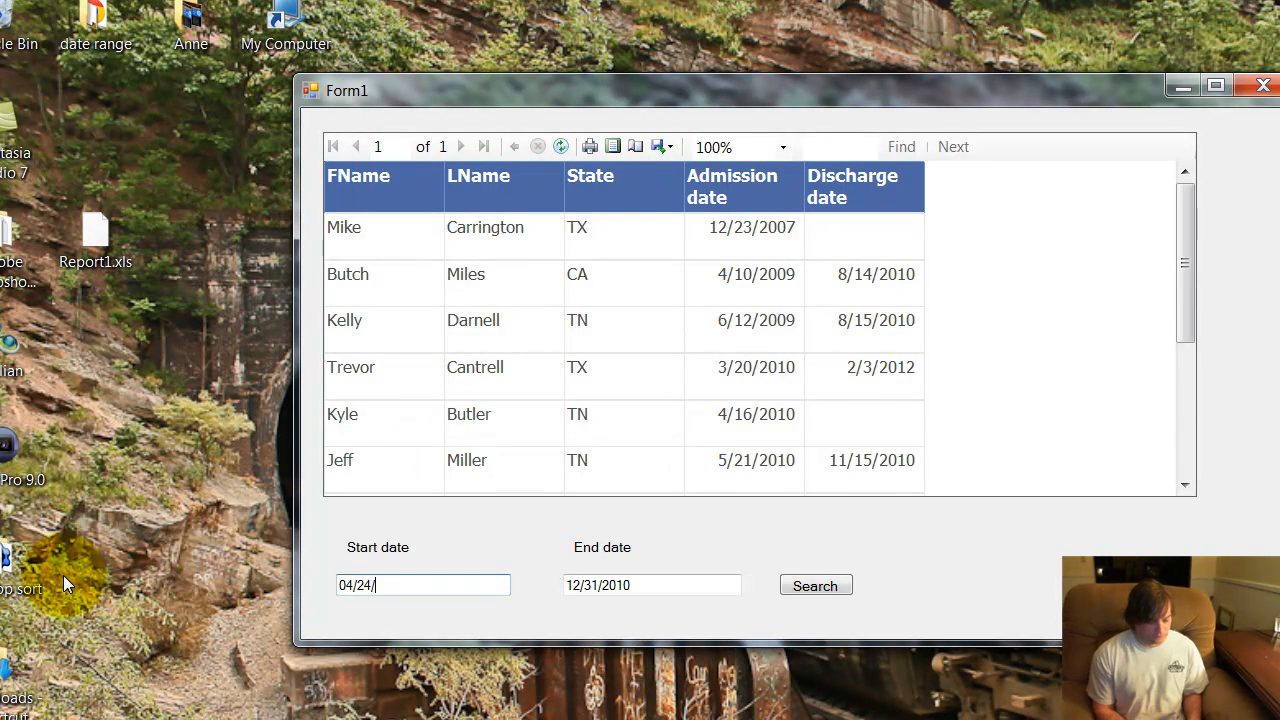
text(2009)
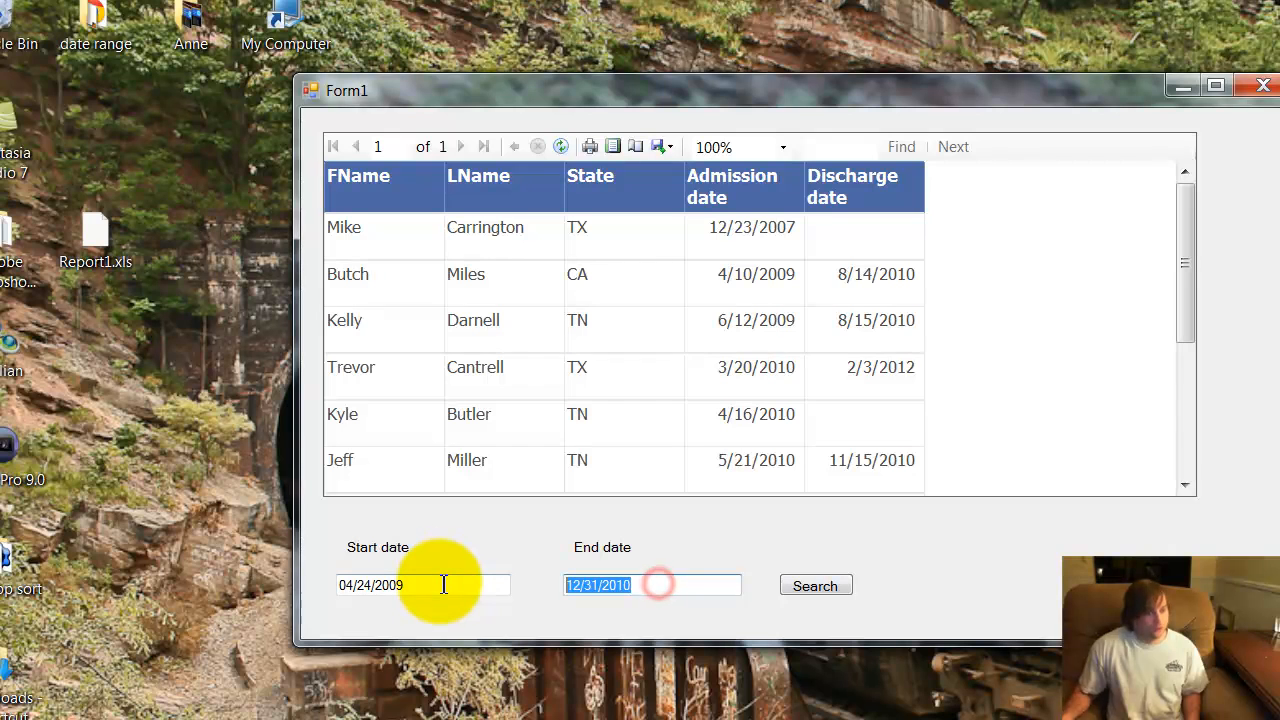
text(11)
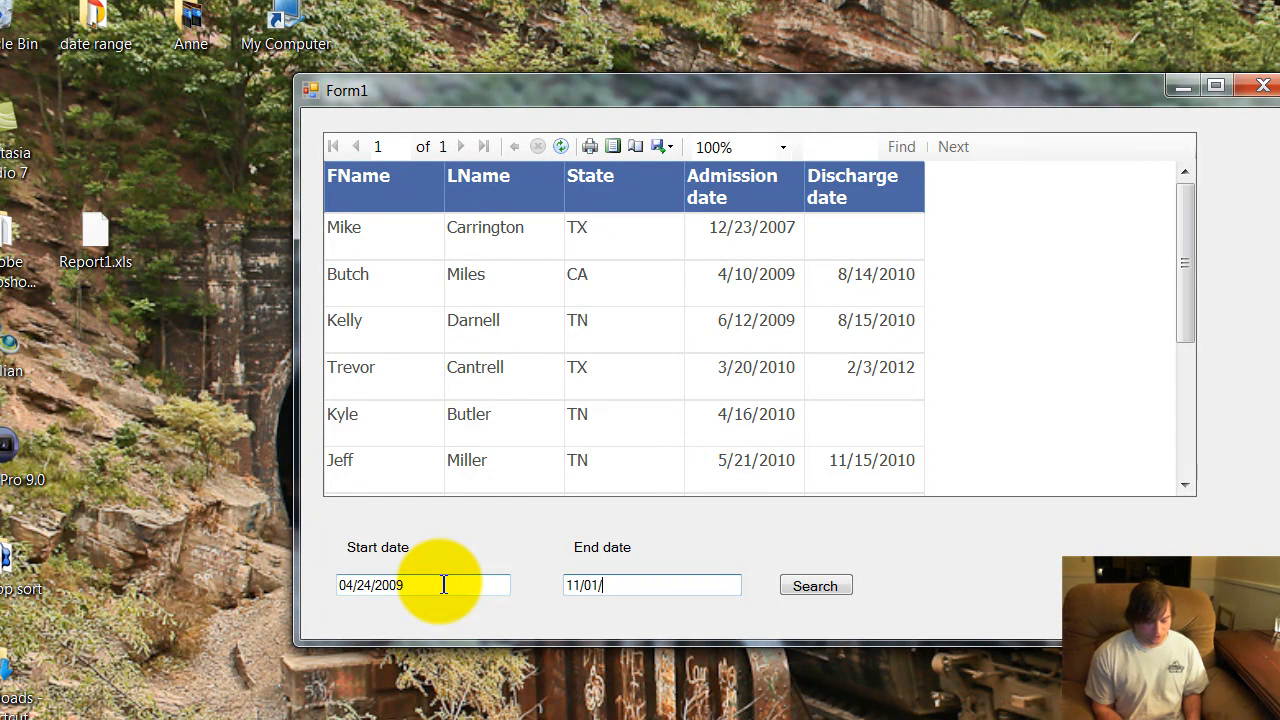
text(2011)
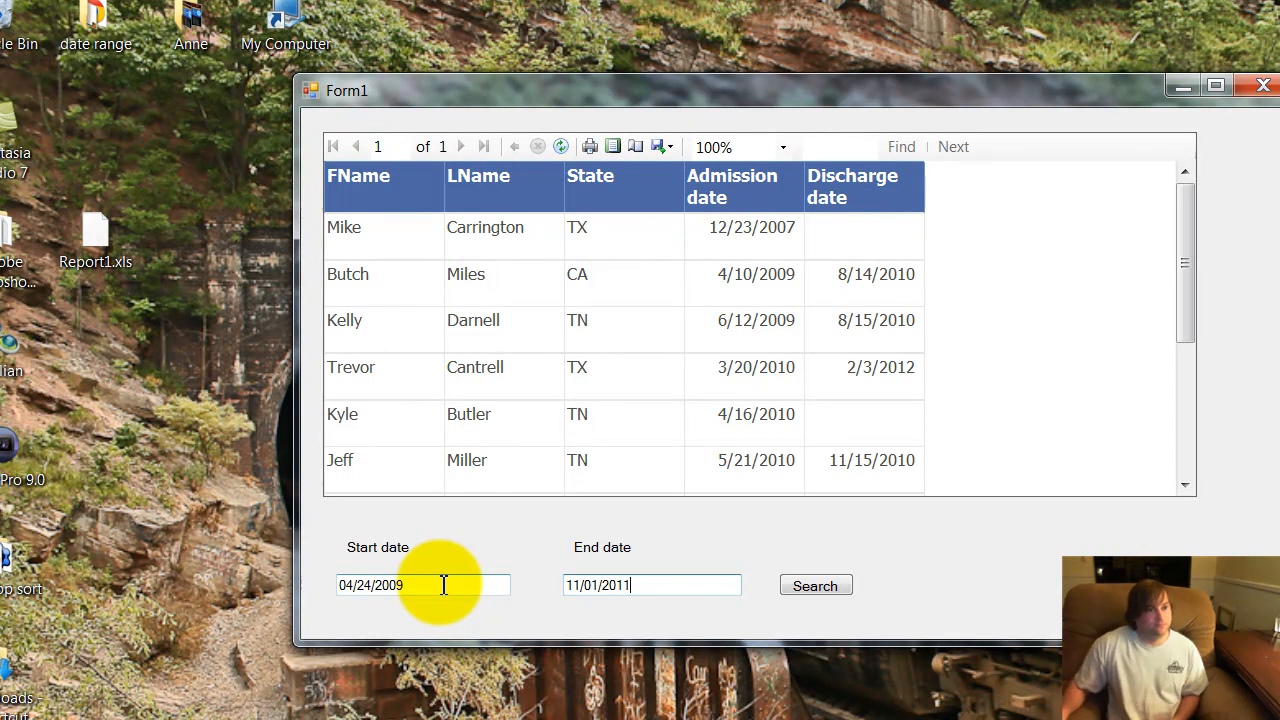
click(814, 584)
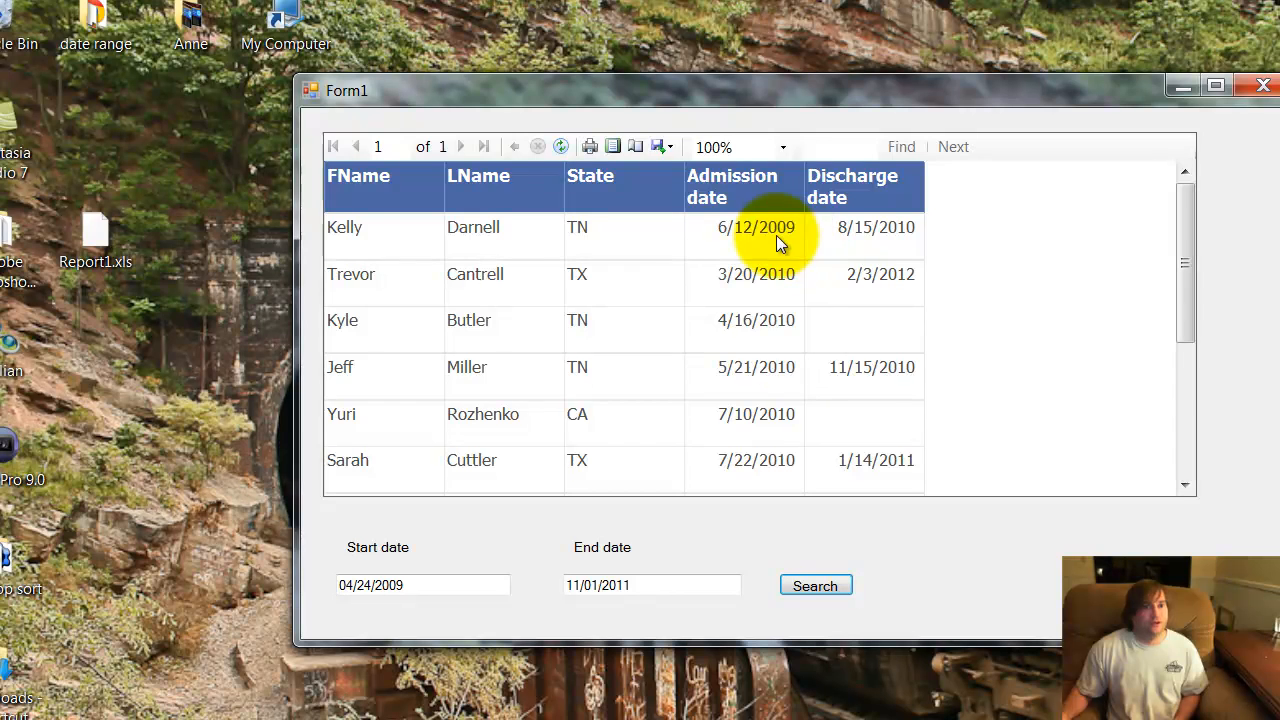
scroll(down, 3)
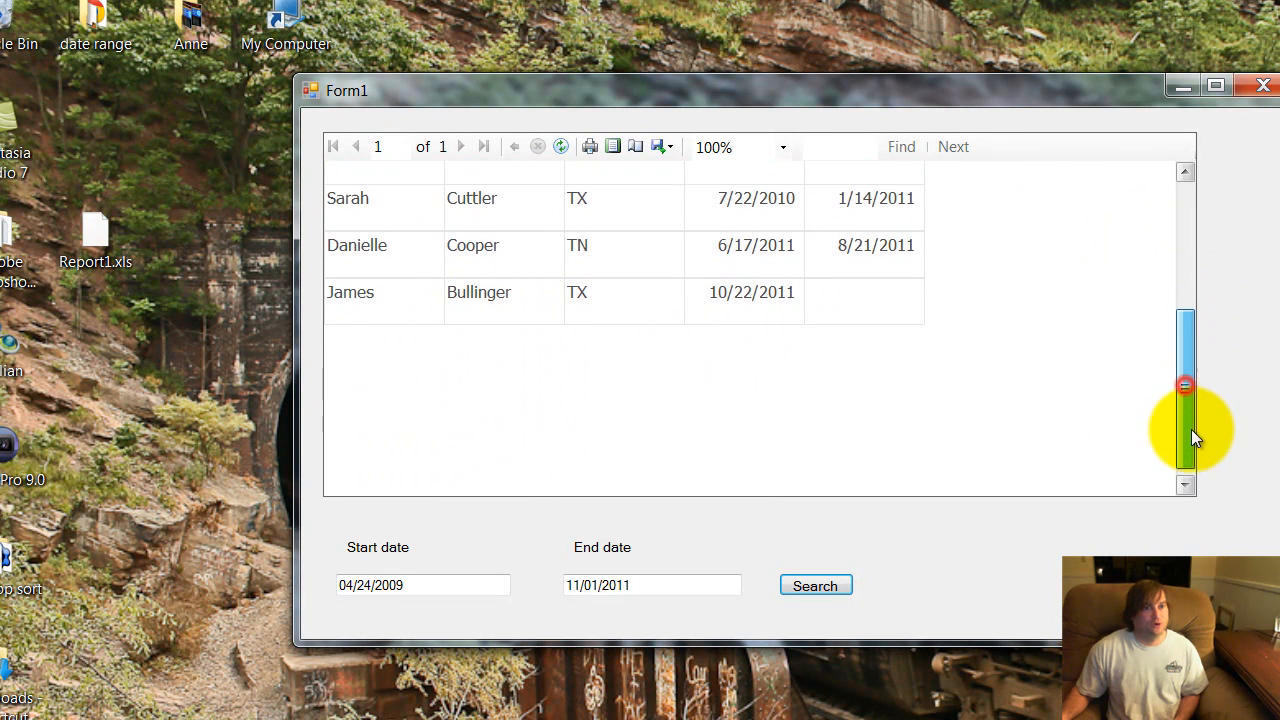
scroll(up, 3)
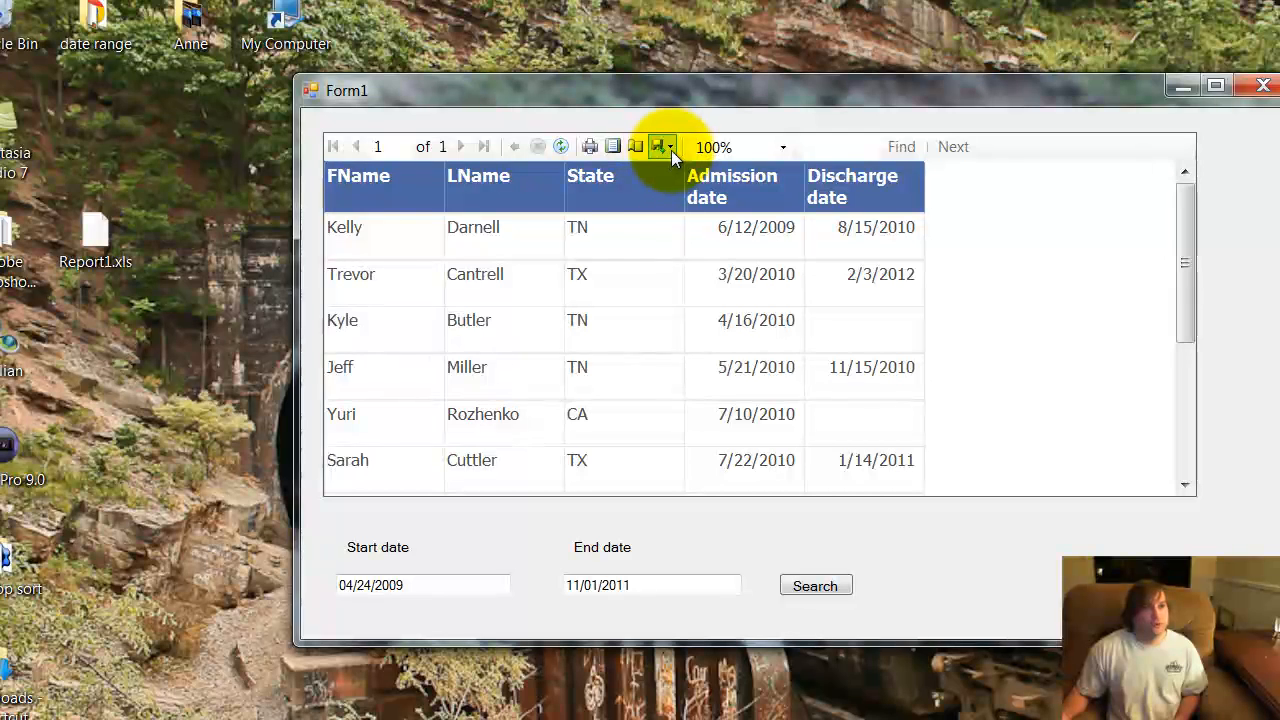
mouse_move(662, 148)
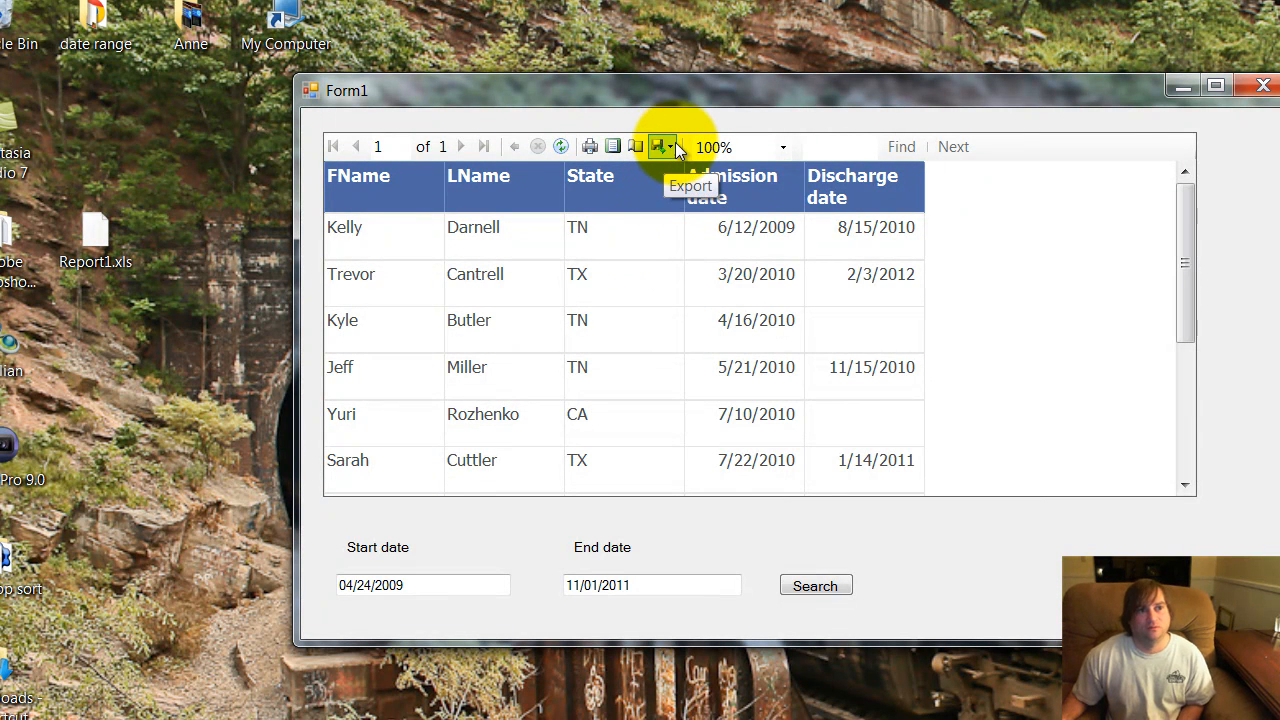
Step: Show the report's export format choices (Excel, PDF, Word)
click(660, 146)
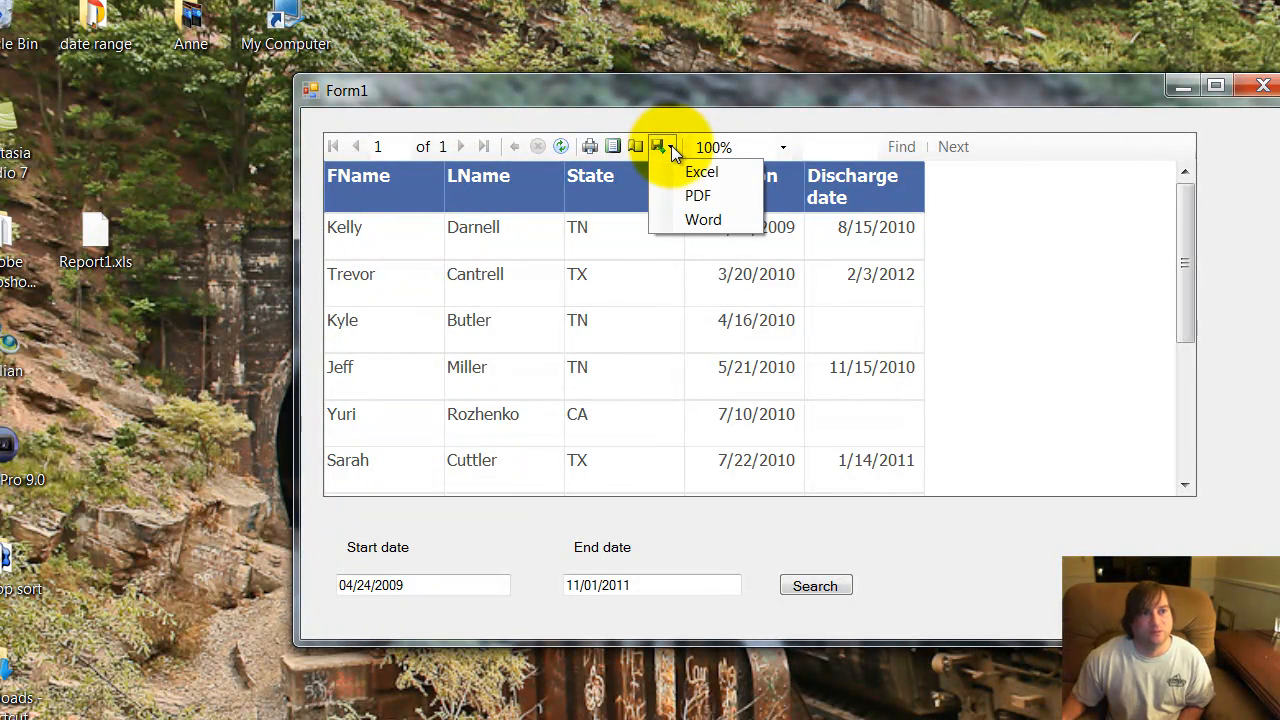